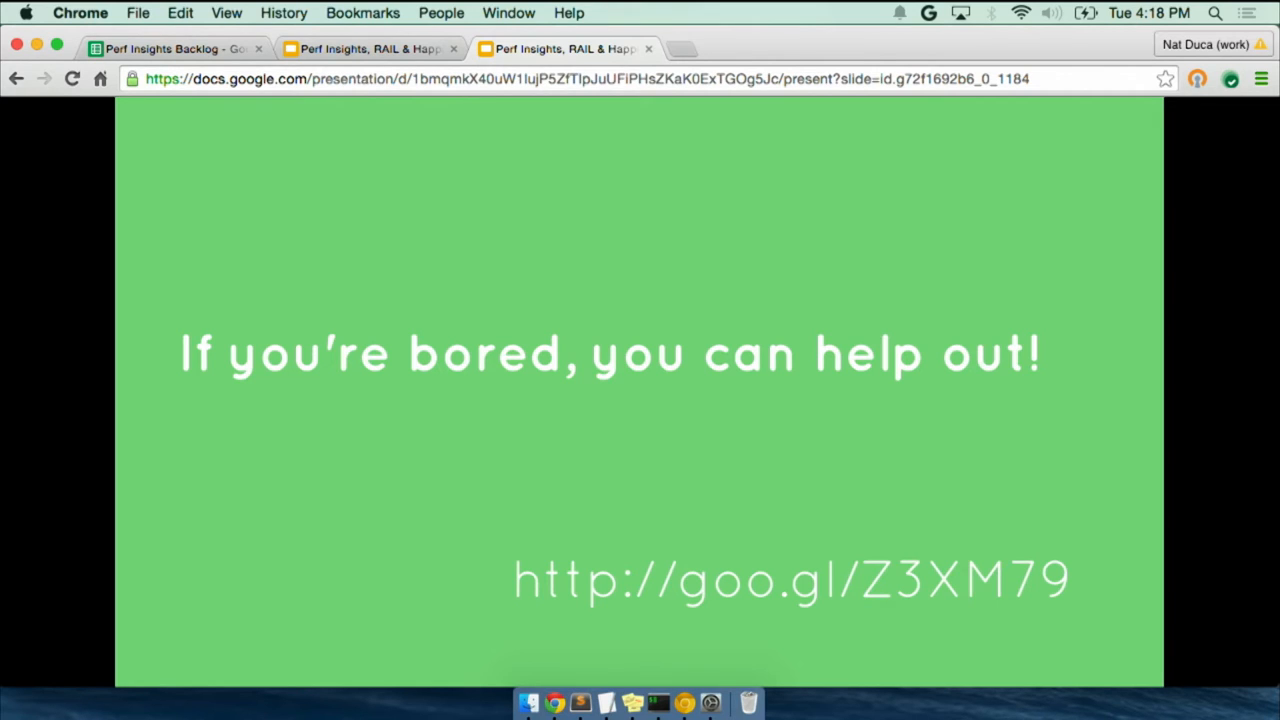
mouse_move(370, 616)
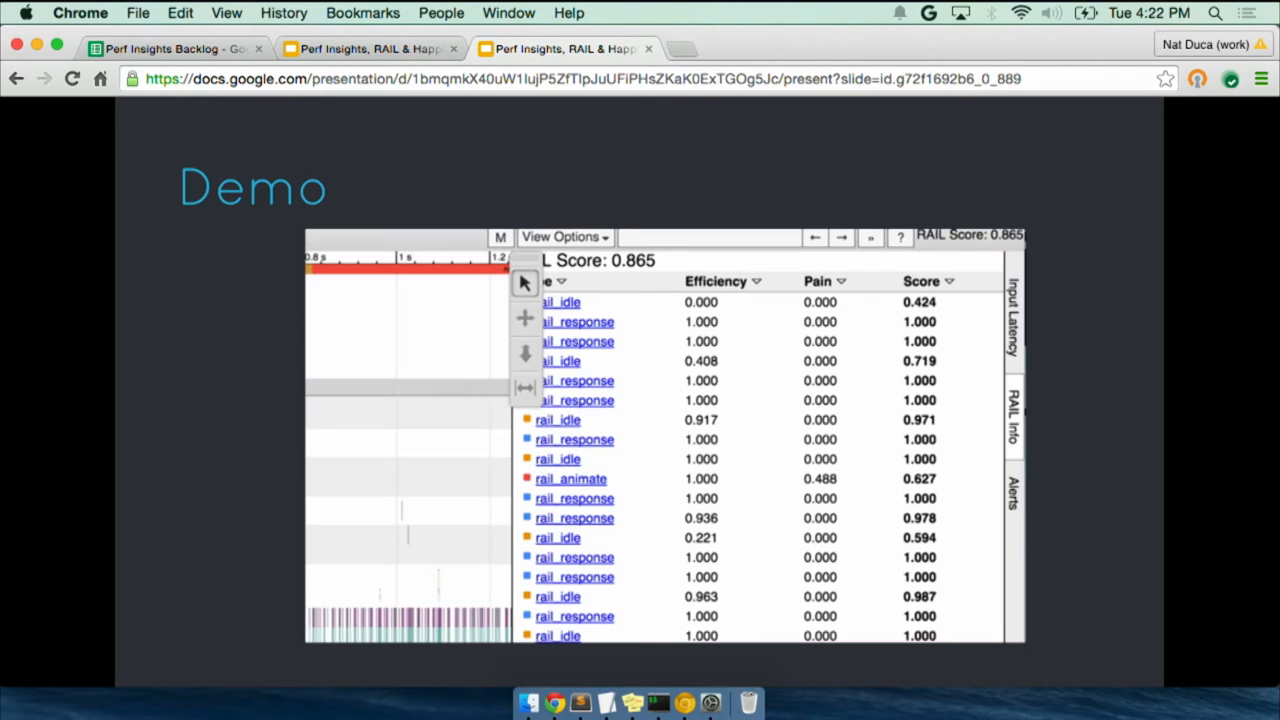
Step: Leave the Google Slides presentation for the live trace_tedx demo tab
click(364, 48)
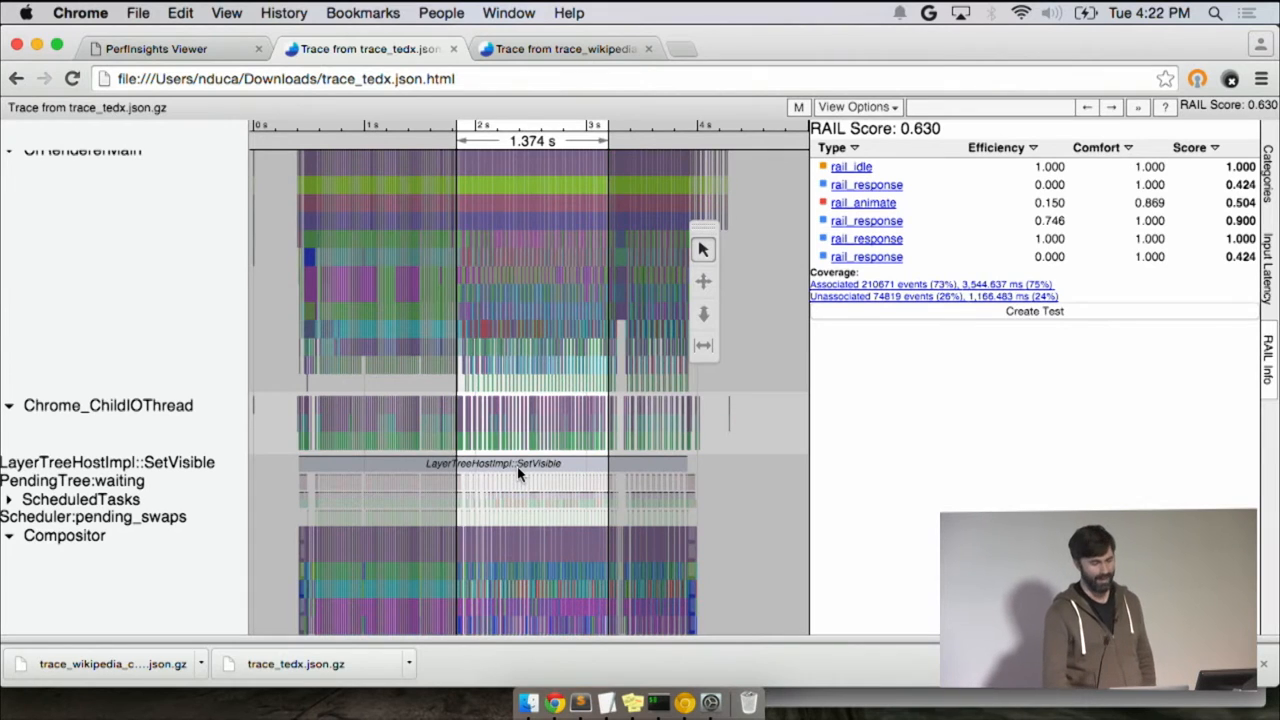
Step: Browse the trace_wikipedia_cats tracks, glance at trace_tedx, and settle back on wikipedia_cats
click(564, 48)
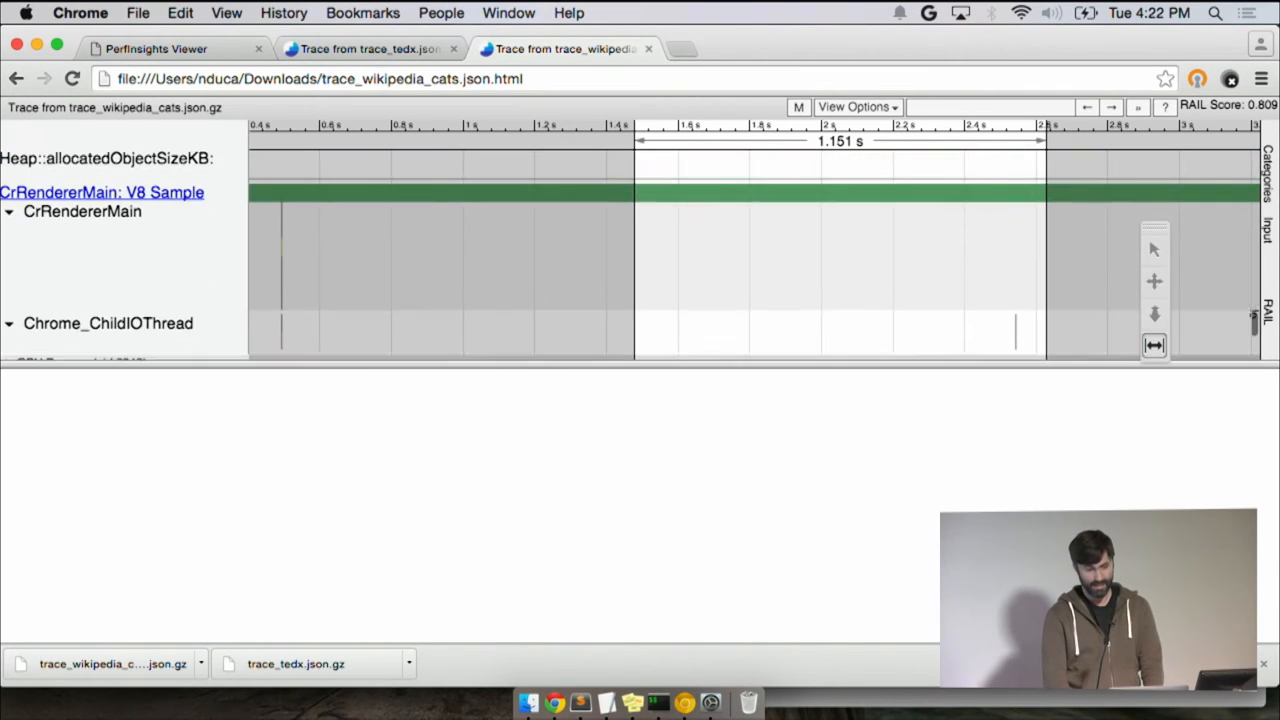
scroll(down, 3)
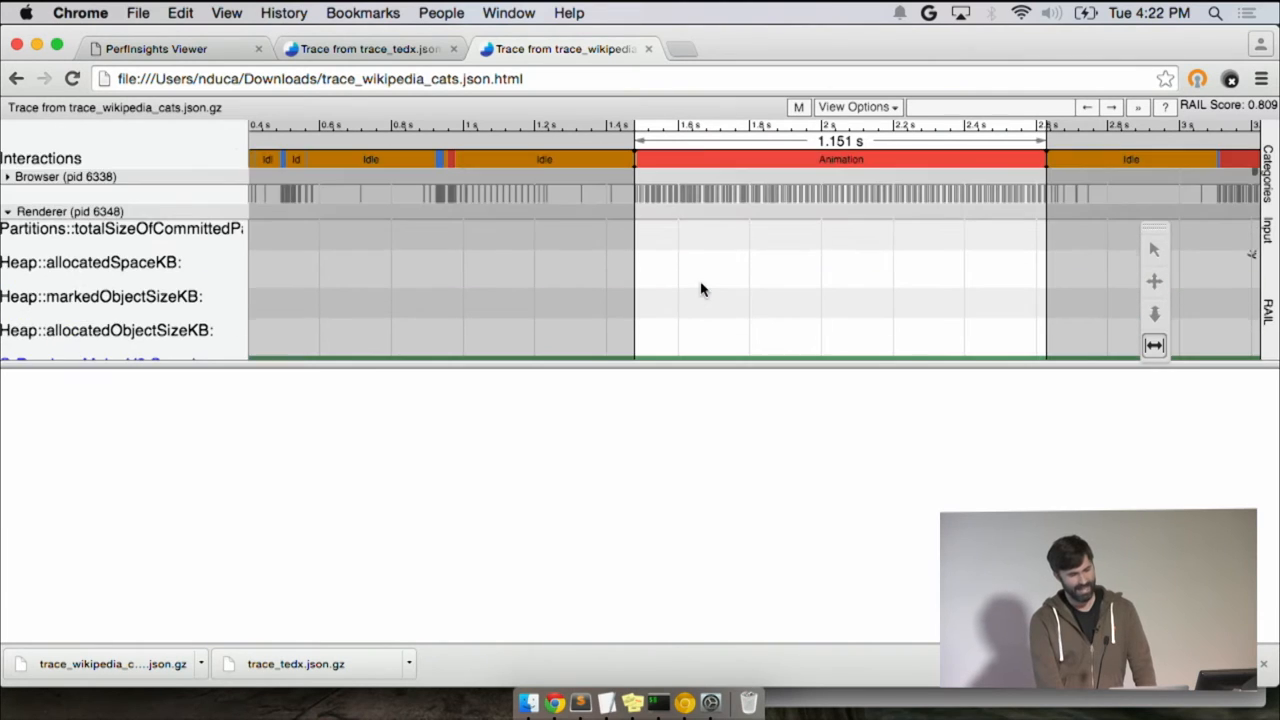
scroll(down, 3)
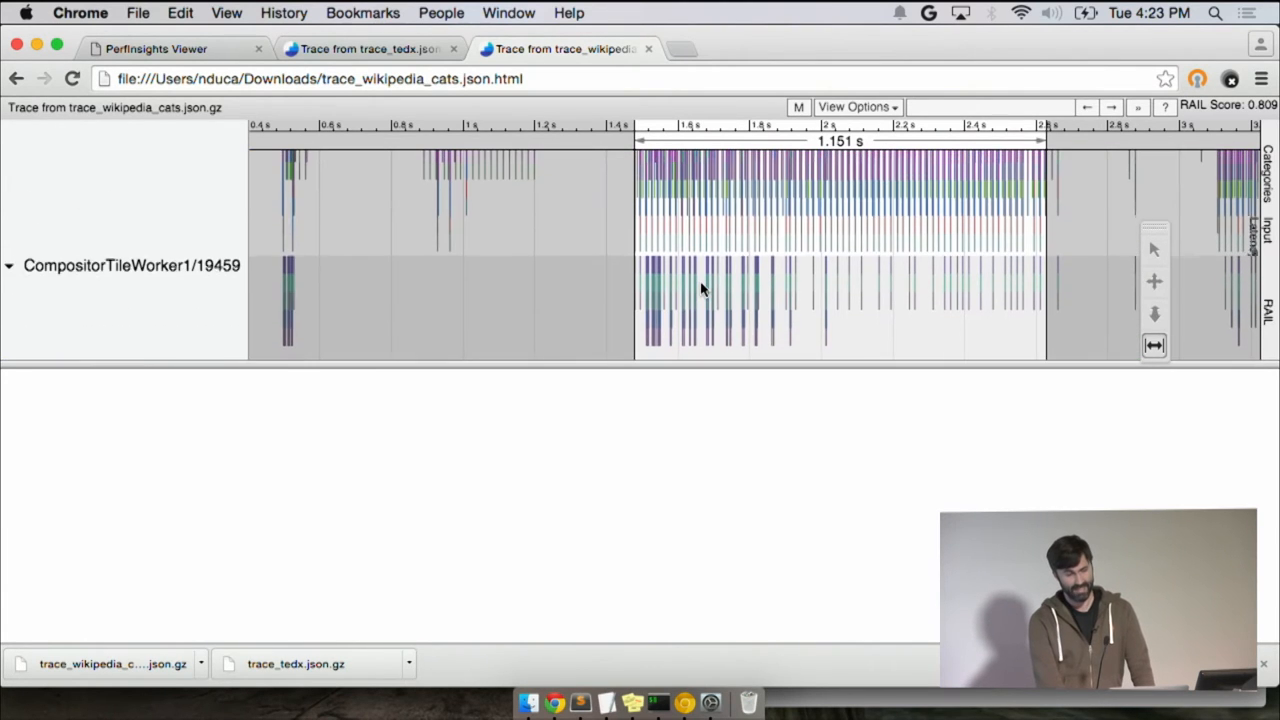
click(368, 48)
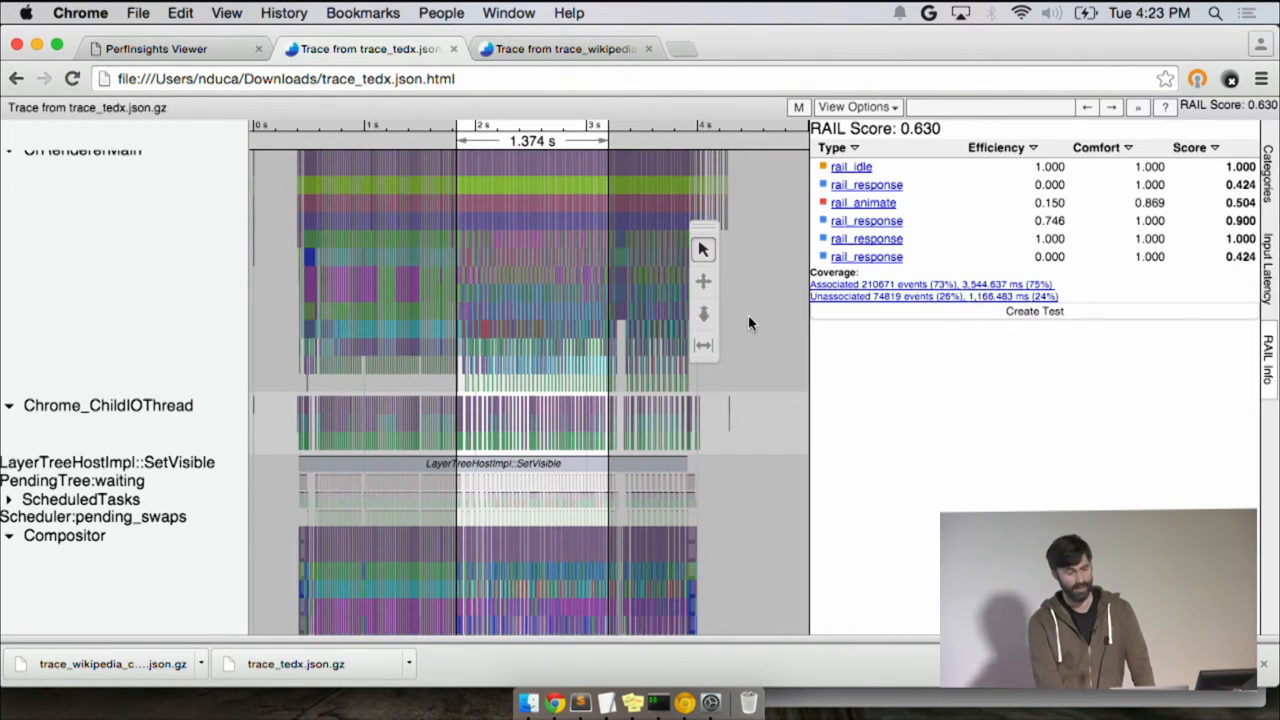
click(564, 48)
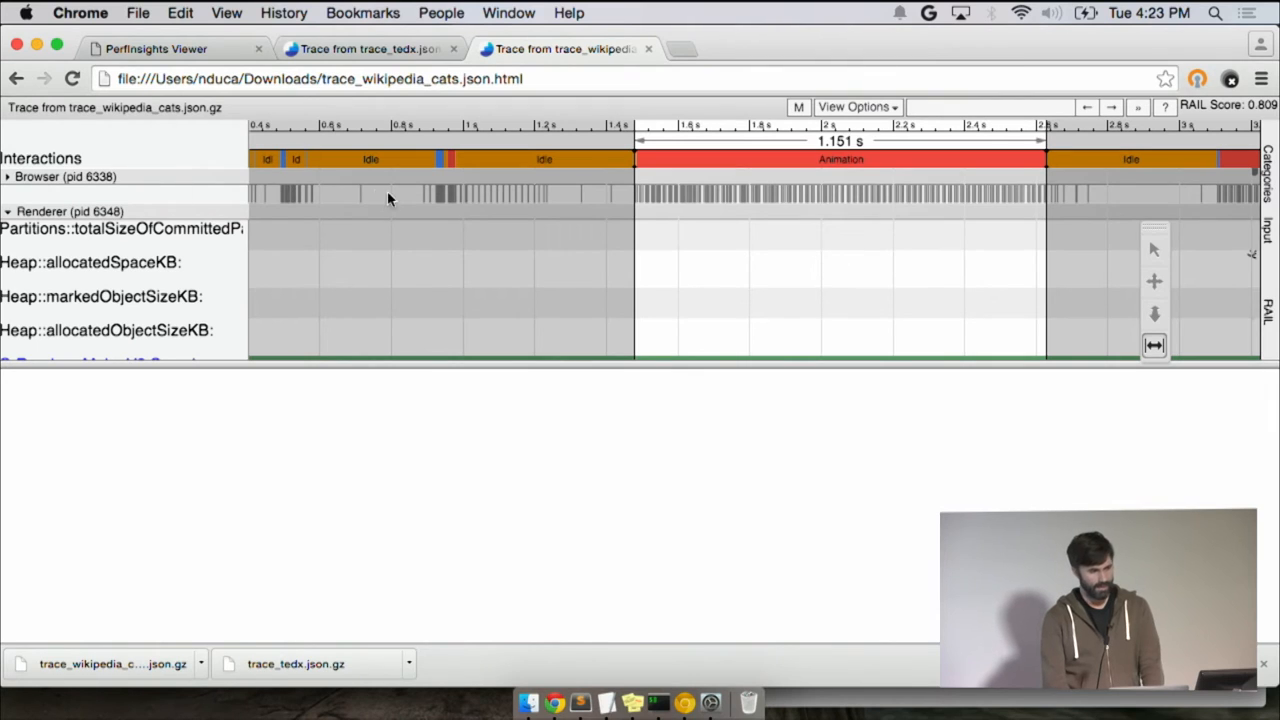
mouse_move(476, 170)
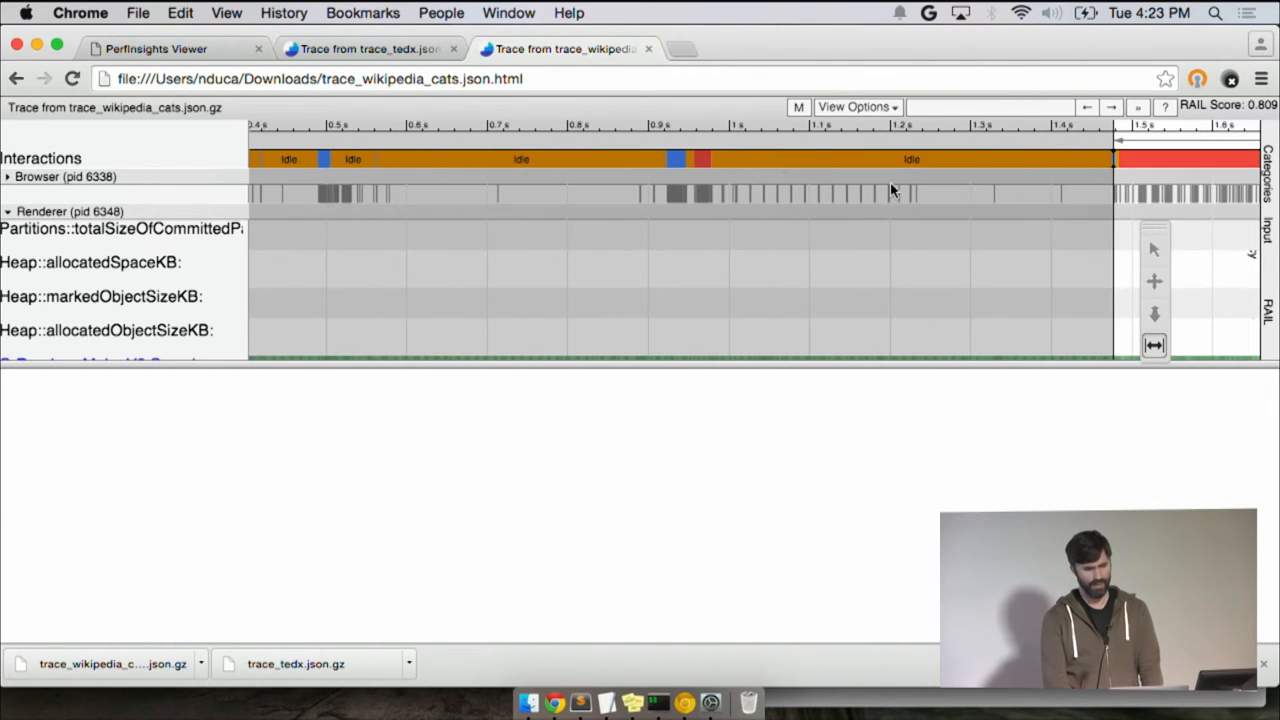
mouse_move(884, 204)
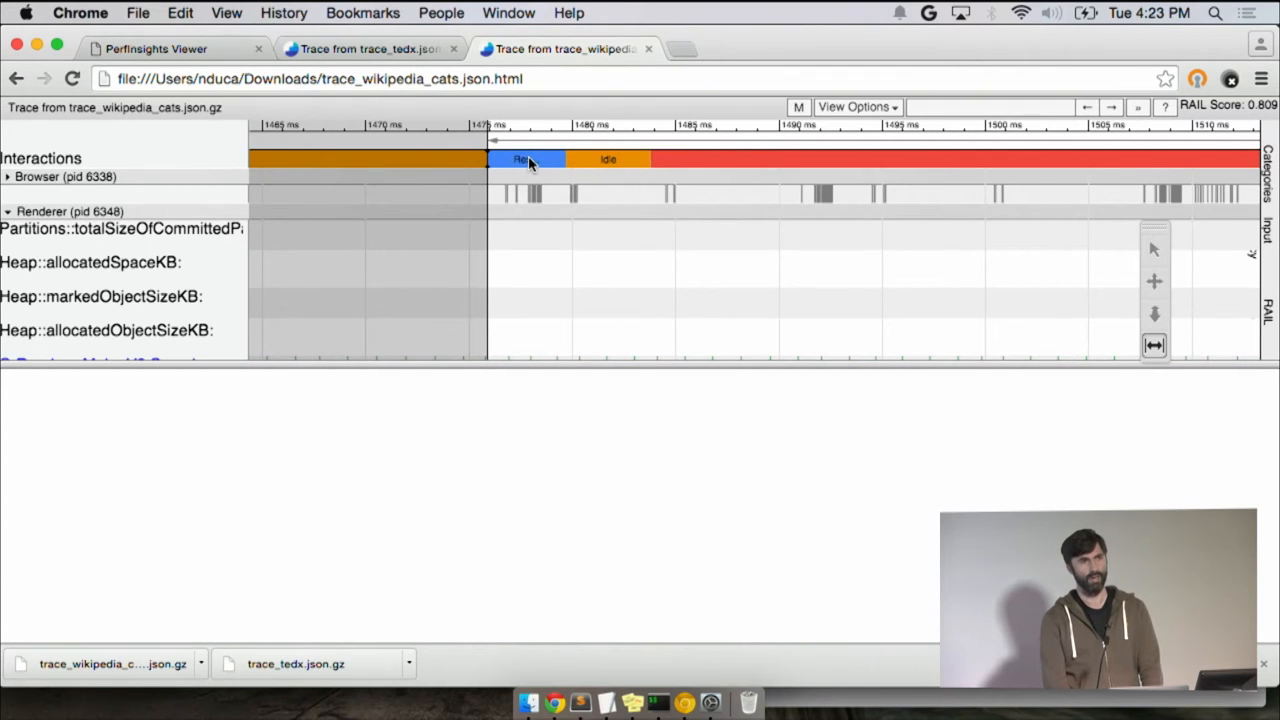
mouse_move(670, 156)
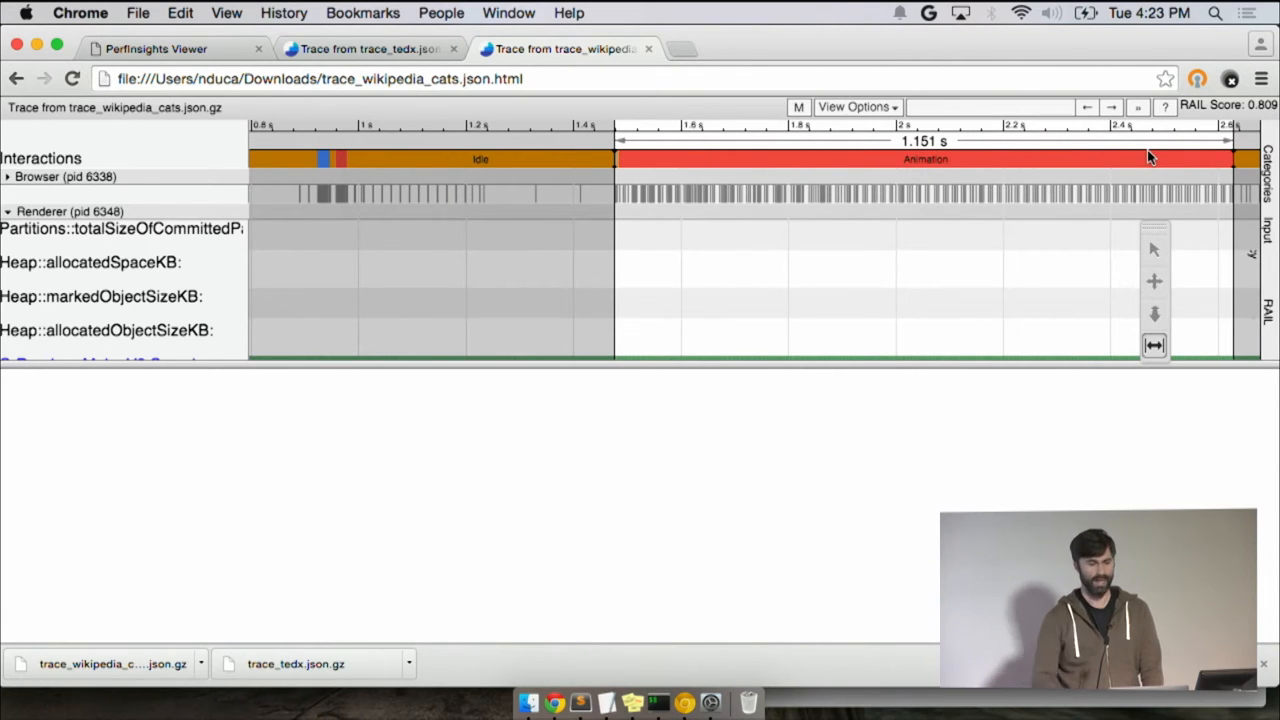
Step: Pan along the wikipedia_cats timeline, then return to the trace_tedx trace
scroll(right, 3)
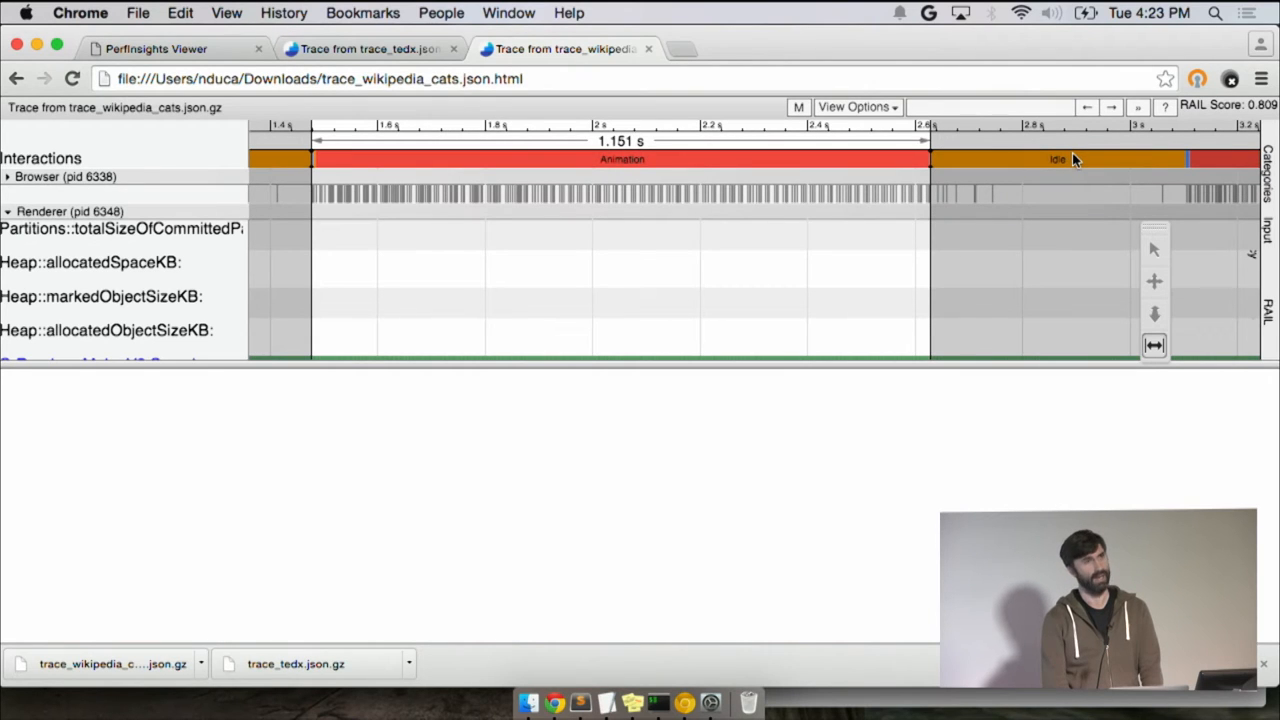
click(368, 48)
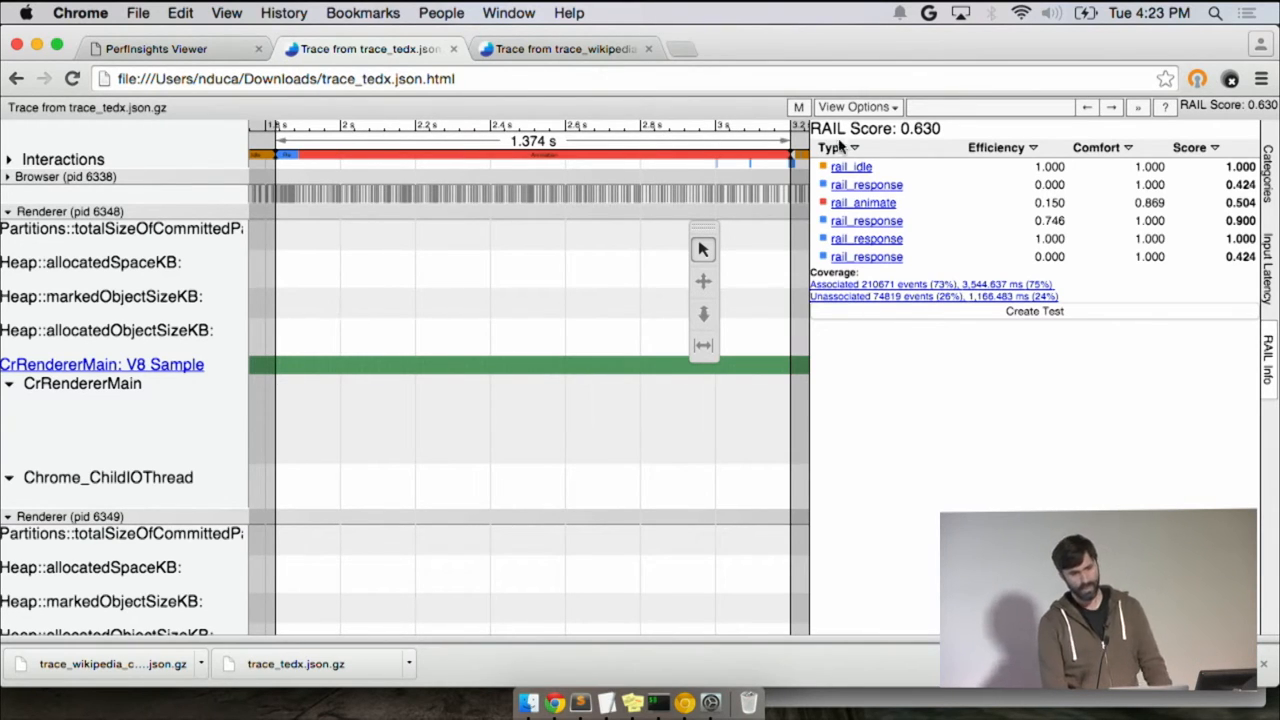
Step: Sort trace_tedx's RAIL table by ascending score and select the rail_animate (0.504) interaction
click(564, 48)
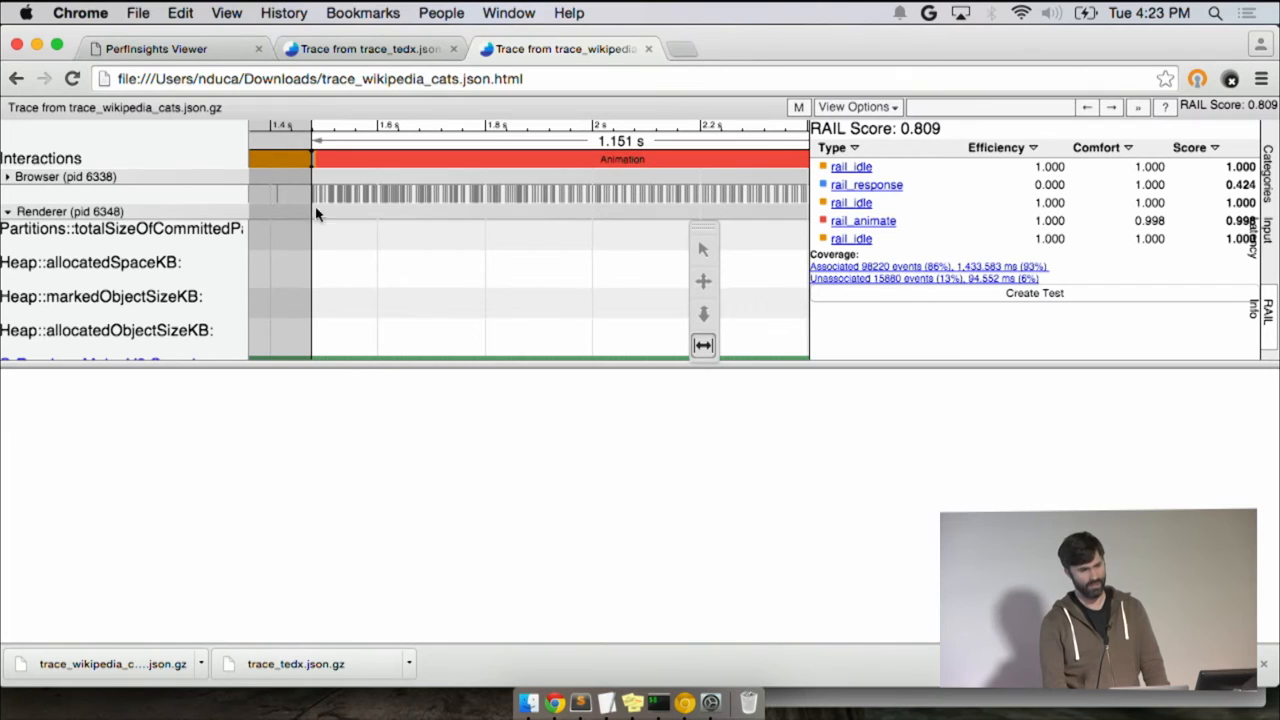
mouse_move(432, 260)
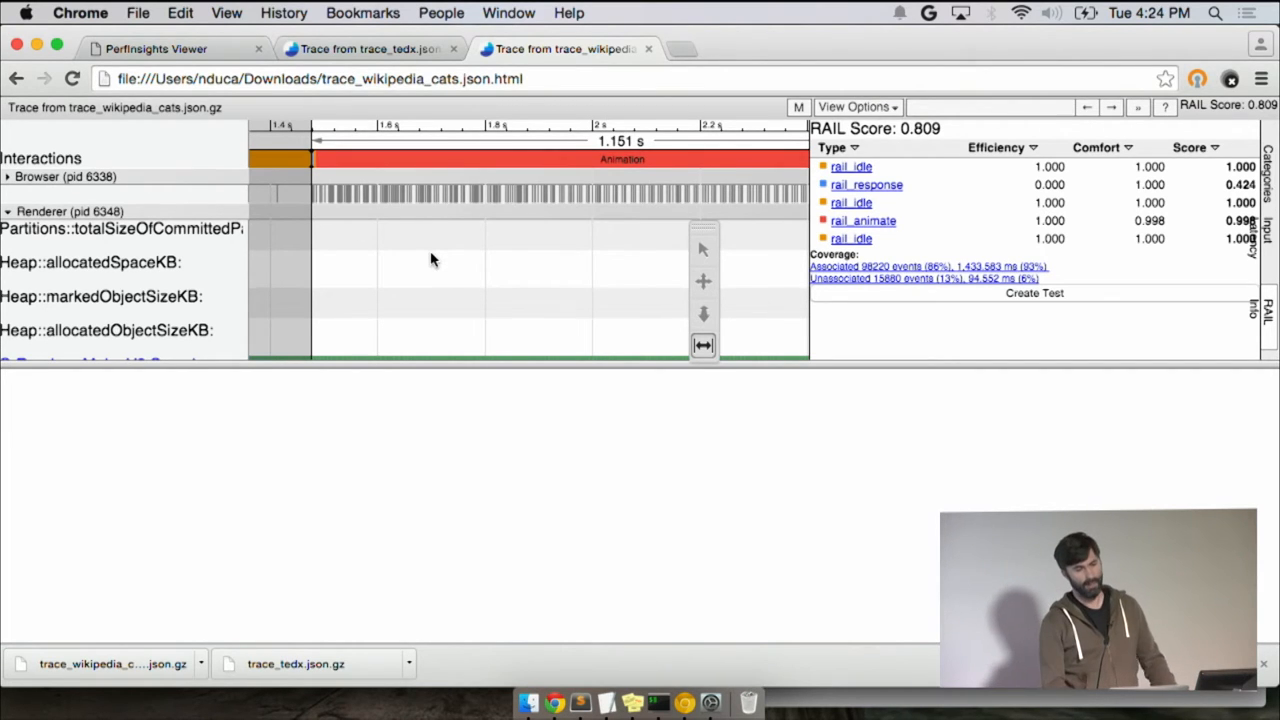
mouse_move(936, 104)
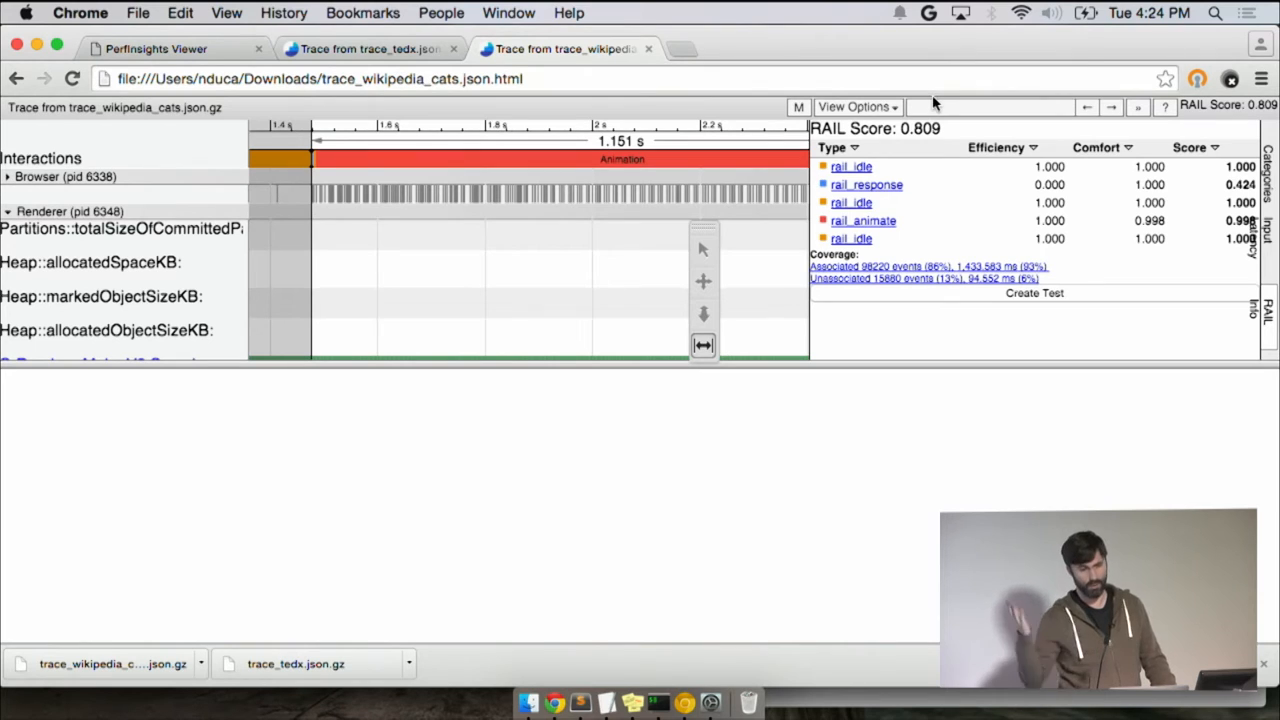
click(370, 48)
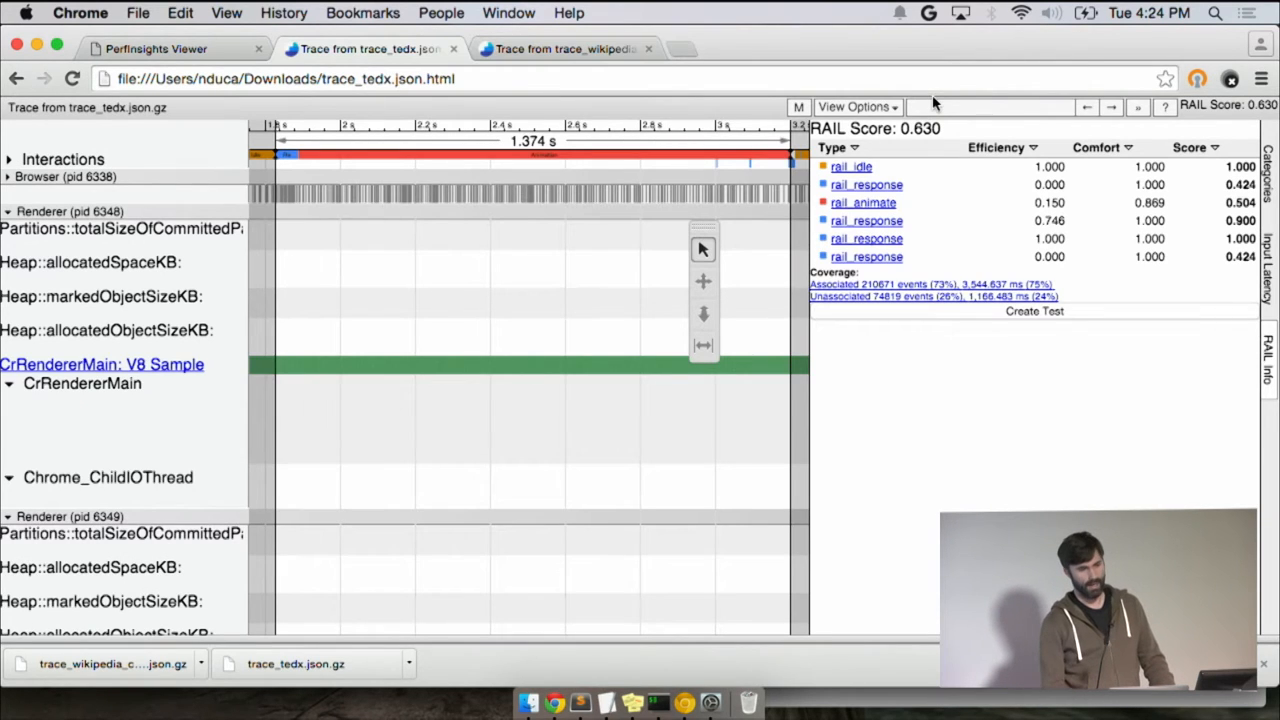
mouse_move(976, 140)
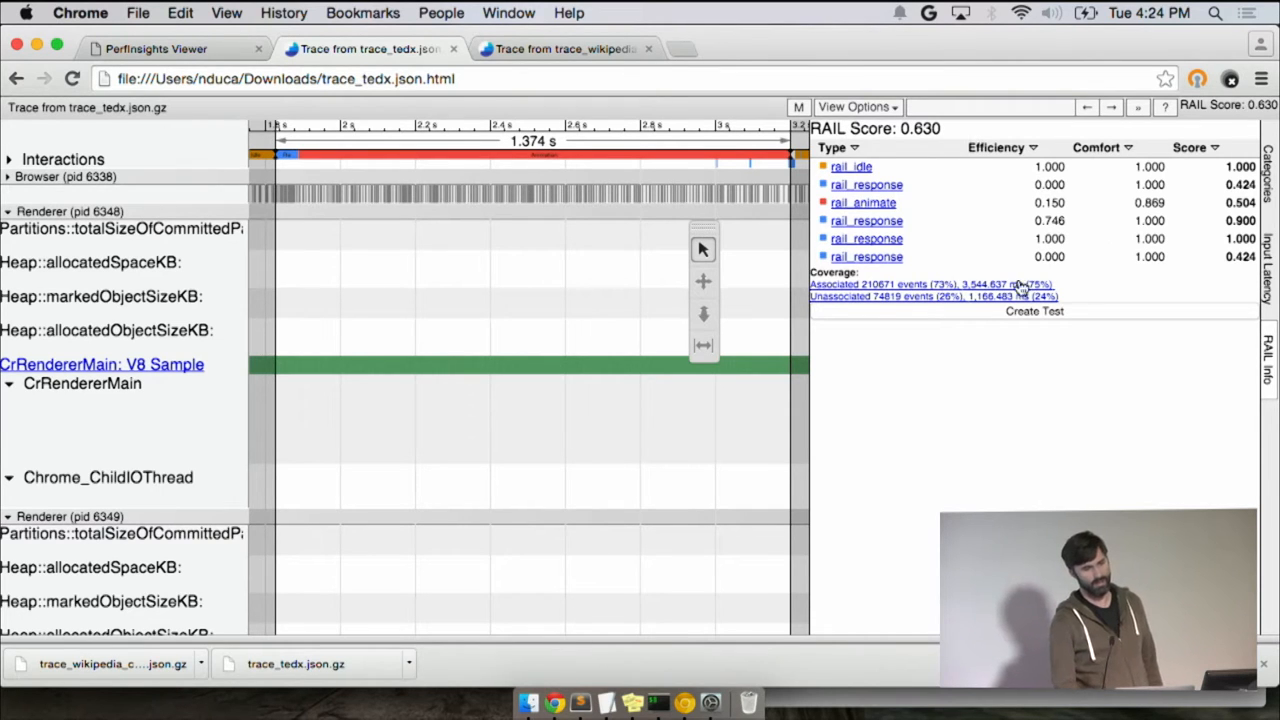
mouse_move(1044, 230)
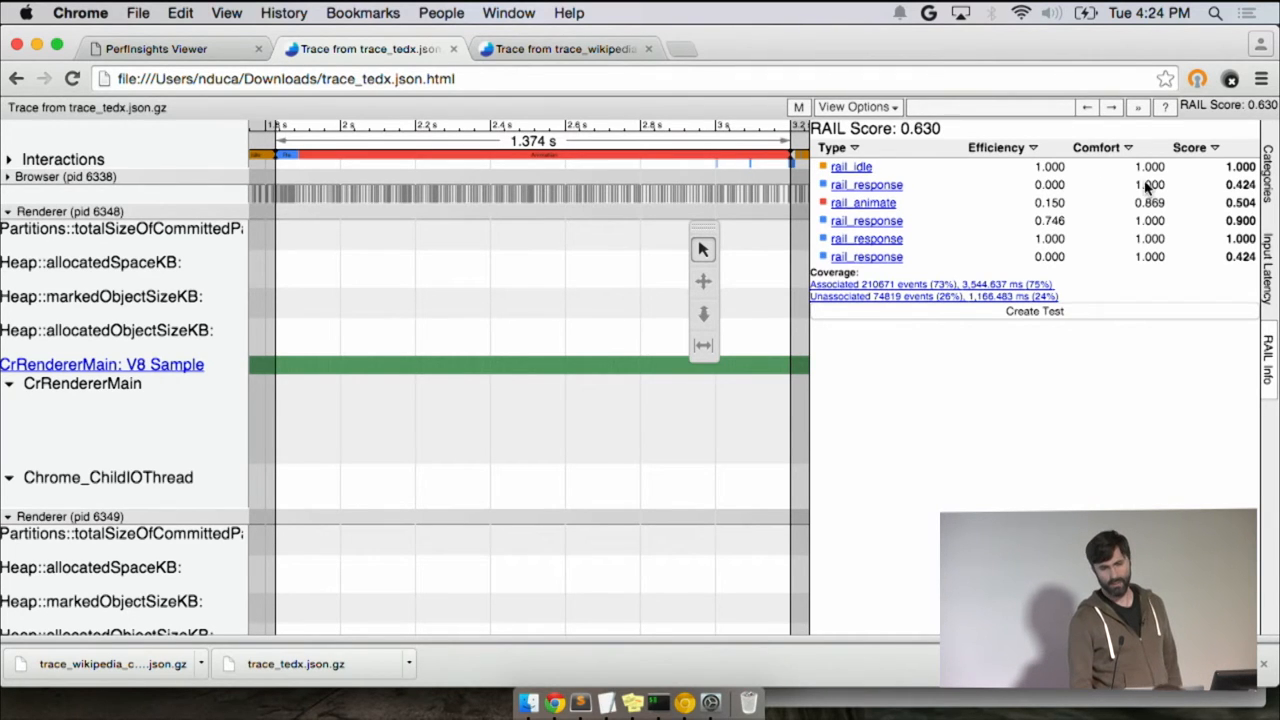
click(1188, 148)
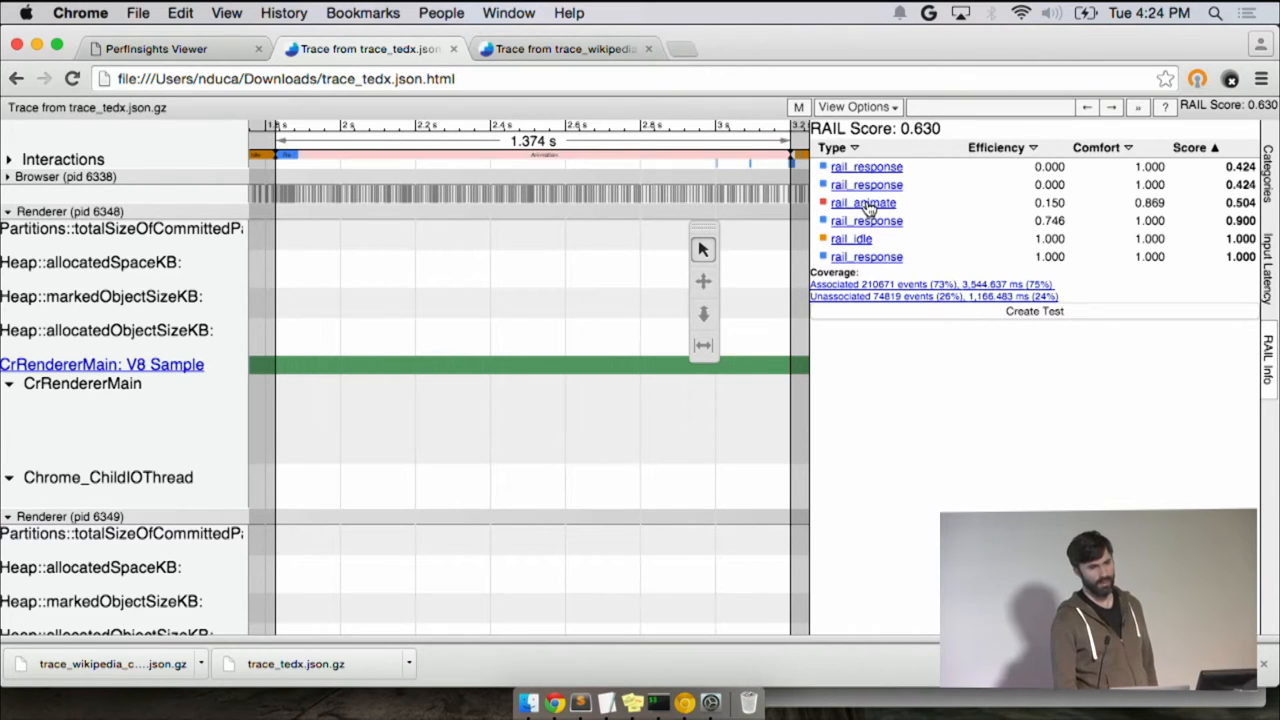
scroll(down, 3)
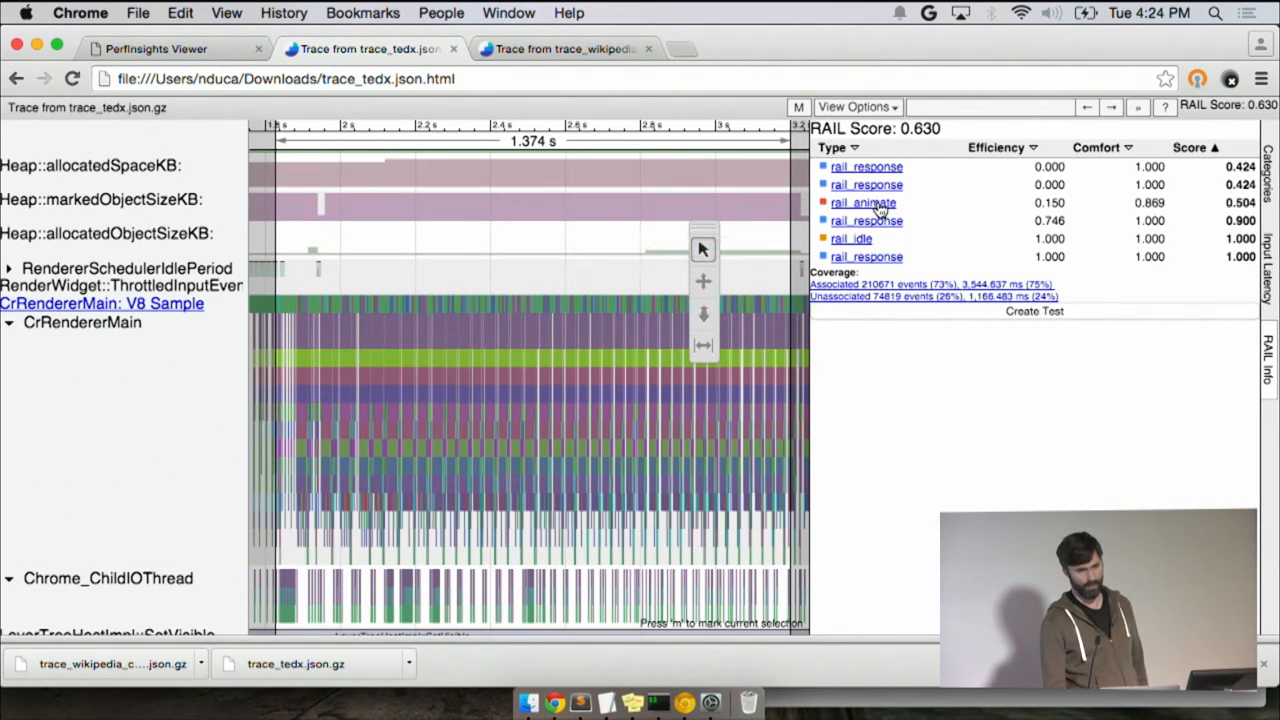
click(862, 202)
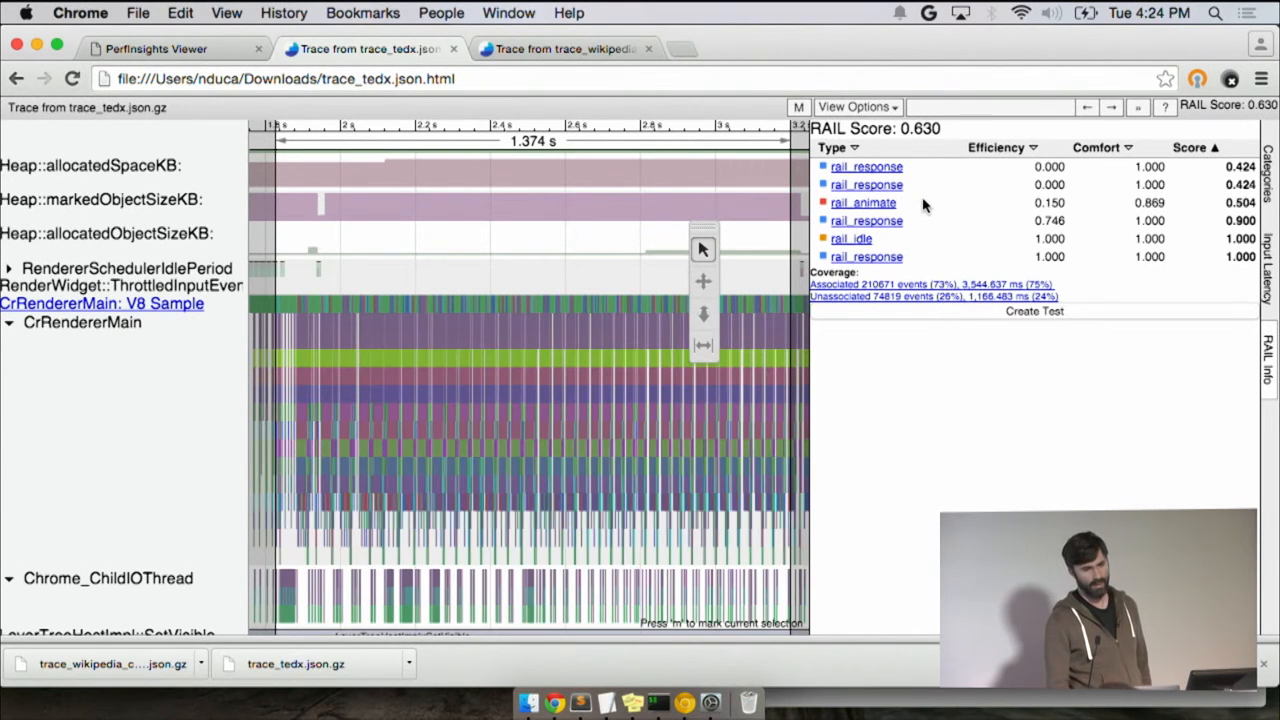
mouse_move(1228, 204)
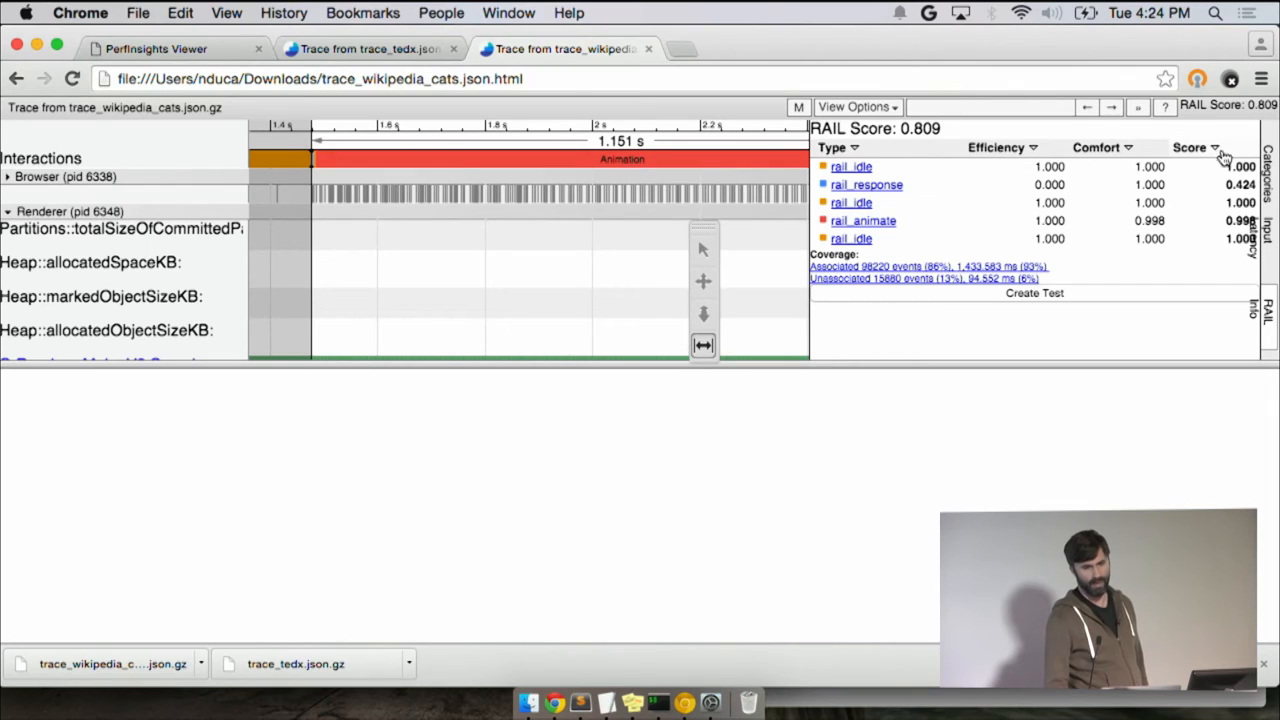
Step: Sort the wikipedia_cats RAIL table by lowest score, then return to trace_tedx
click(1190, 148)
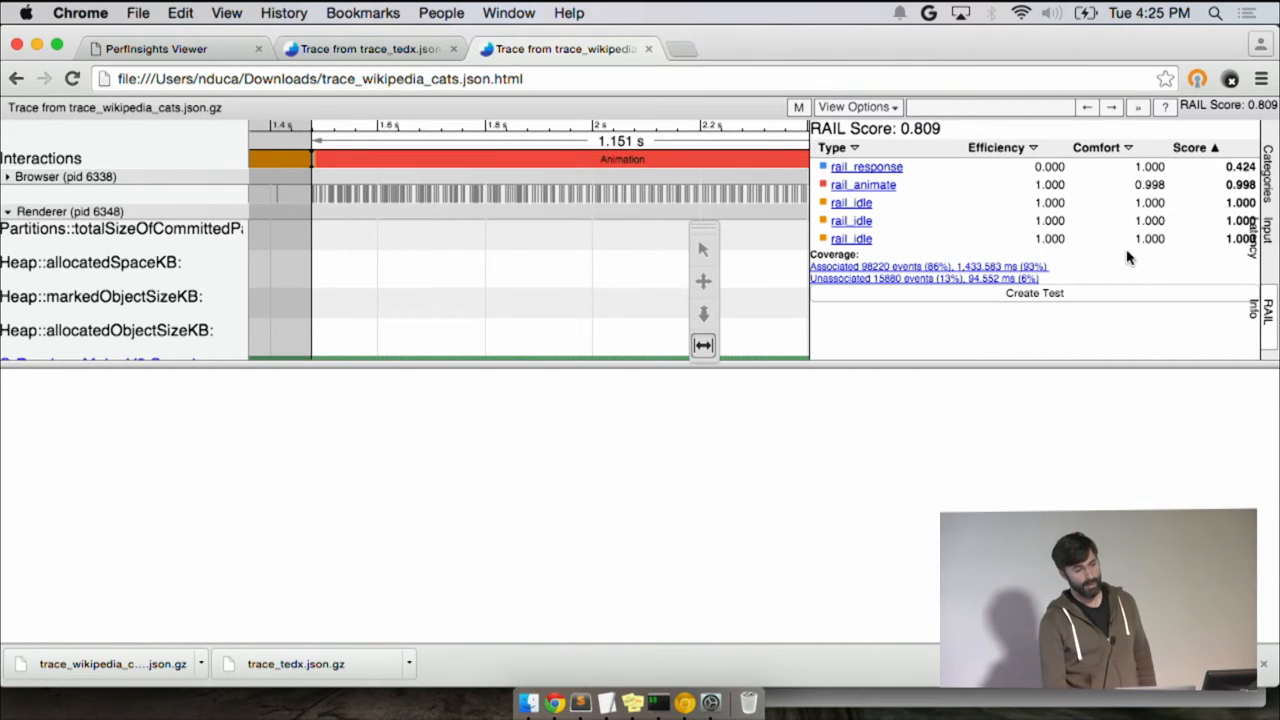
click(370, 48)
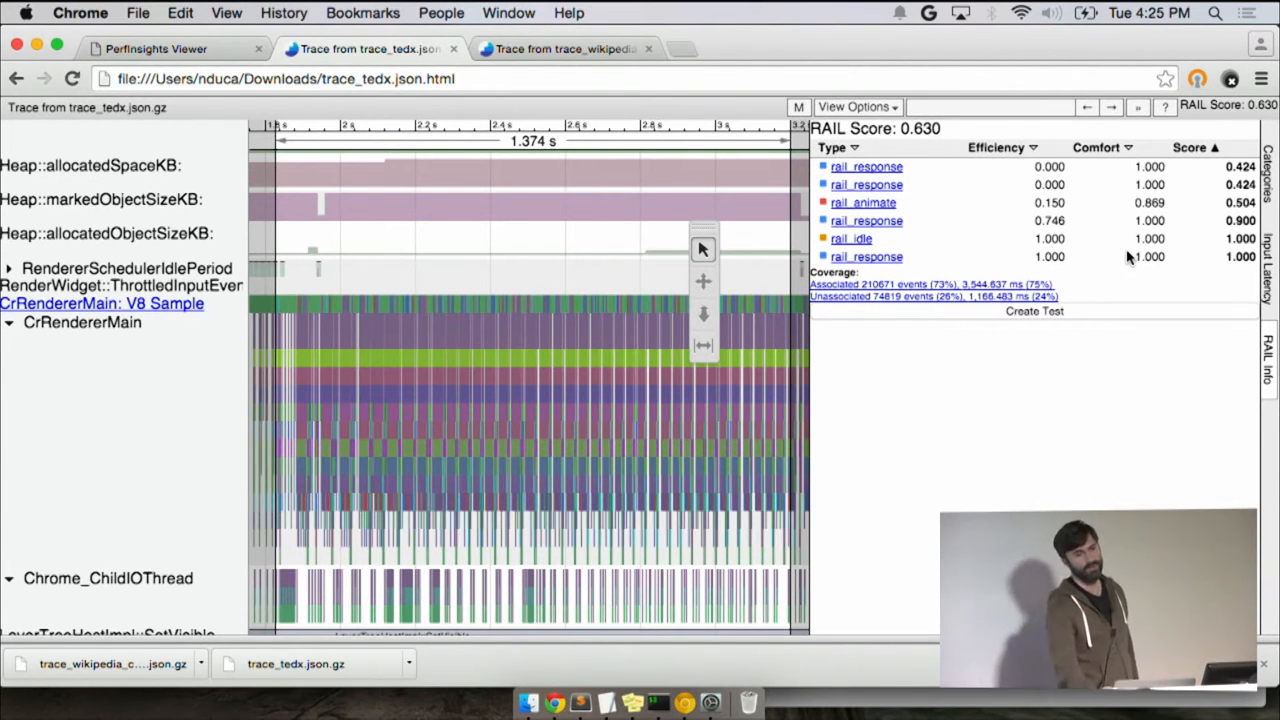
mouse_move(1172, 436)
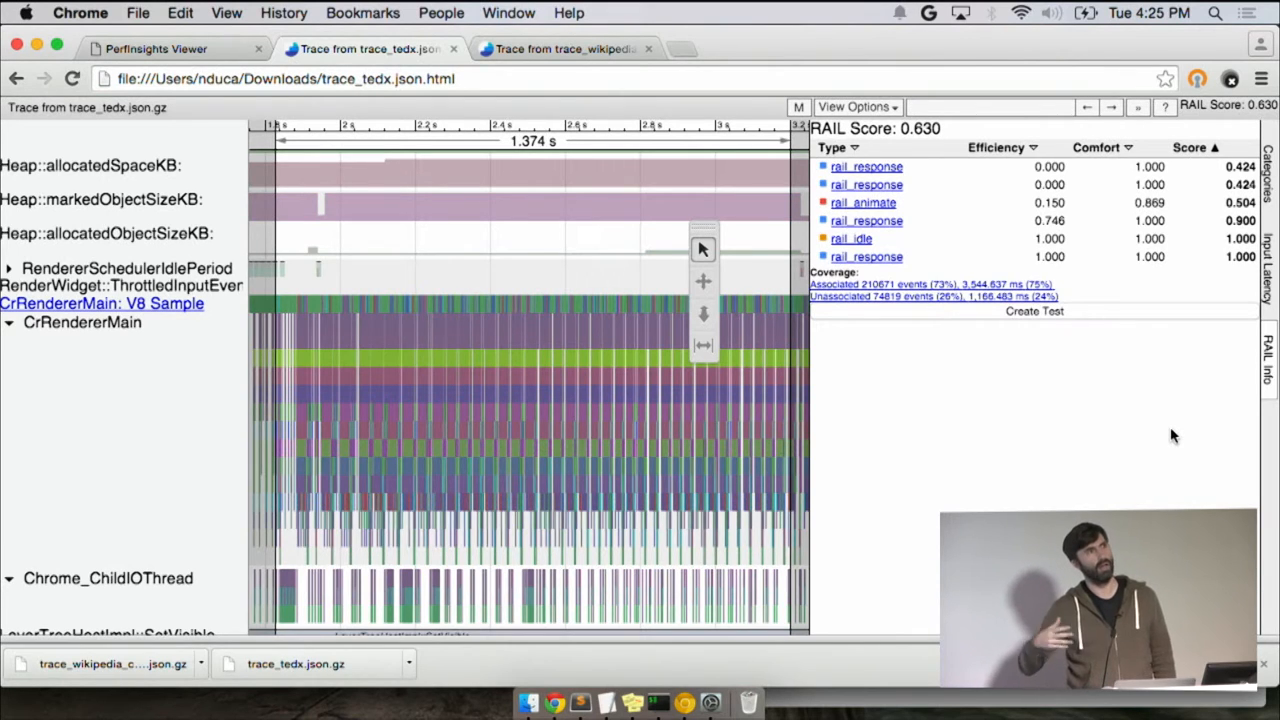
mouse_move(660, 304)
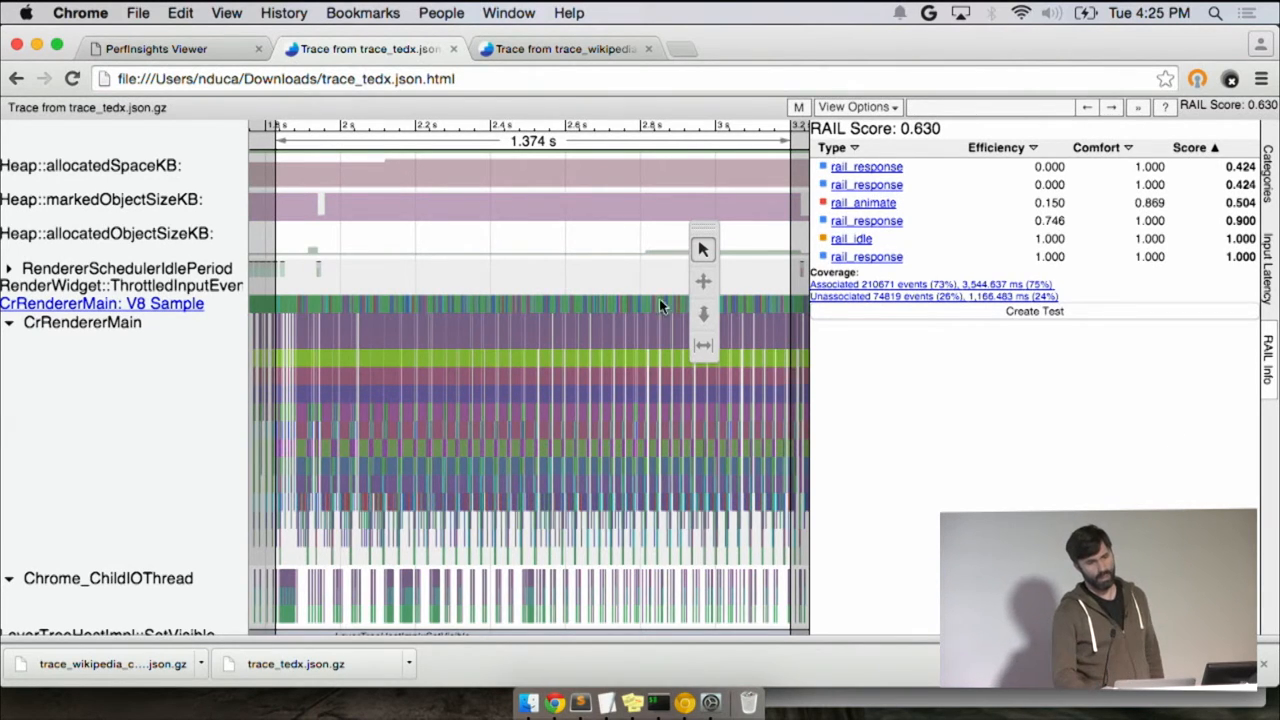
mouse_move(570, 318)
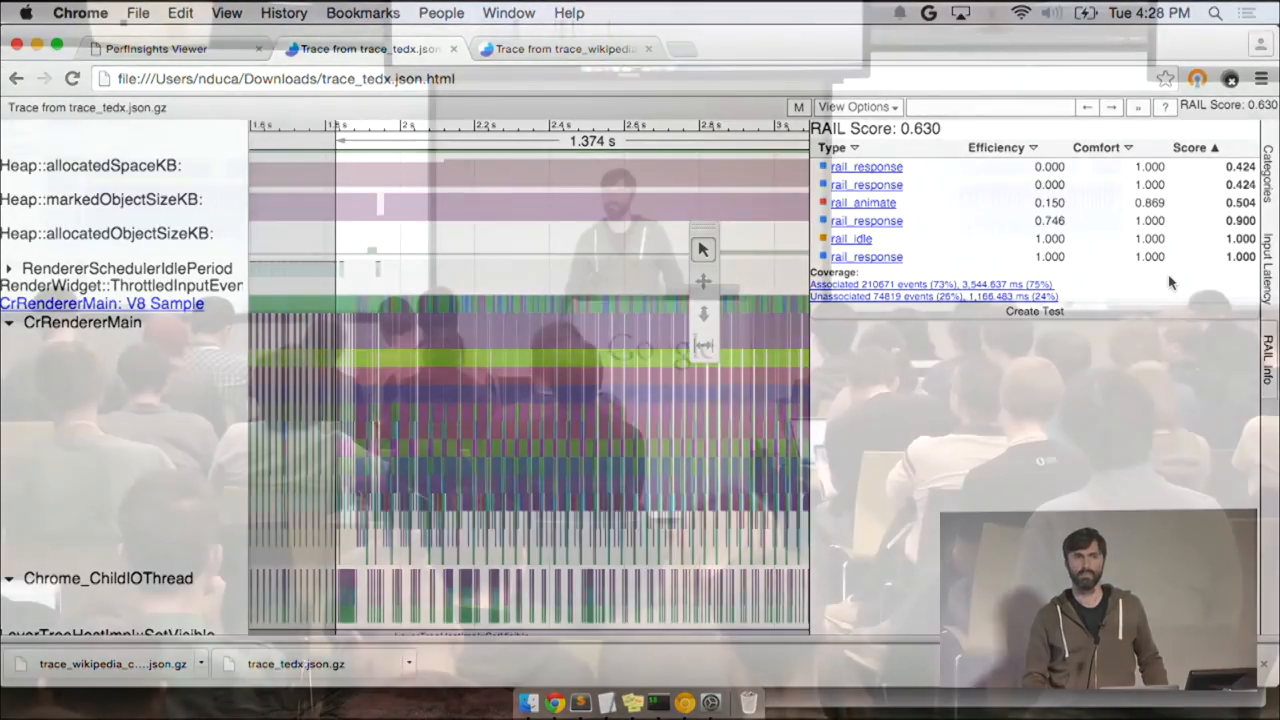
click(564, 48)
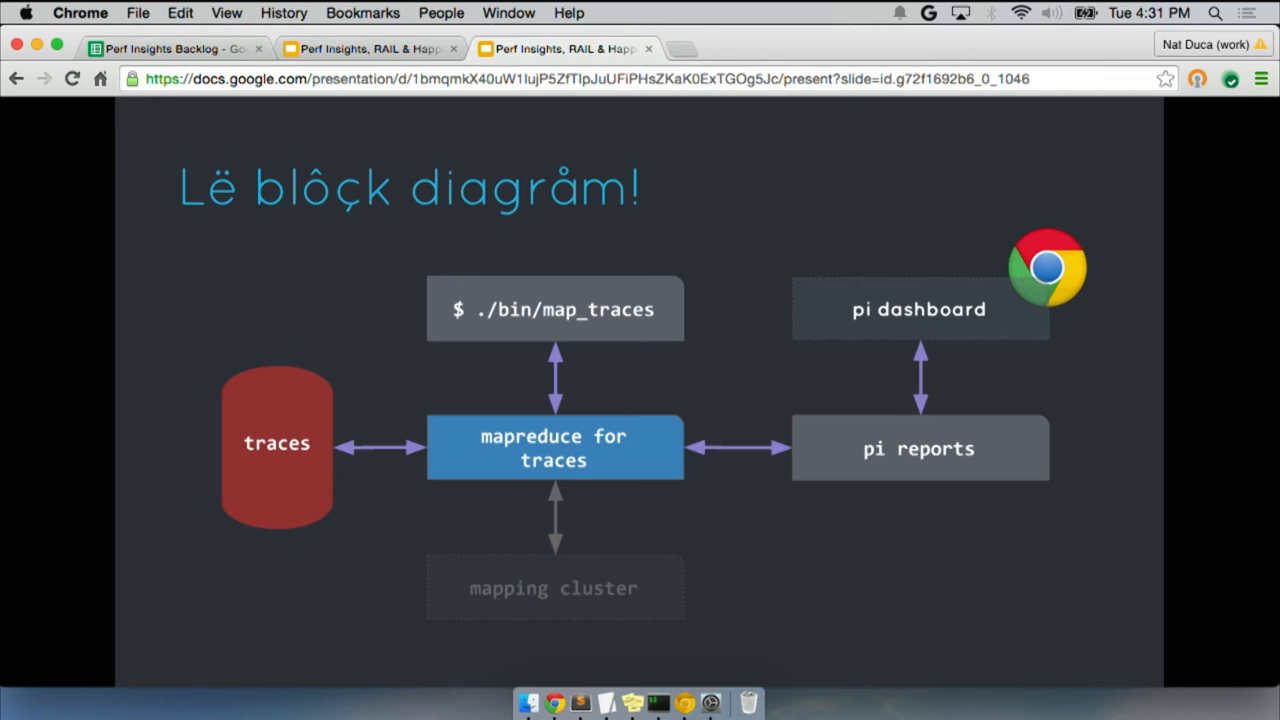
mouse_move(780, 64)
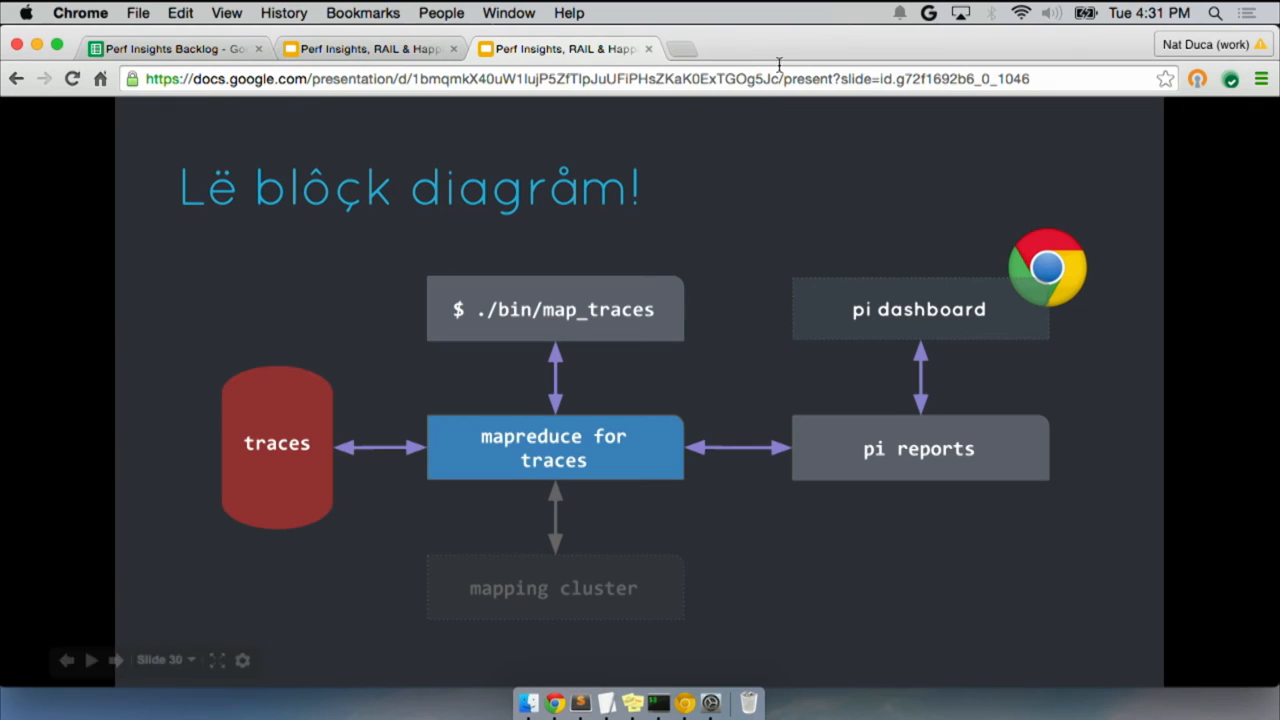
mouse_move(572, 374)
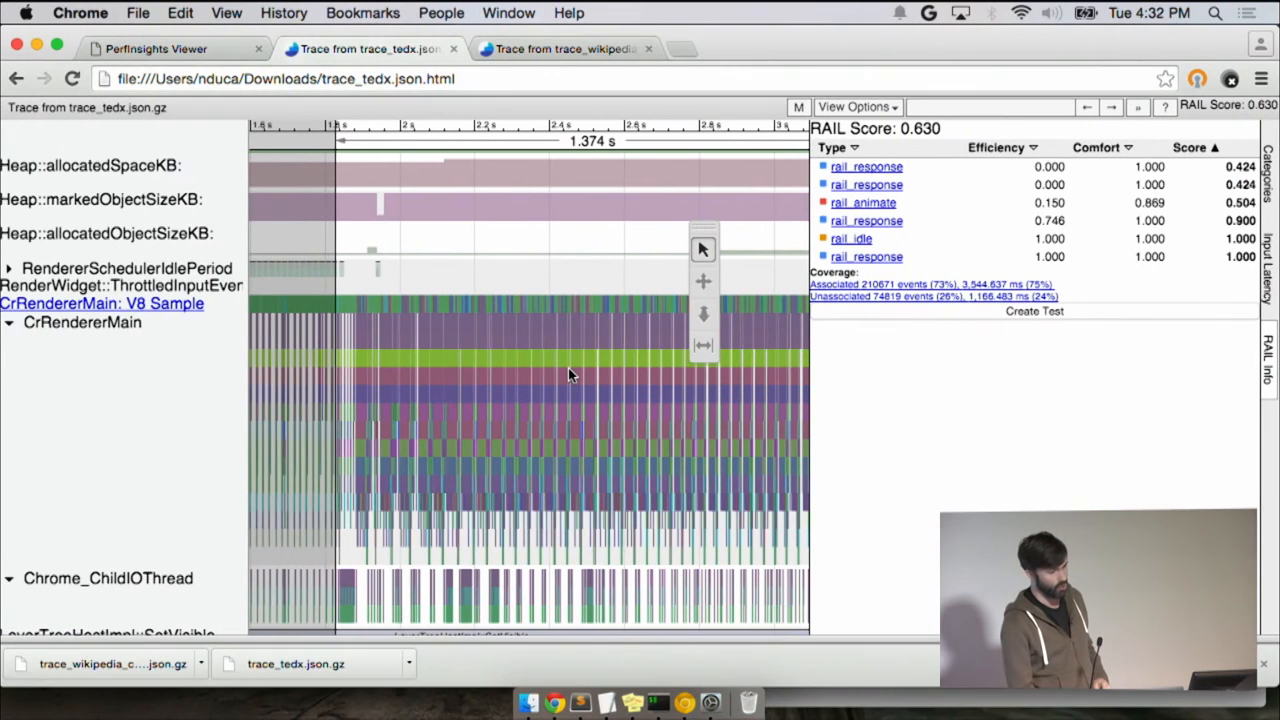
Step: Switch to the Perf Insights Viewer results tab
click(156, 48)
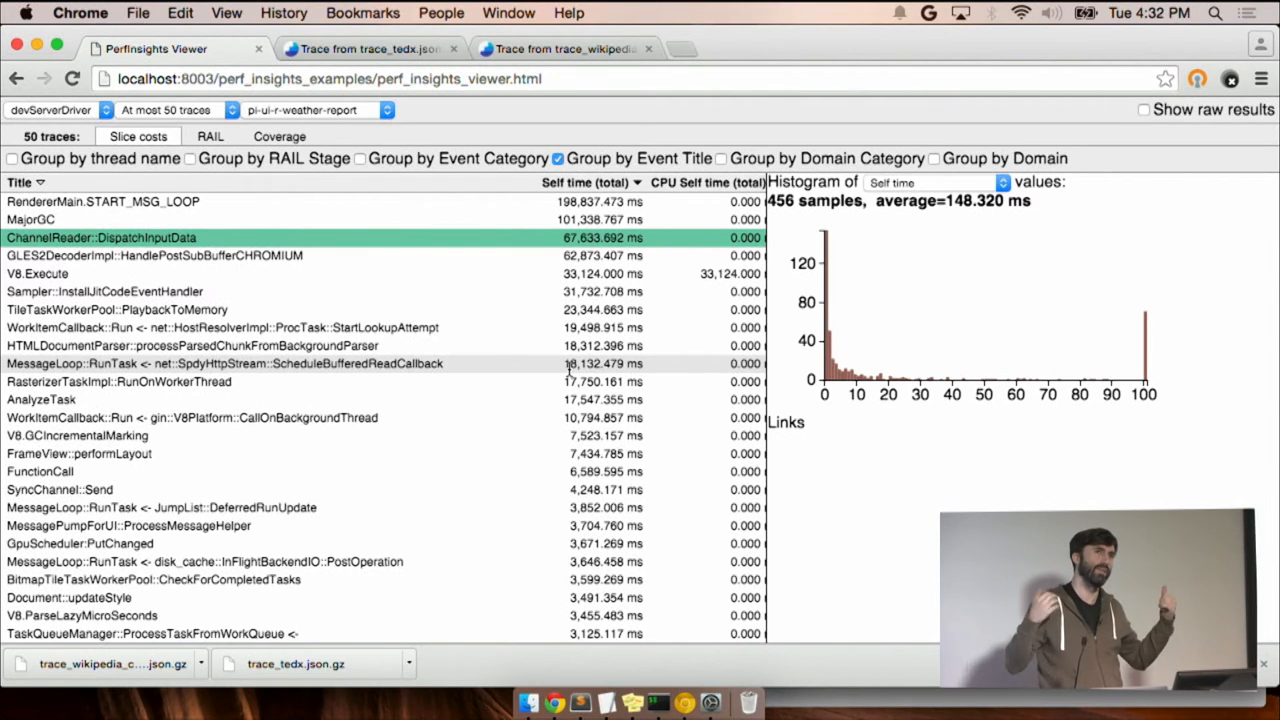
mouse_move(510, 360)
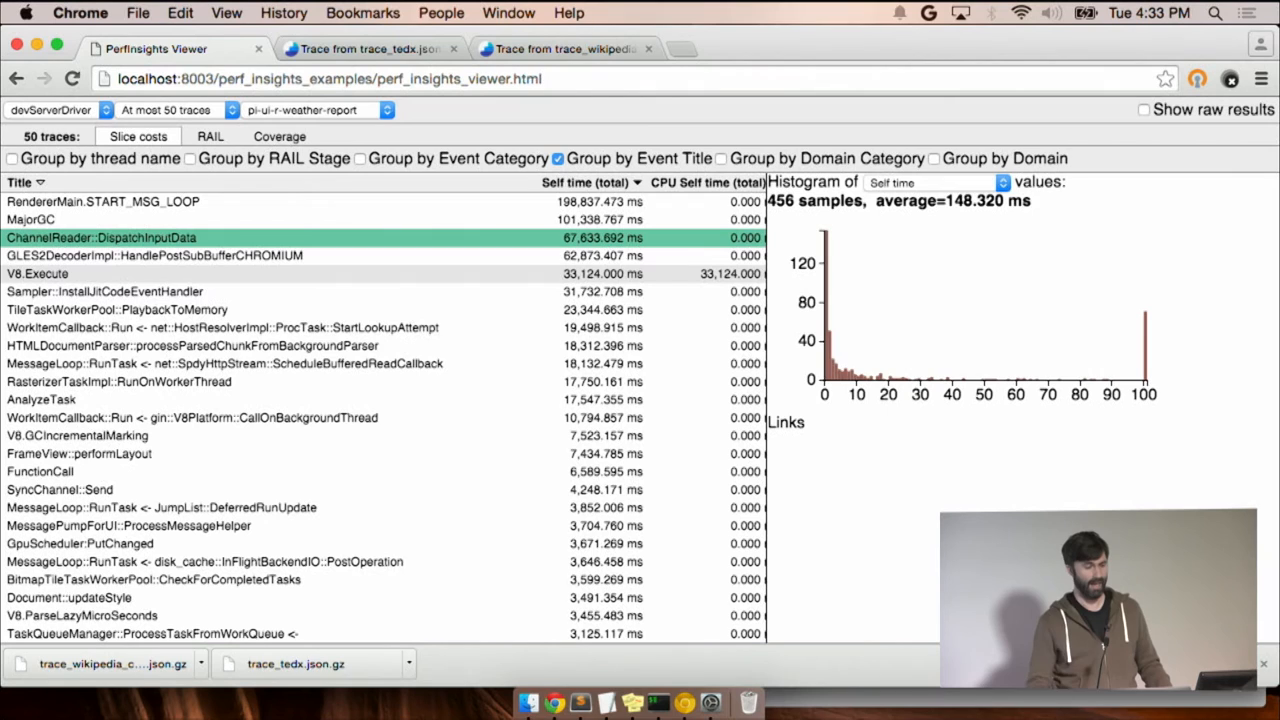
mouse_move(918, 332)
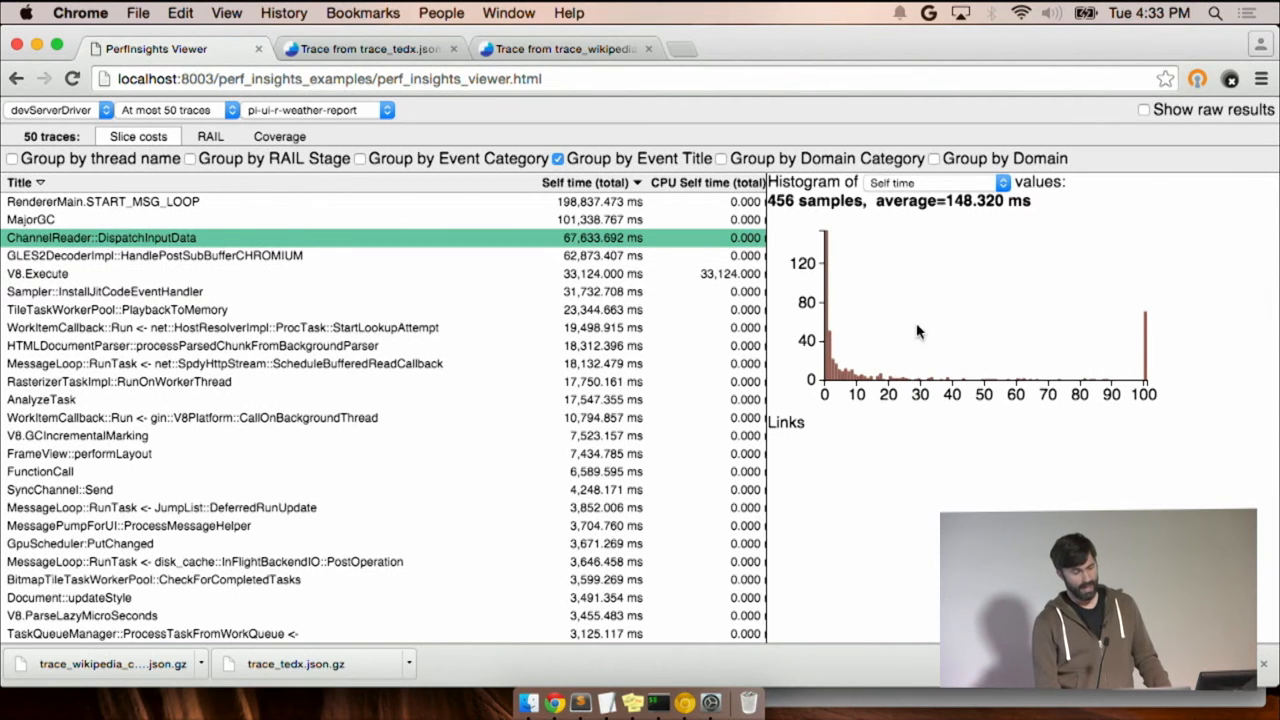
Step: Chart MajorGC self times, list low-range traces, then chart GpuCommandBufferStub::OnWaitForTokenInRange
click(30, 218)
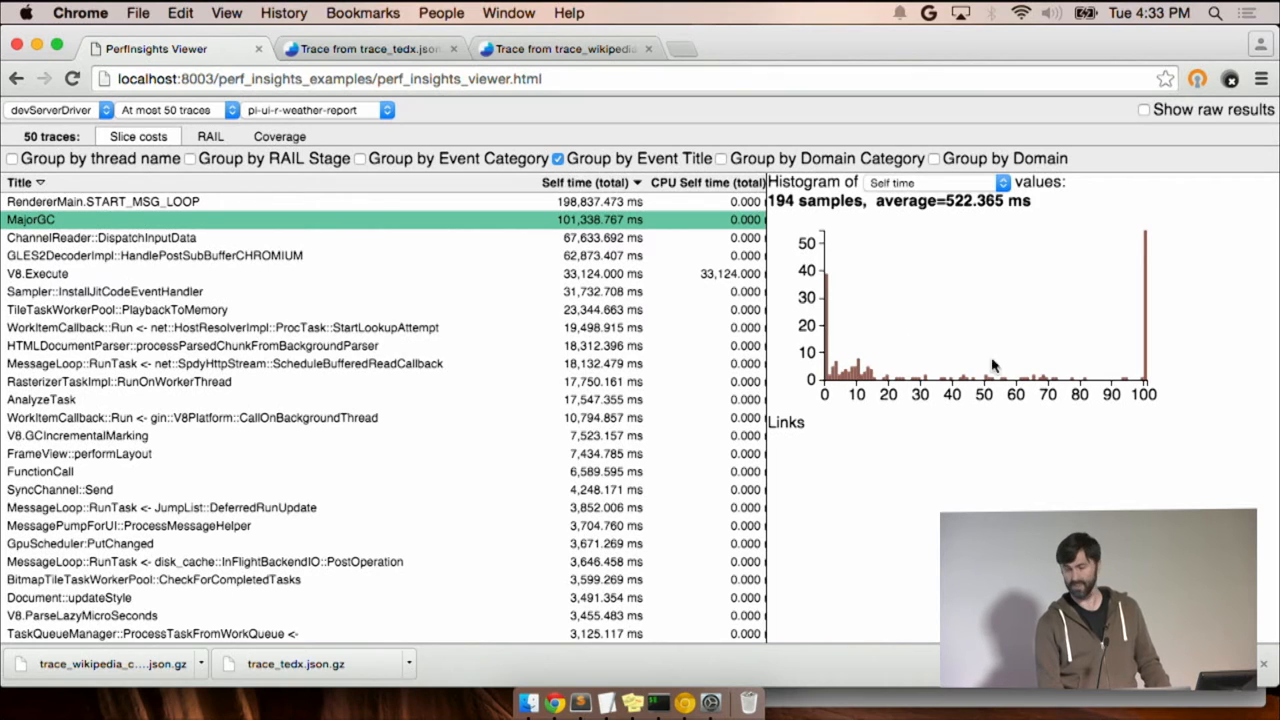
mouse_move(1132, 344)
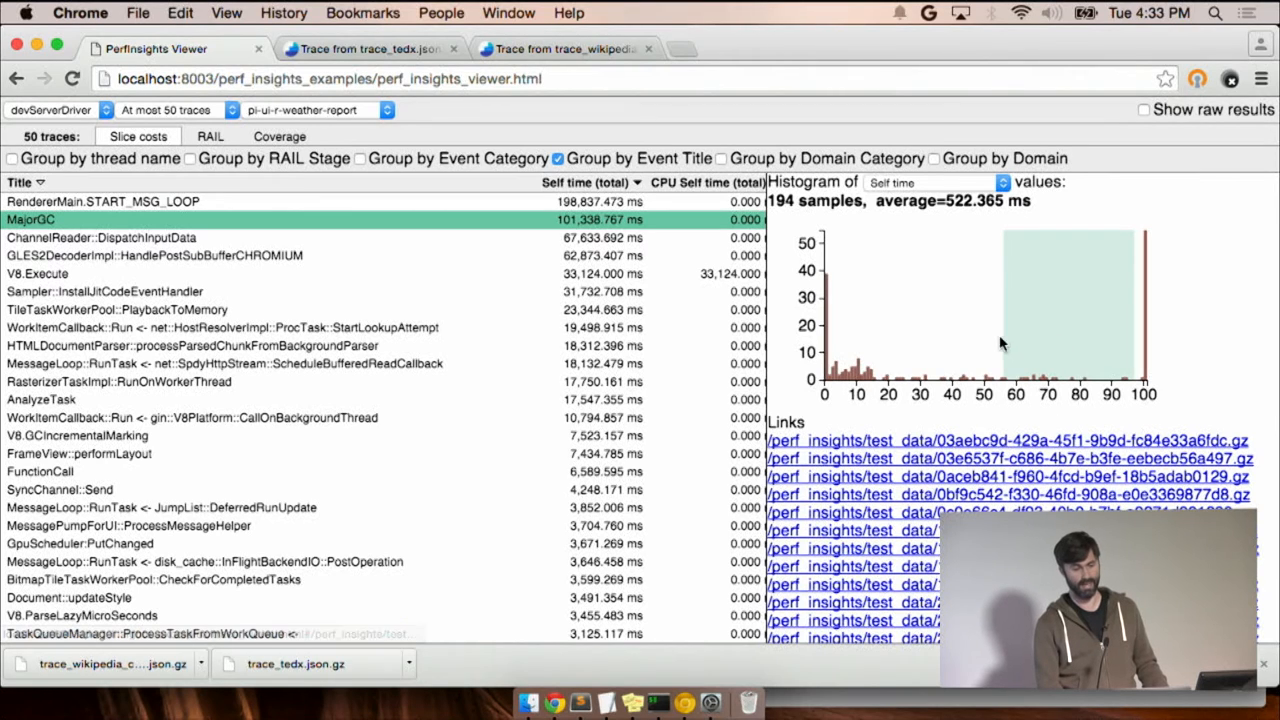
mouse_move(1122, 360)
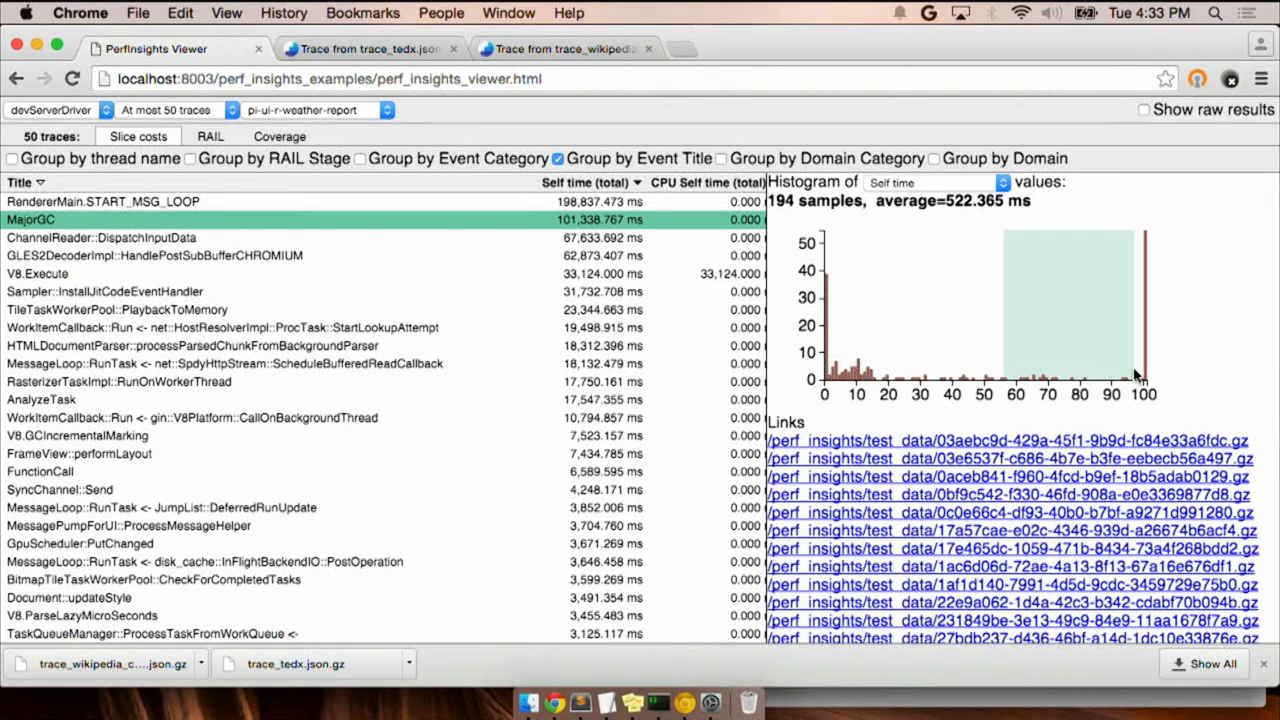
mouse_move(1100, 364)
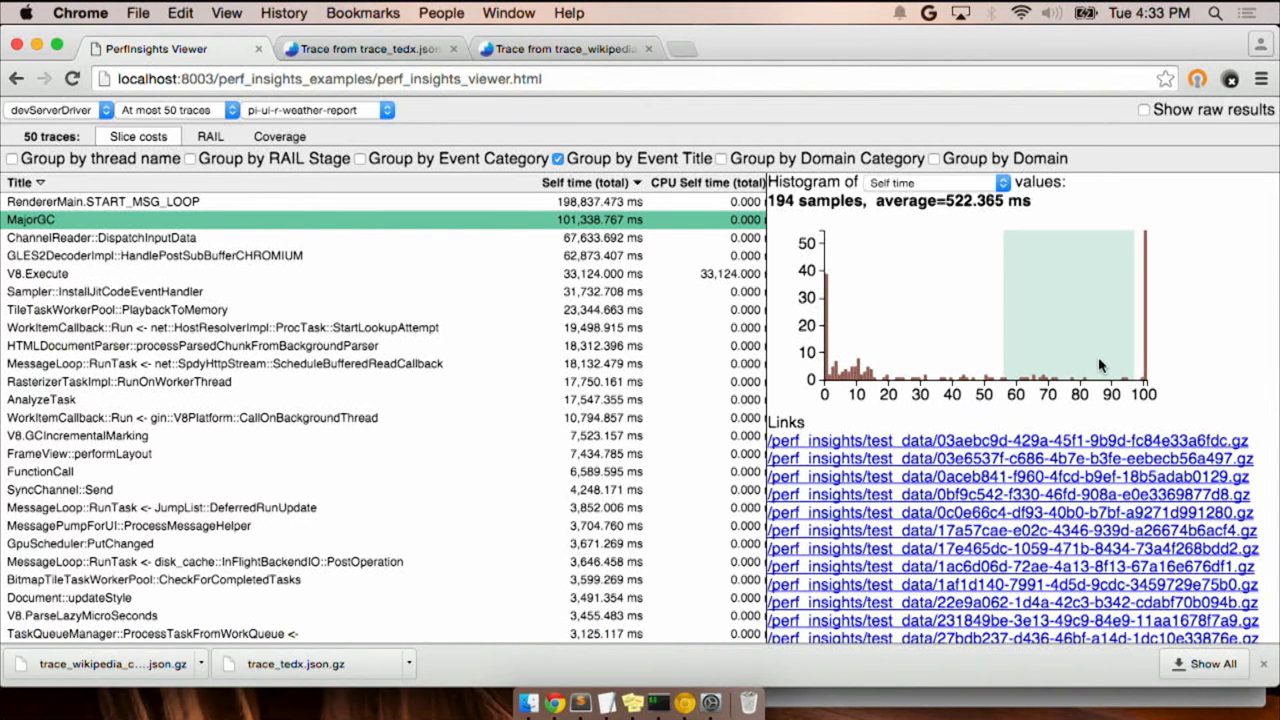
mouse_move(1104, 364)
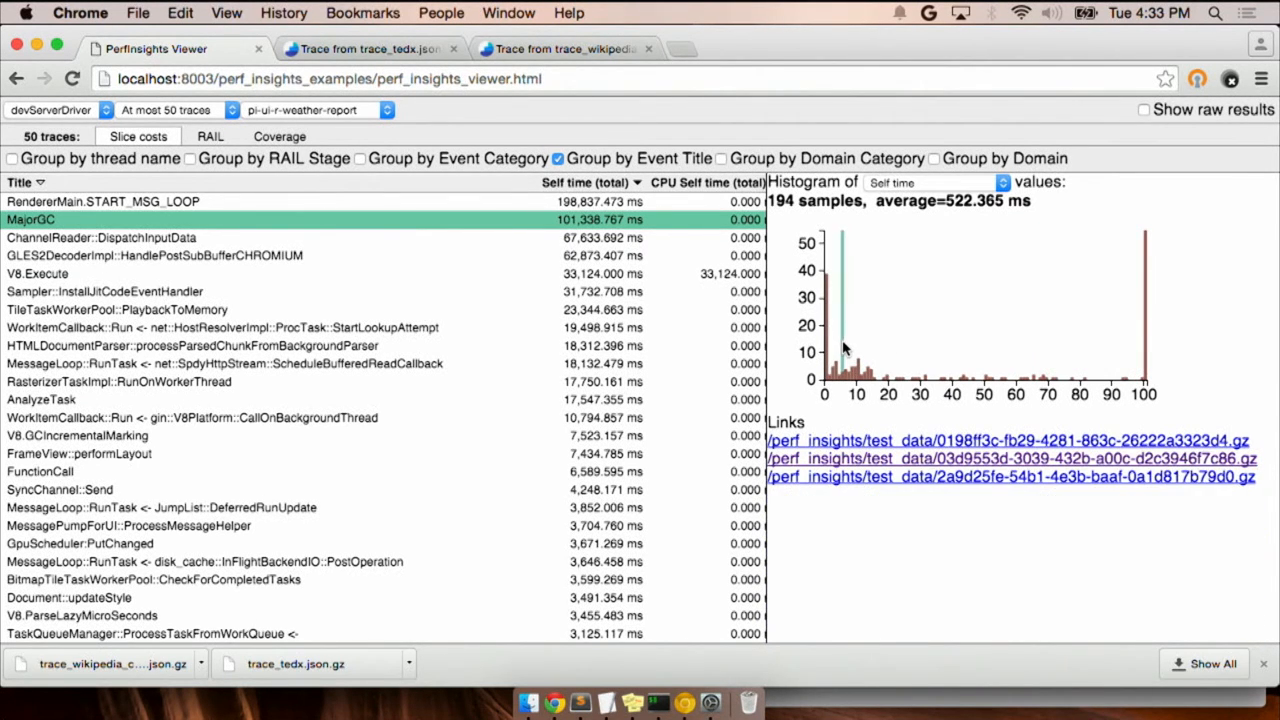
click(840, 360)
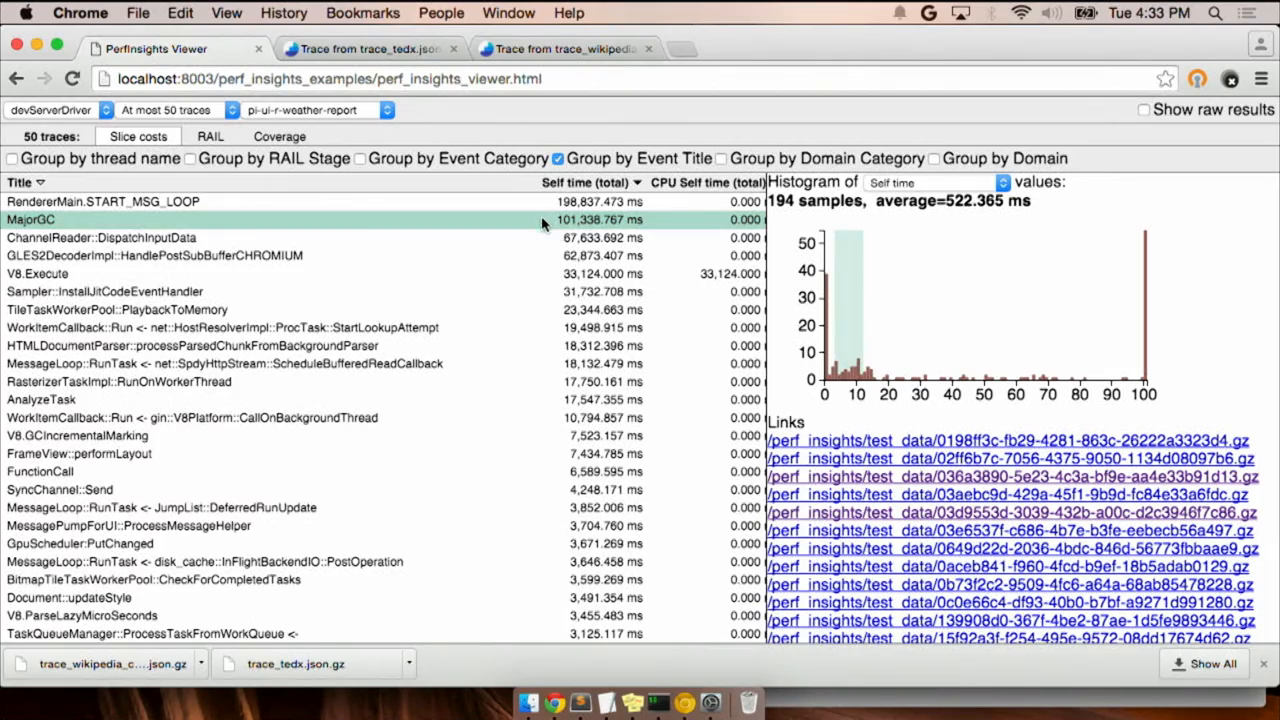
scroll(down, 3)
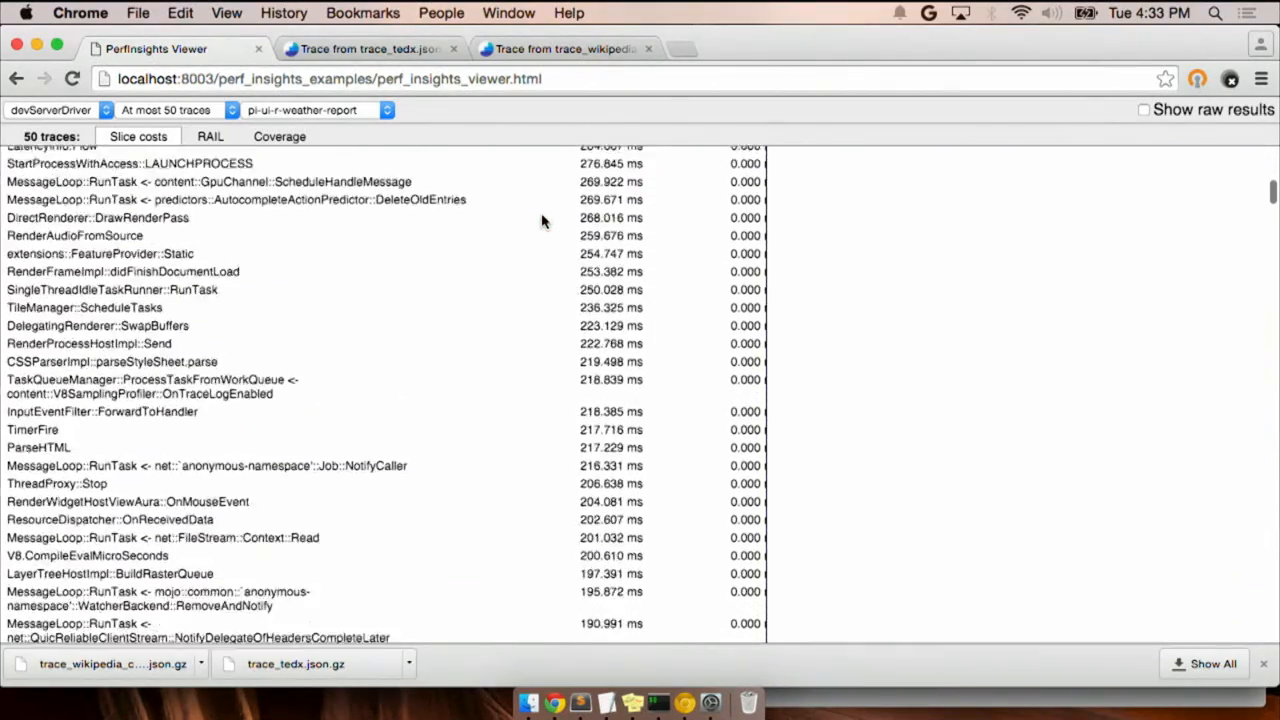
scroll(down, 3)
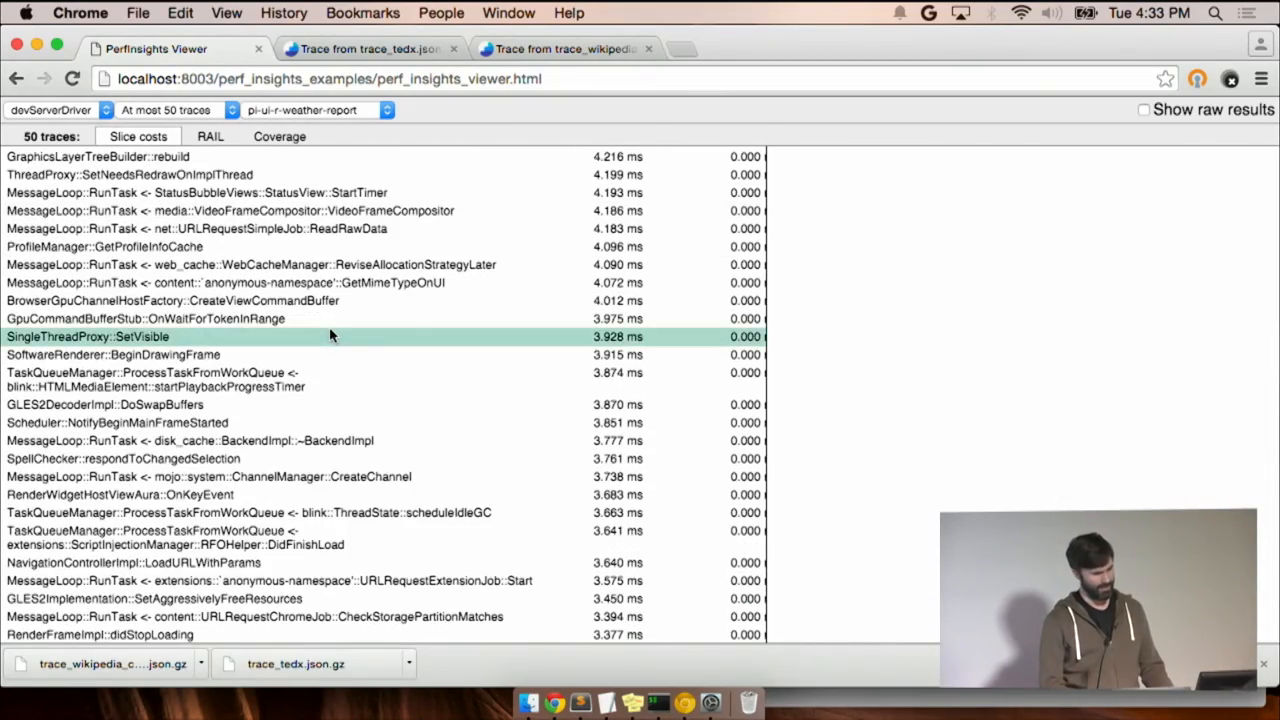
click(144, 318)
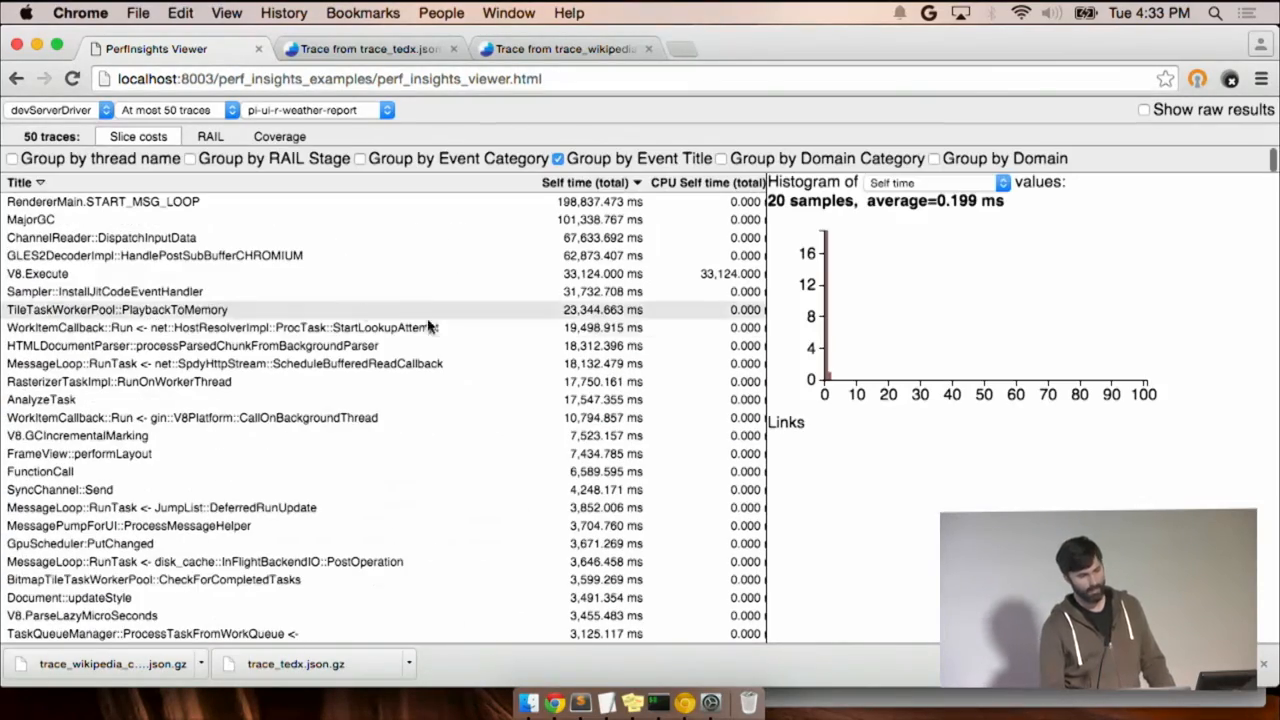
Step: Group slice costs by event category, chart parseHTML parser-chunk events, and sort by total self time
click(360, 158)
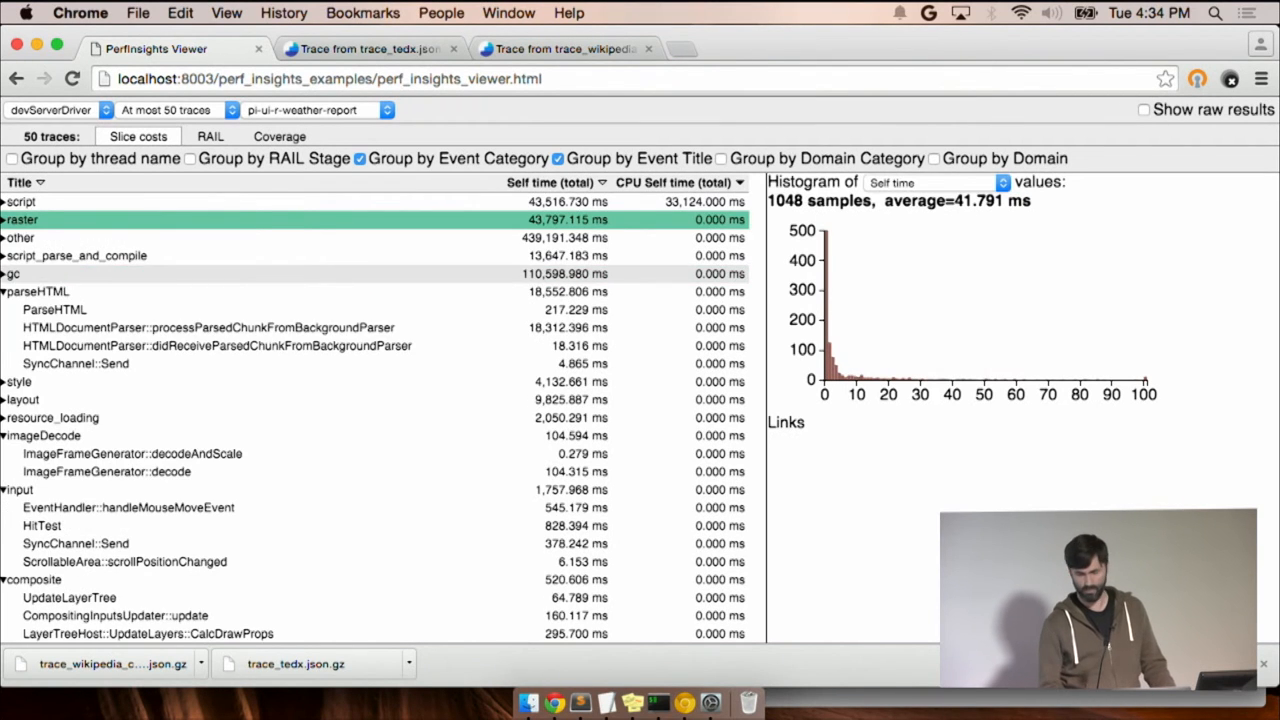
click(20, 218)
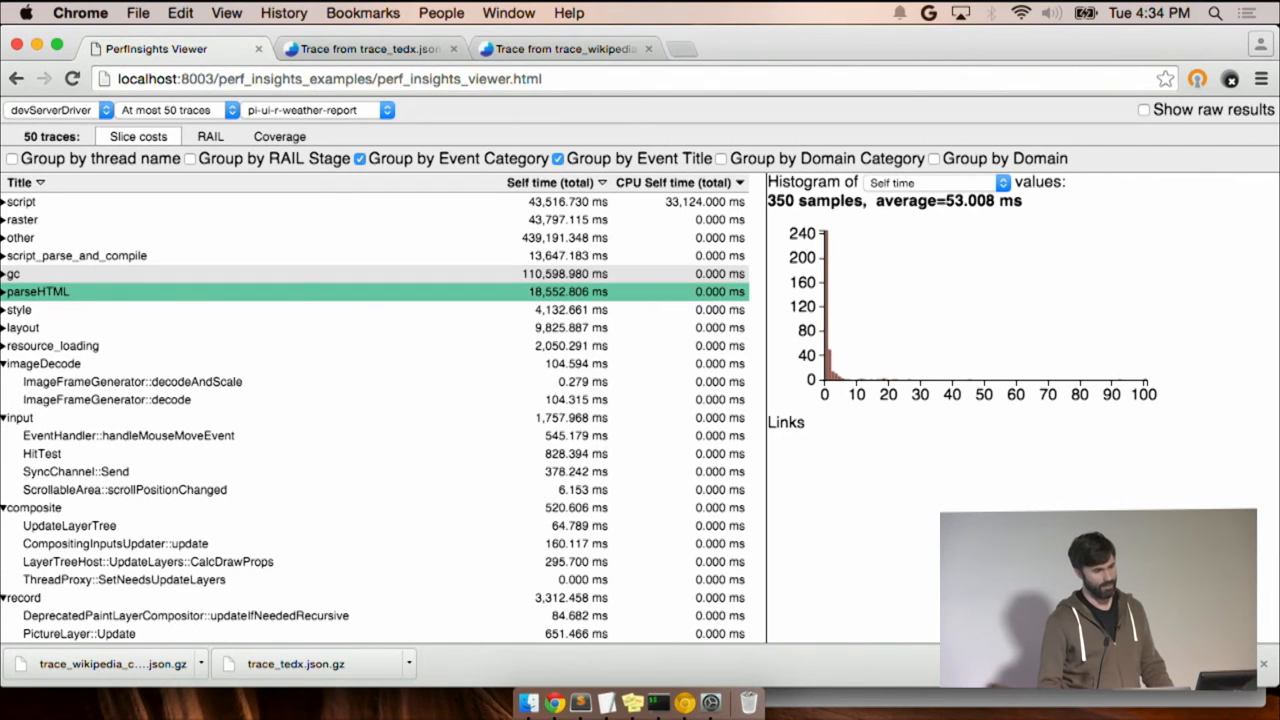
click(8, 364)
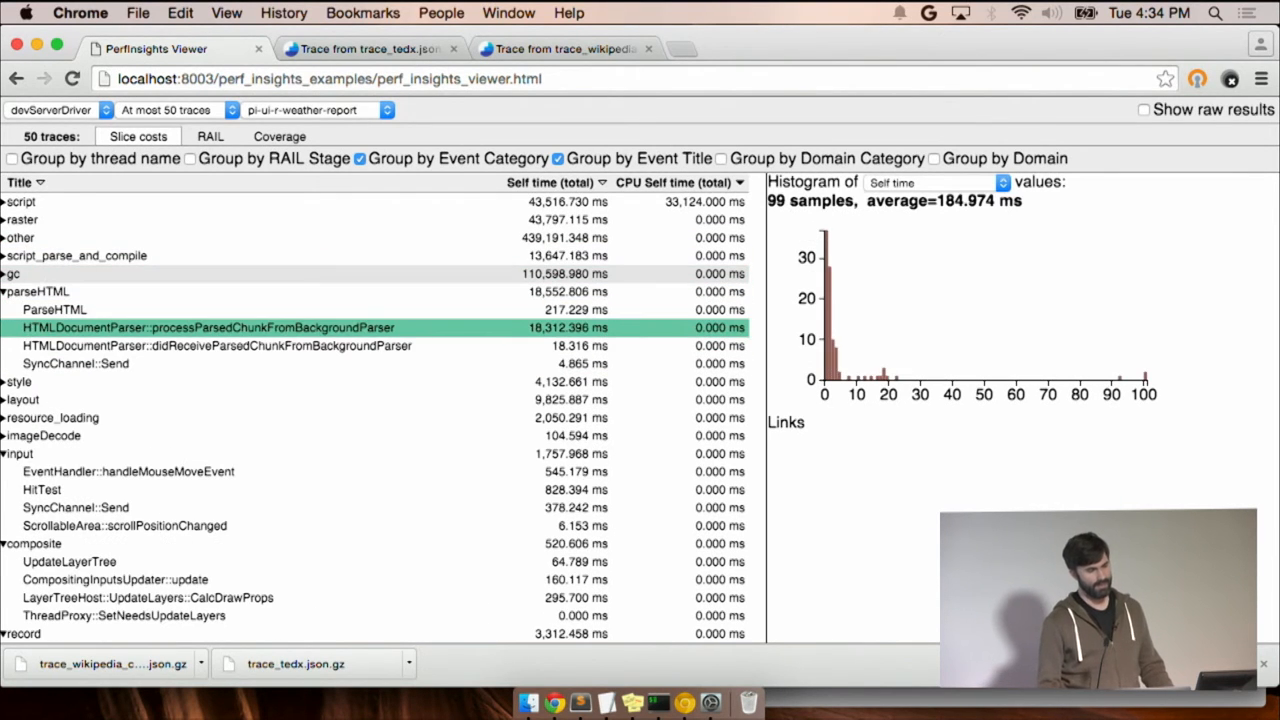
click(216, 344)
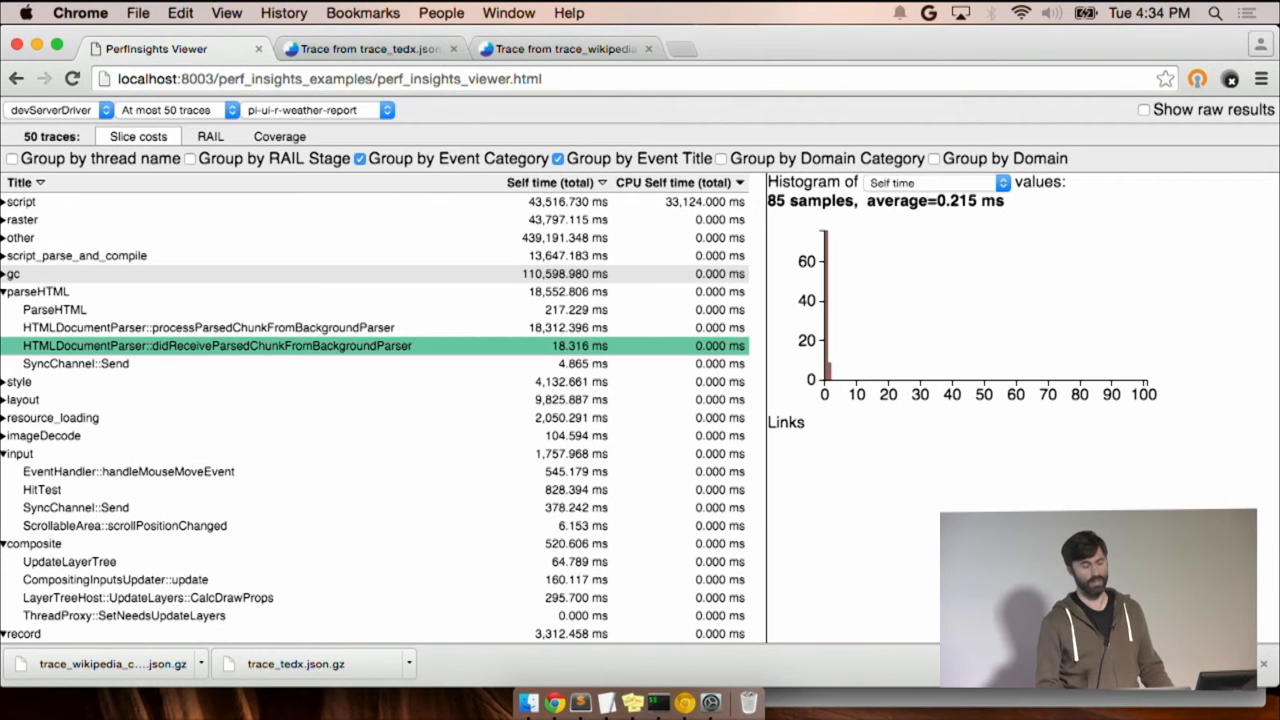
click(6, 292)
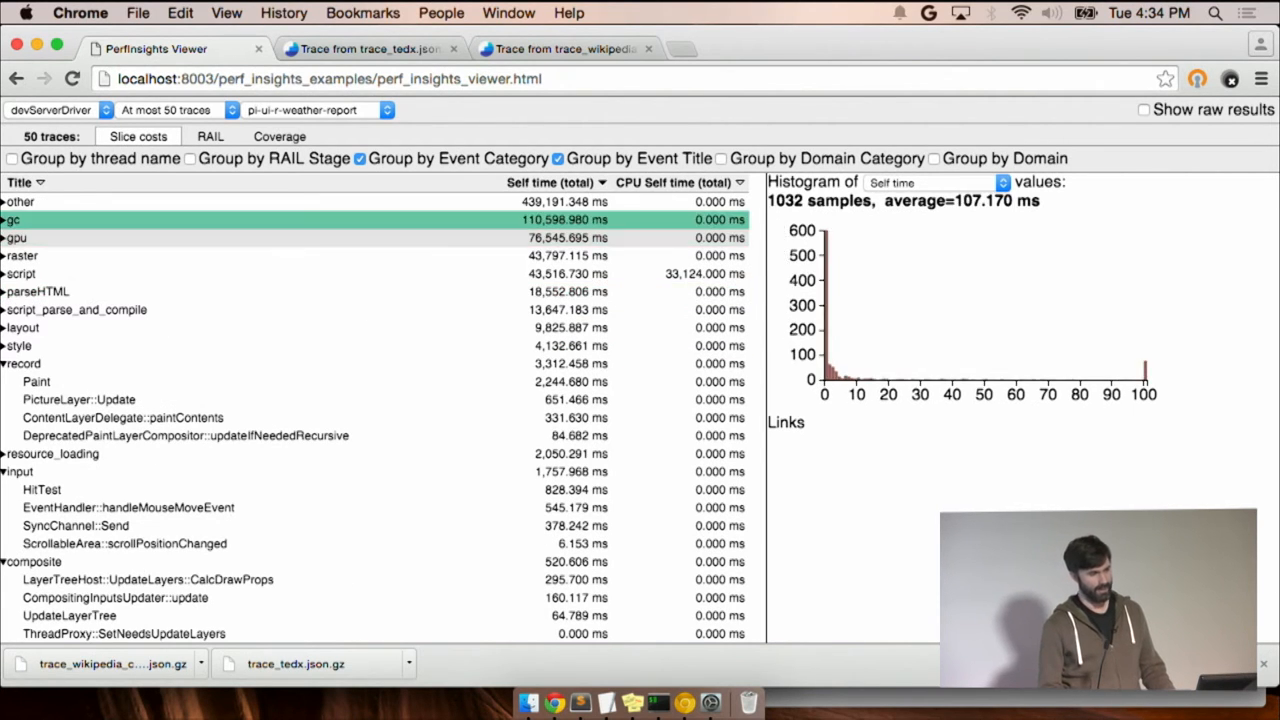
Step: Chart V8.GCIncrementalMarking, then show the script category's costs and per-event breakdown
click(12, 218)
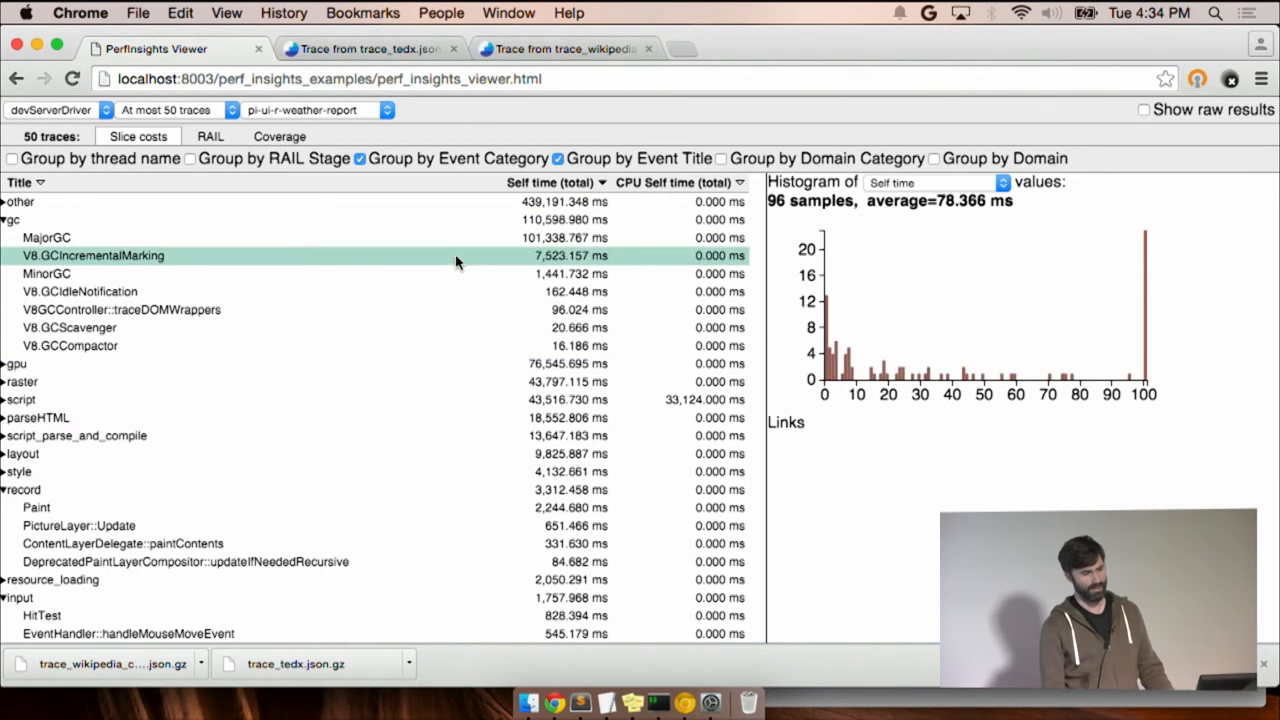
click(20, 272)
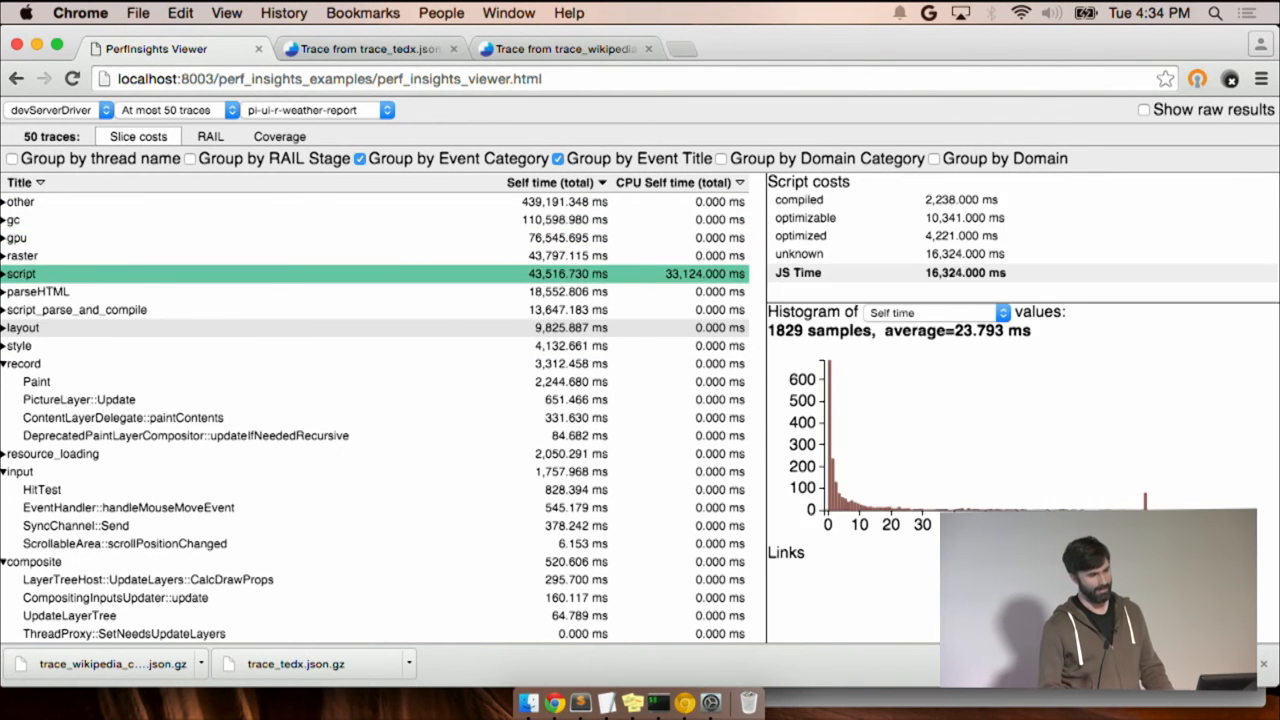
click(6, 272)
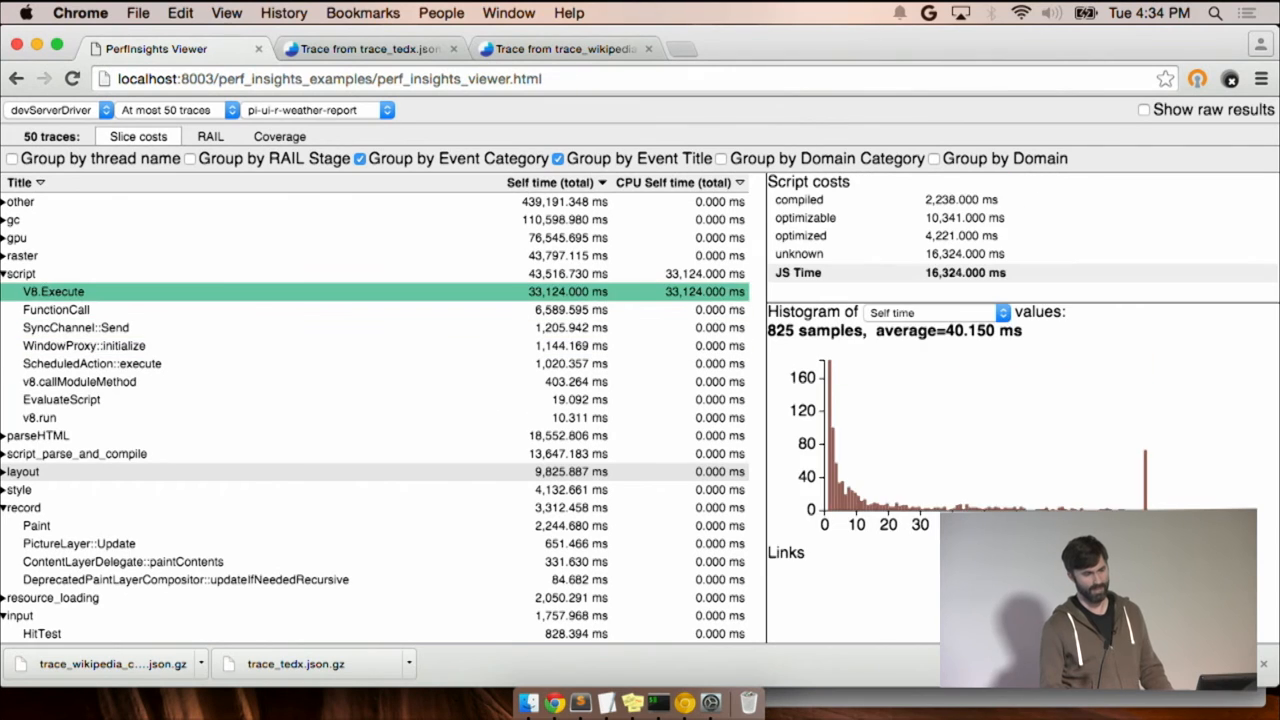
click(20, 272)
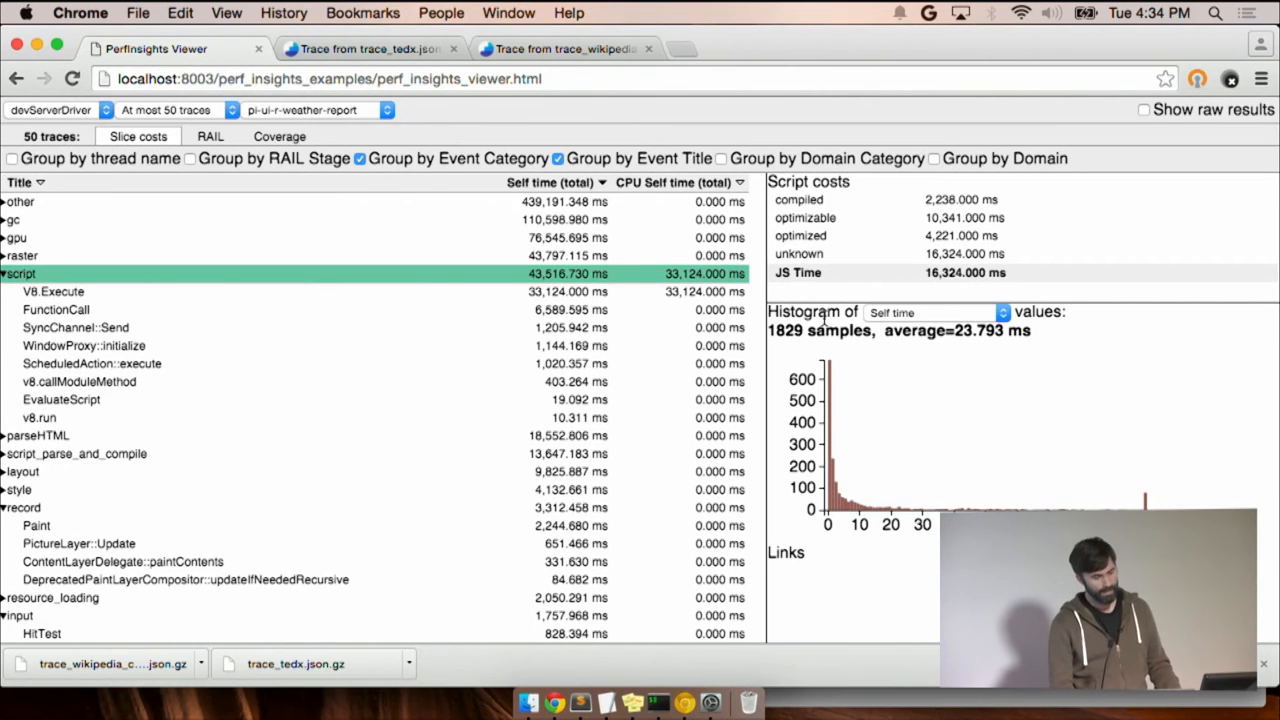
mouse_move(288, 178)
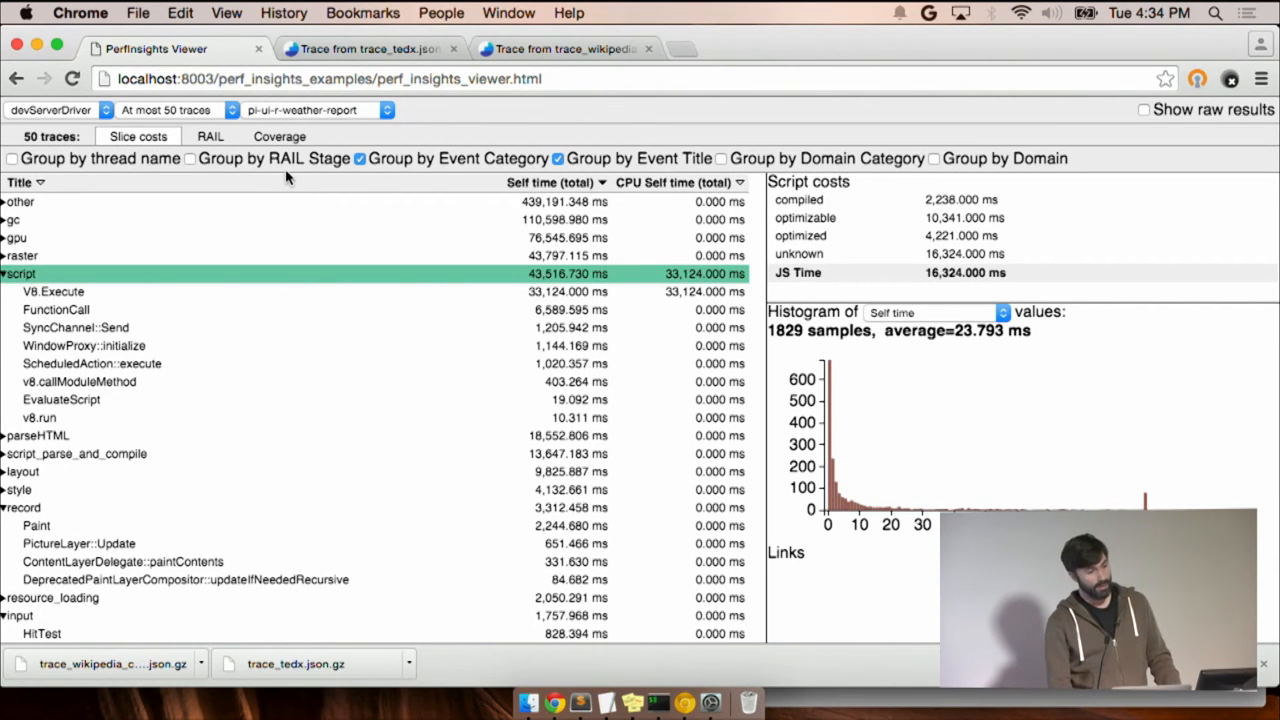
Step: Group slice costs by RAIL stage, expand Load sorted by self time, and chart its layout category
click(190, 158)
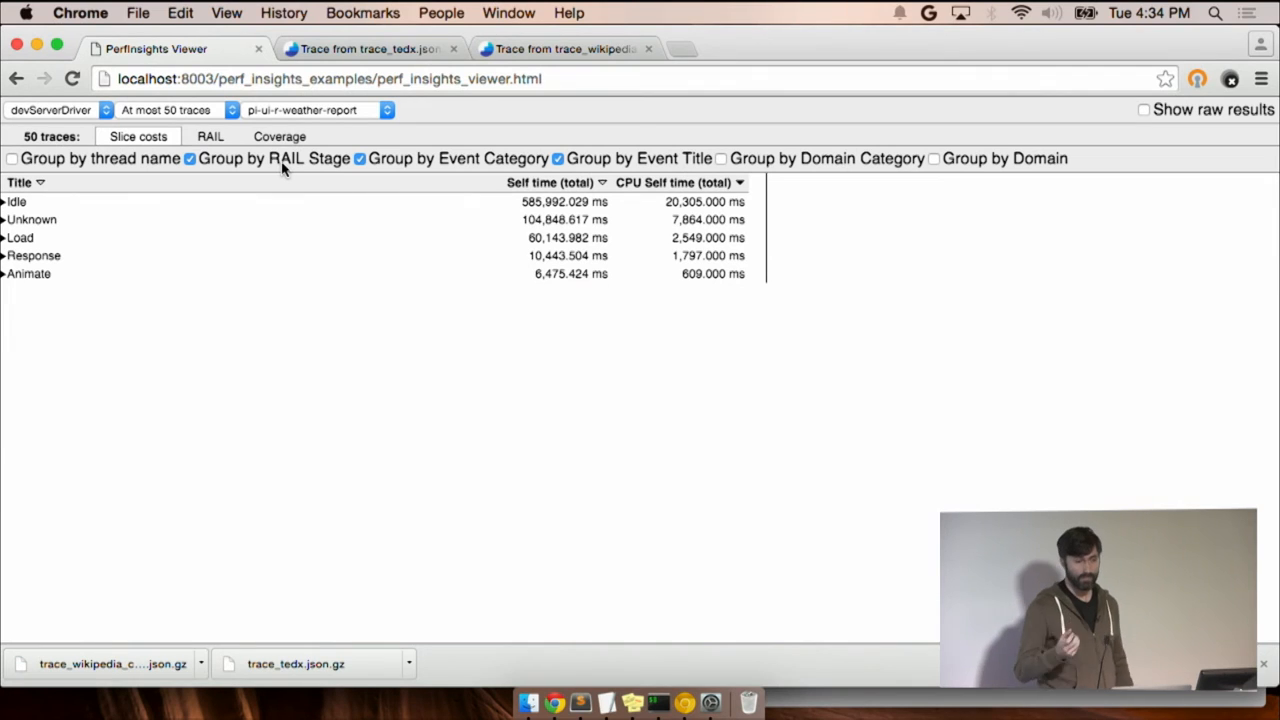
mouse_move(282, 256)
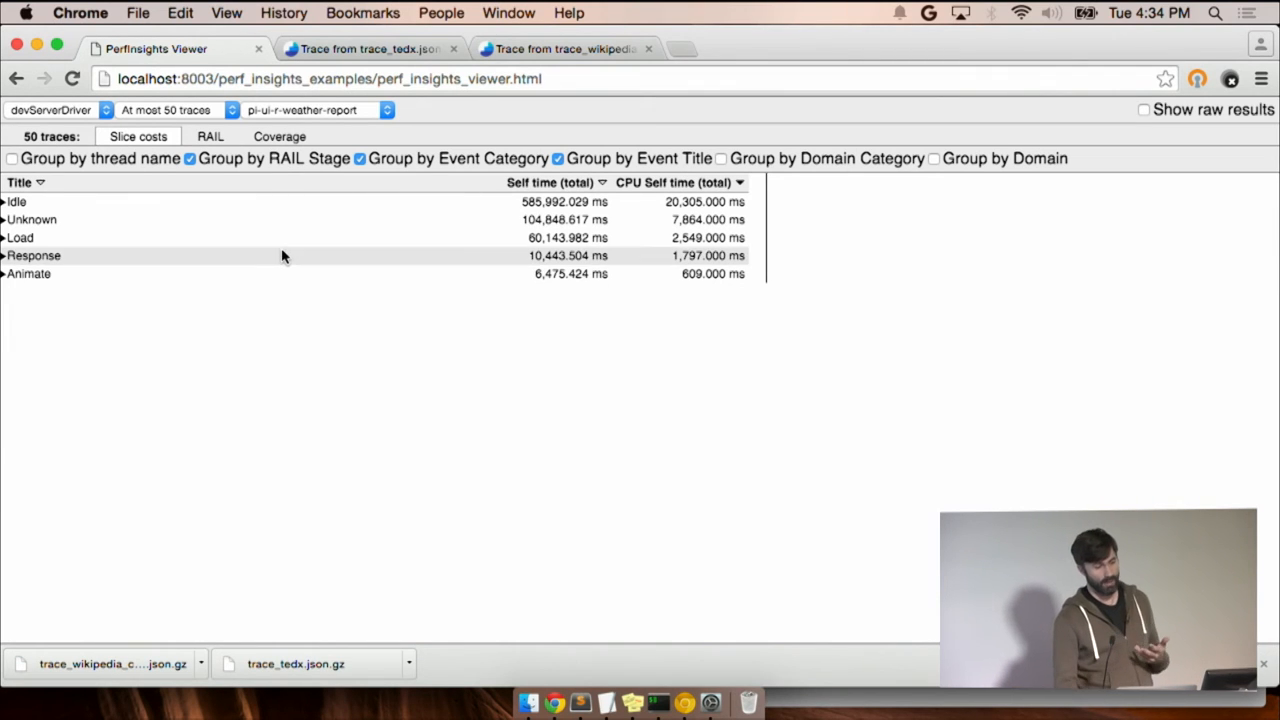
click(32, 218)
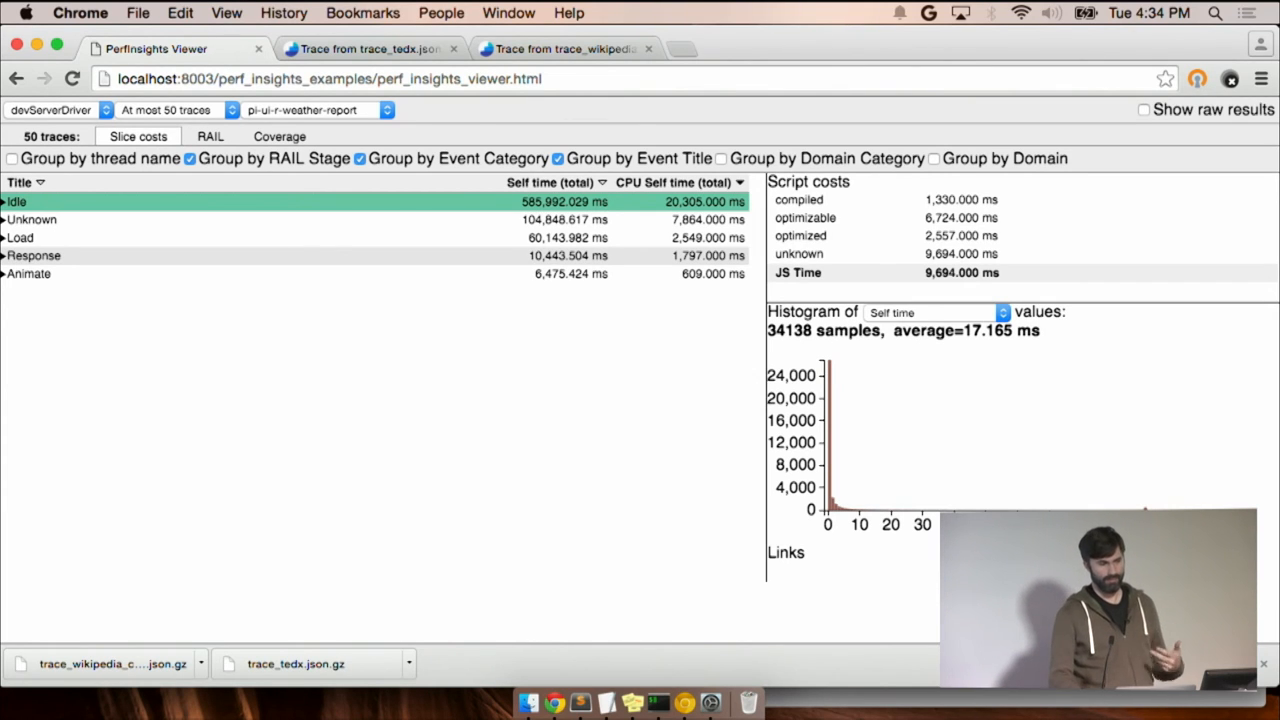
click(8, 236)
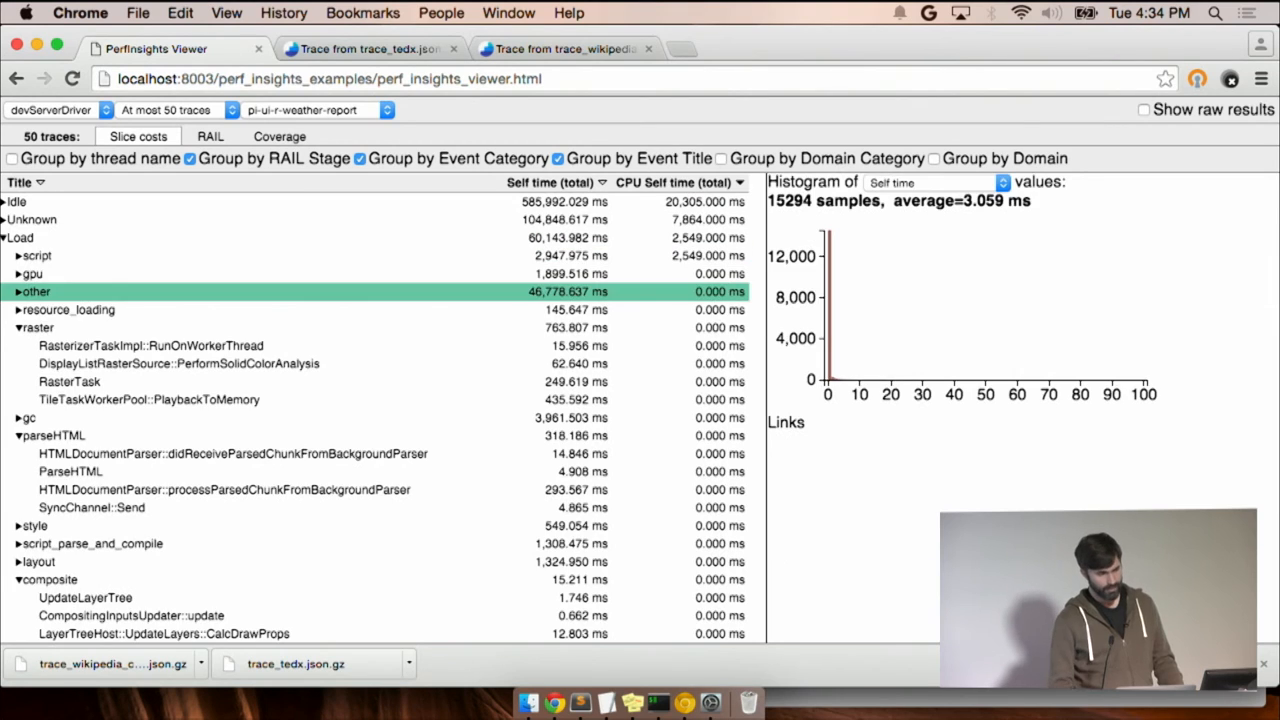
click(548, 182)
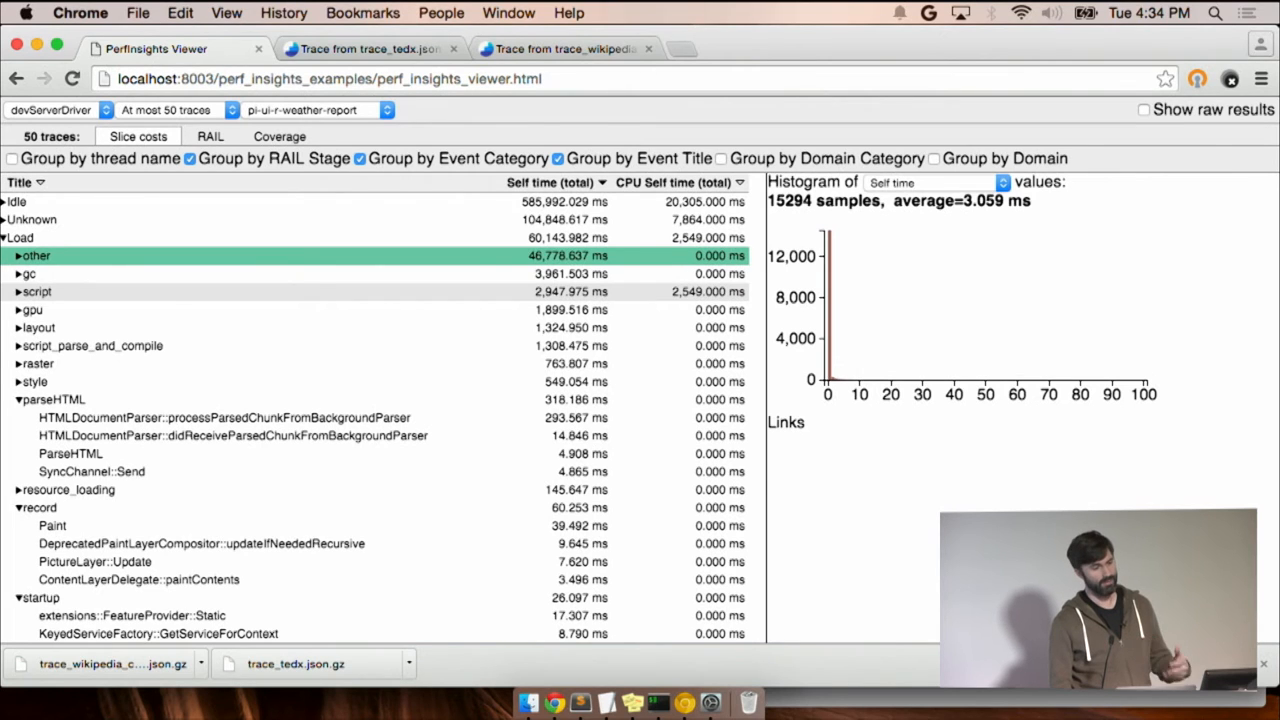
click(38, 328)
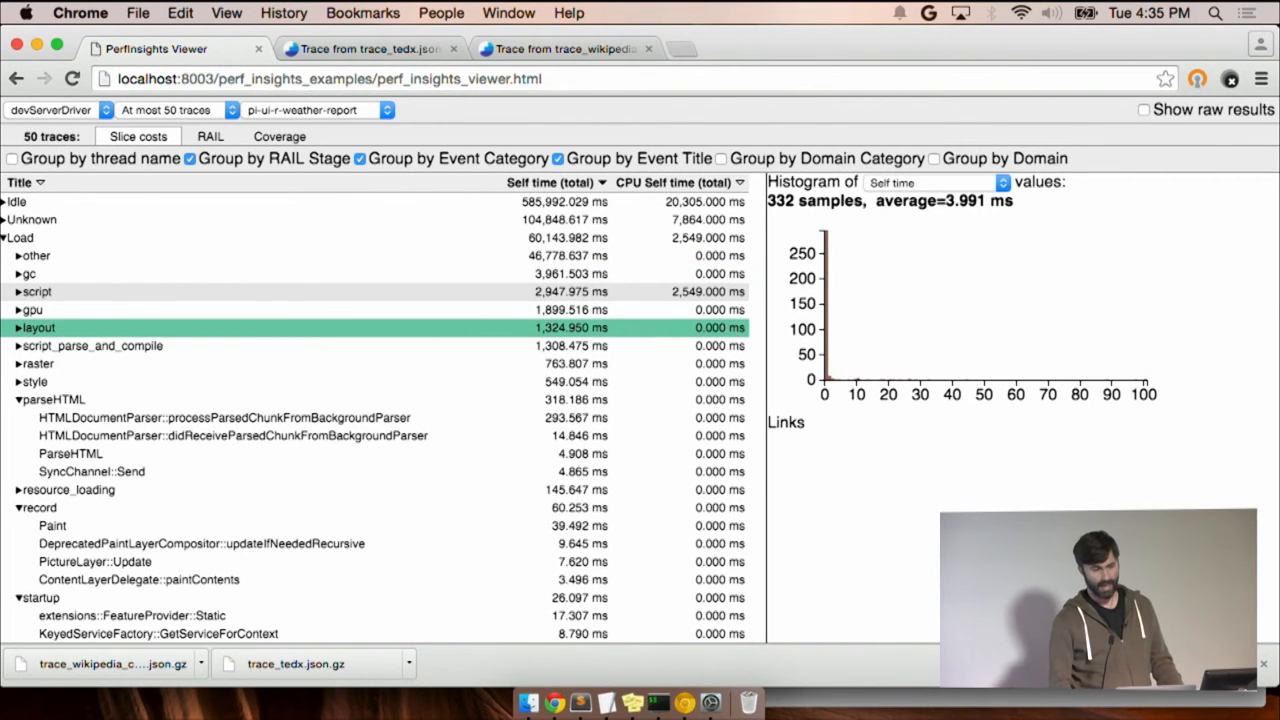
scroll(down, 3)
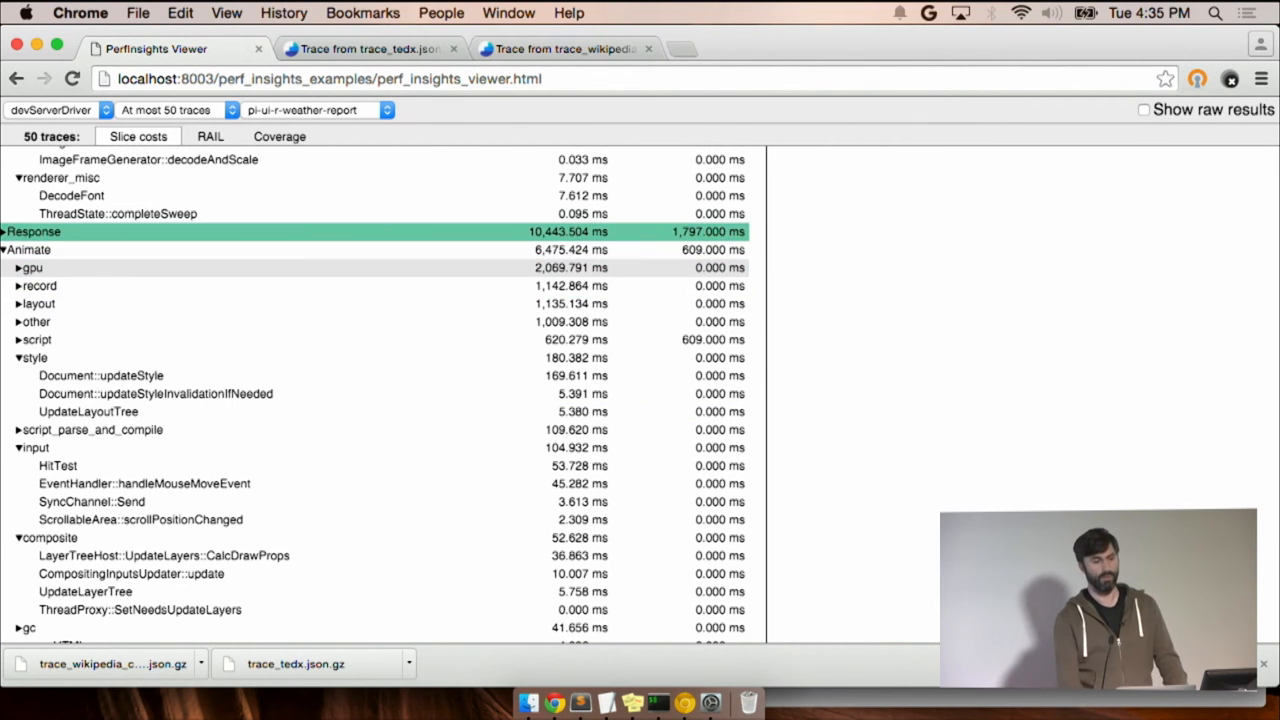
Step: Show Load's script costs, then chart its other, gc and script_parse_and_compile categories
click(8, 232)
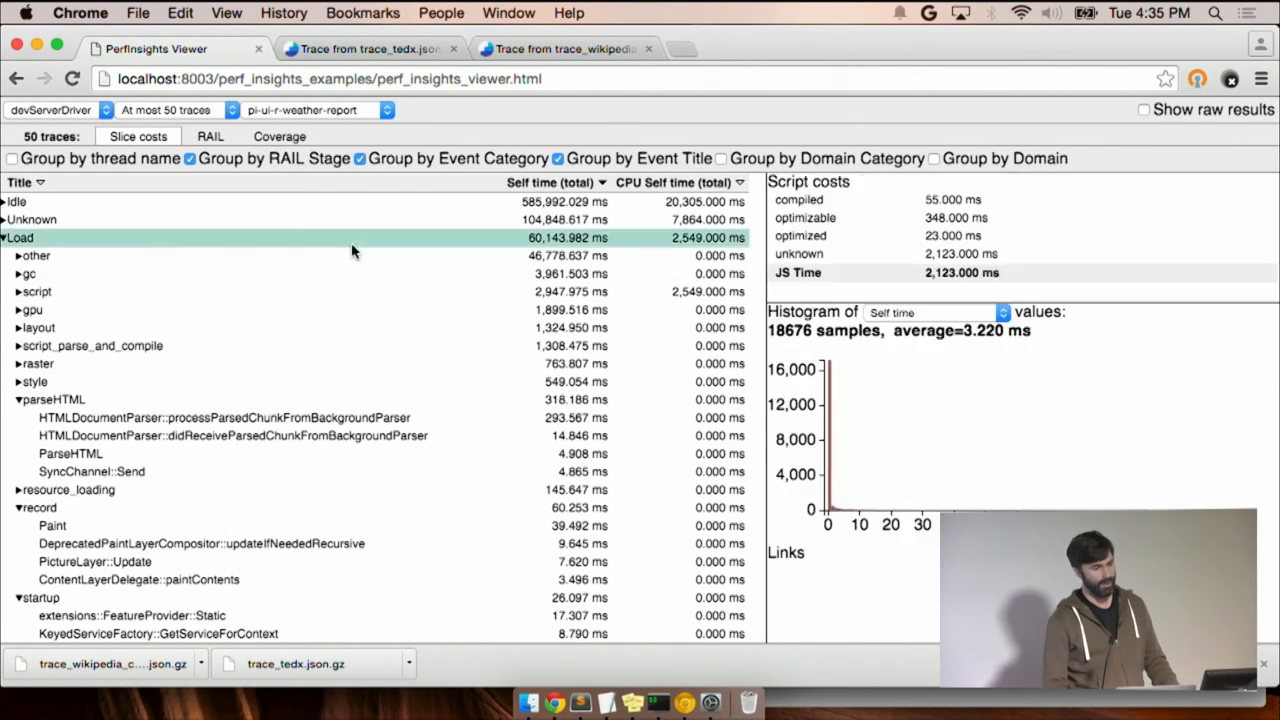
click(36, 256)
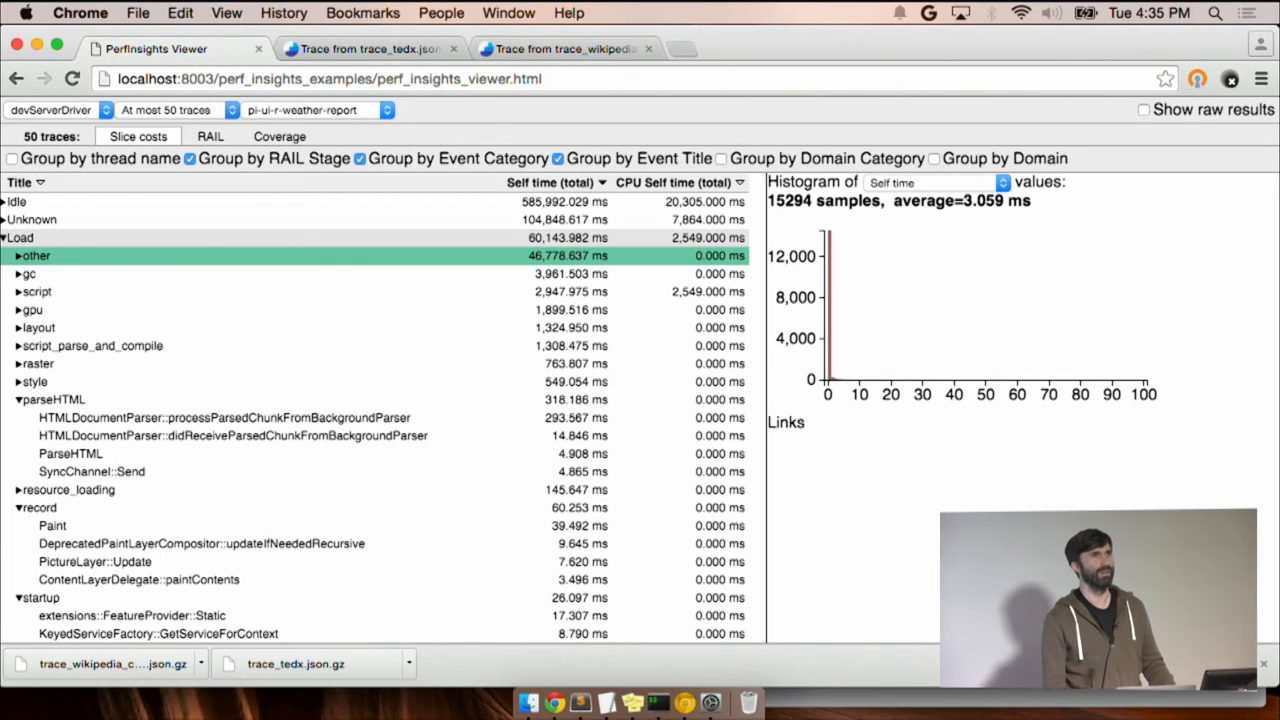
click(30, 272)
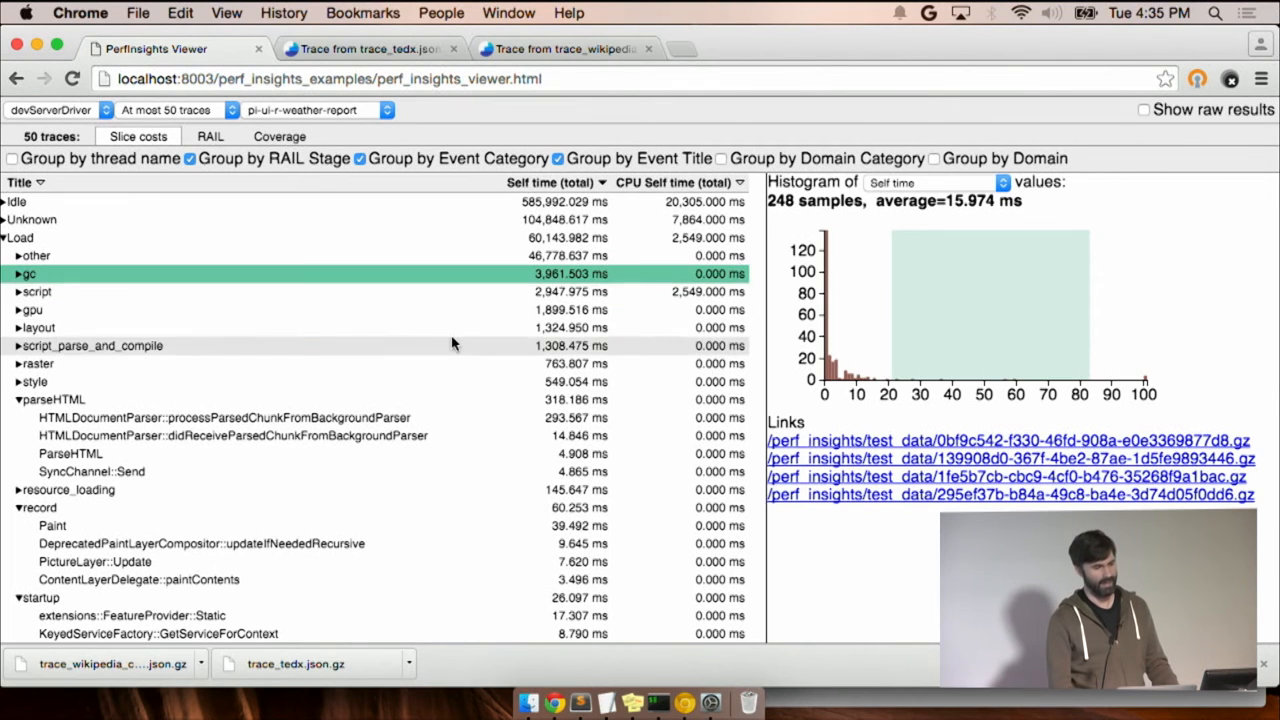
click(92, 344)
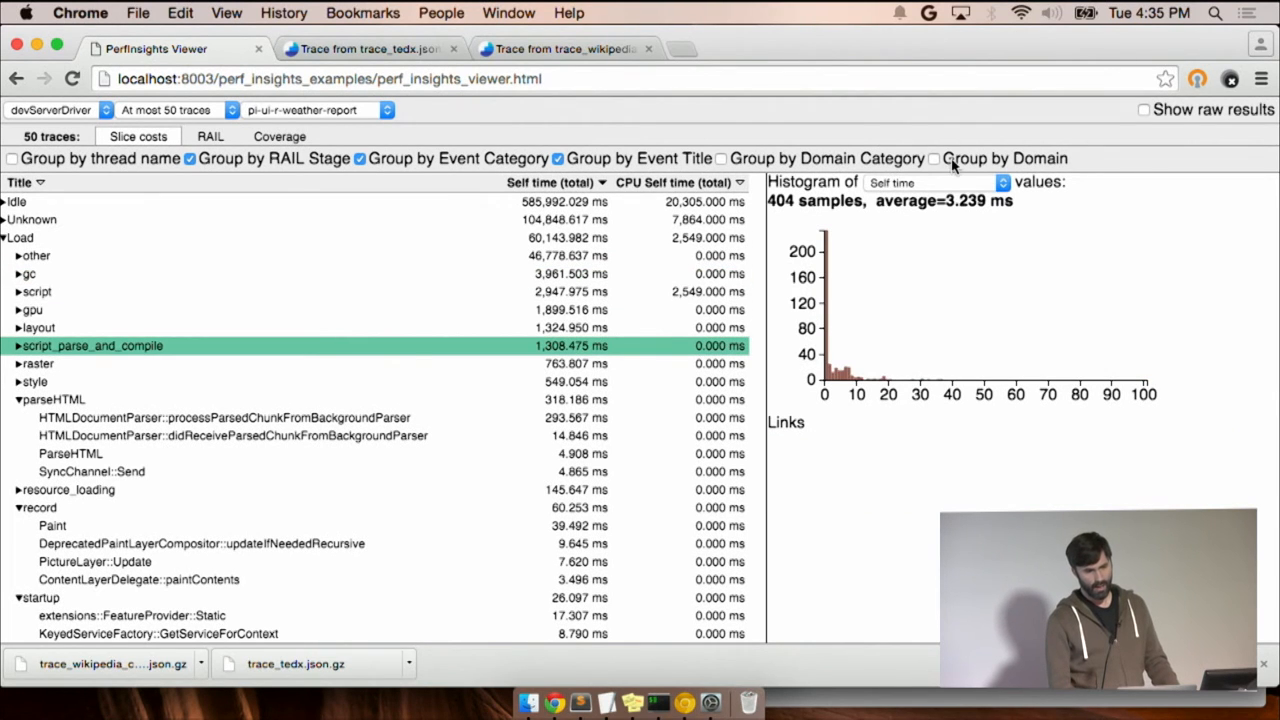
Step: Inspect Load's per-domain script costs (chrome extension, accounts.google.com), group by domain category, and reselect Load
click(932, 158)
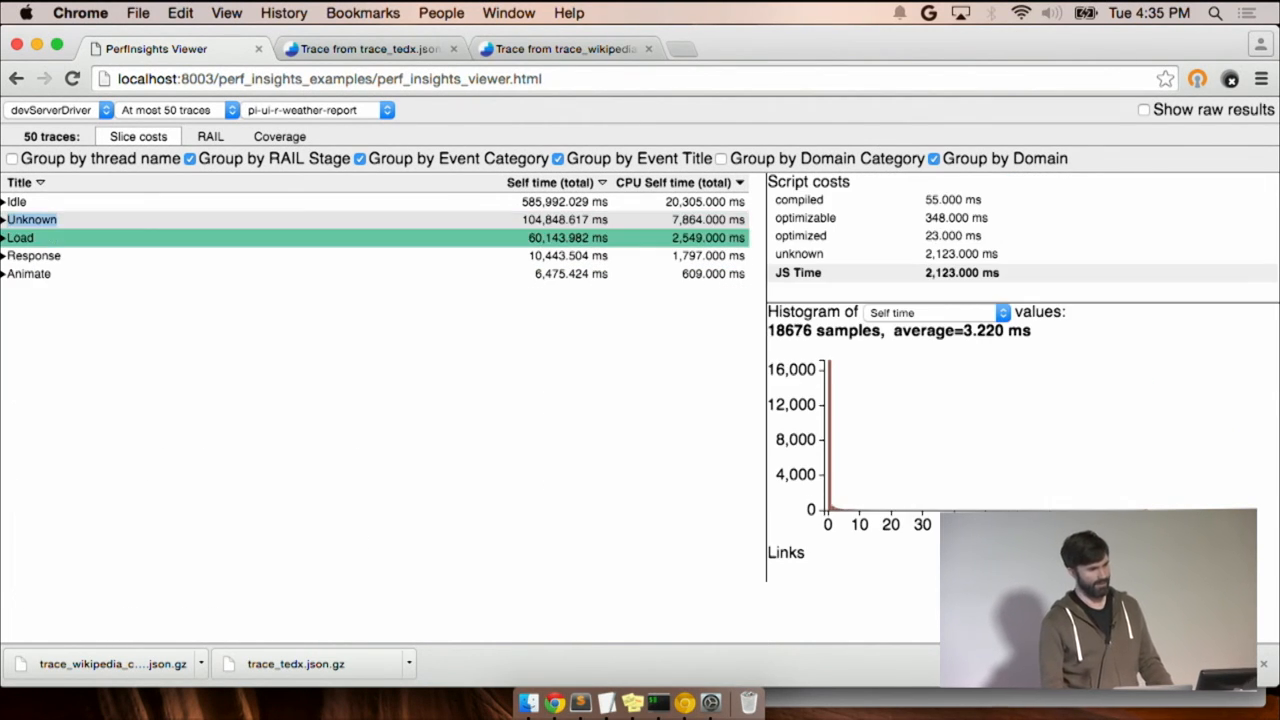
click(20, 238)
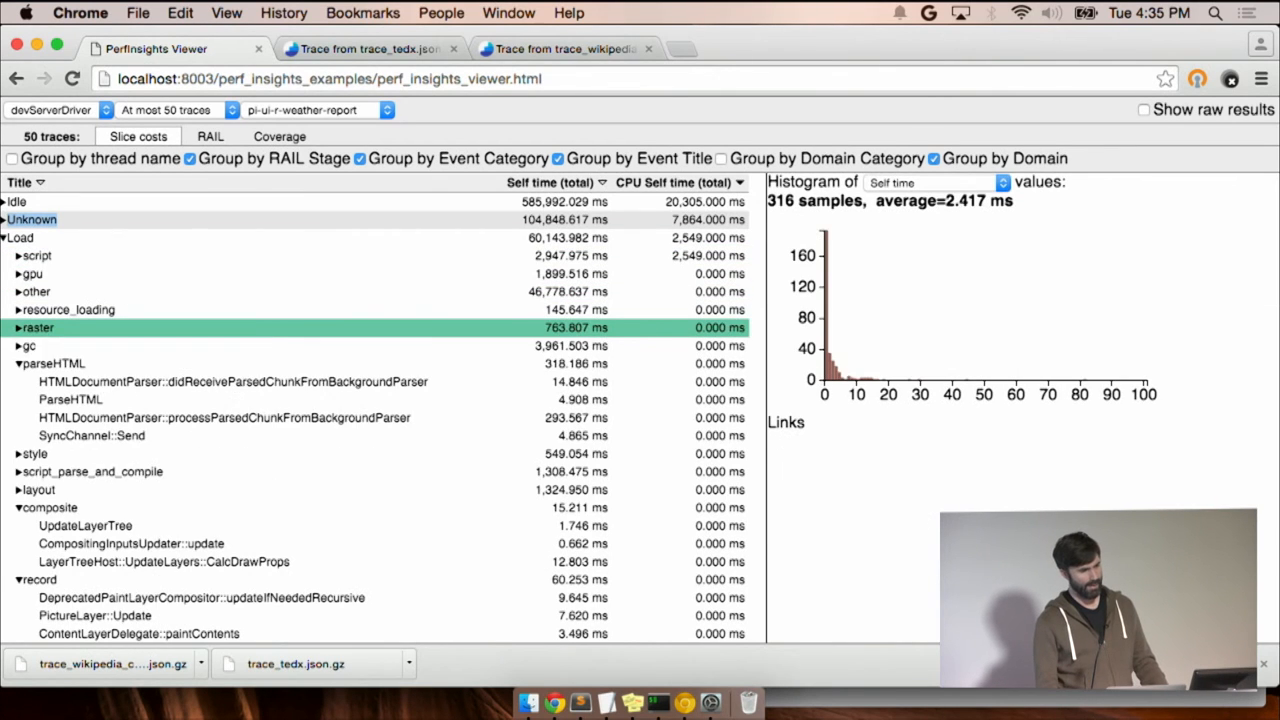
click(18, 256)
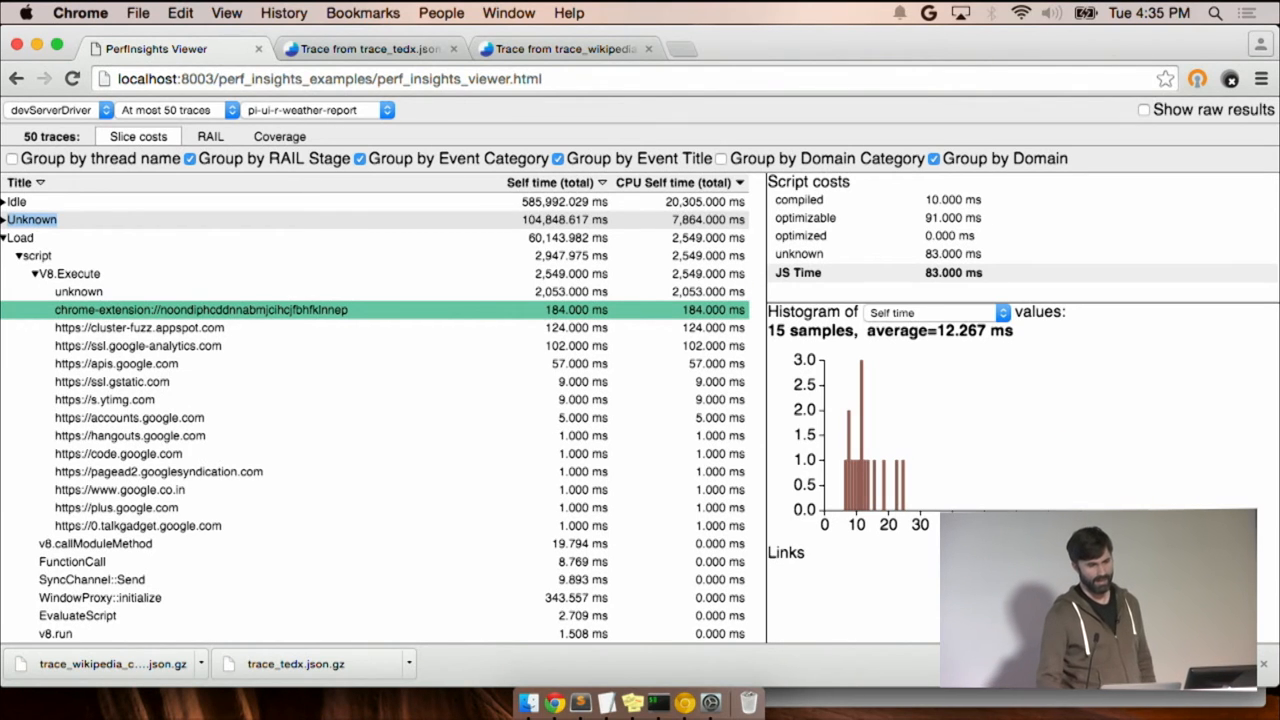
click(128, 418)
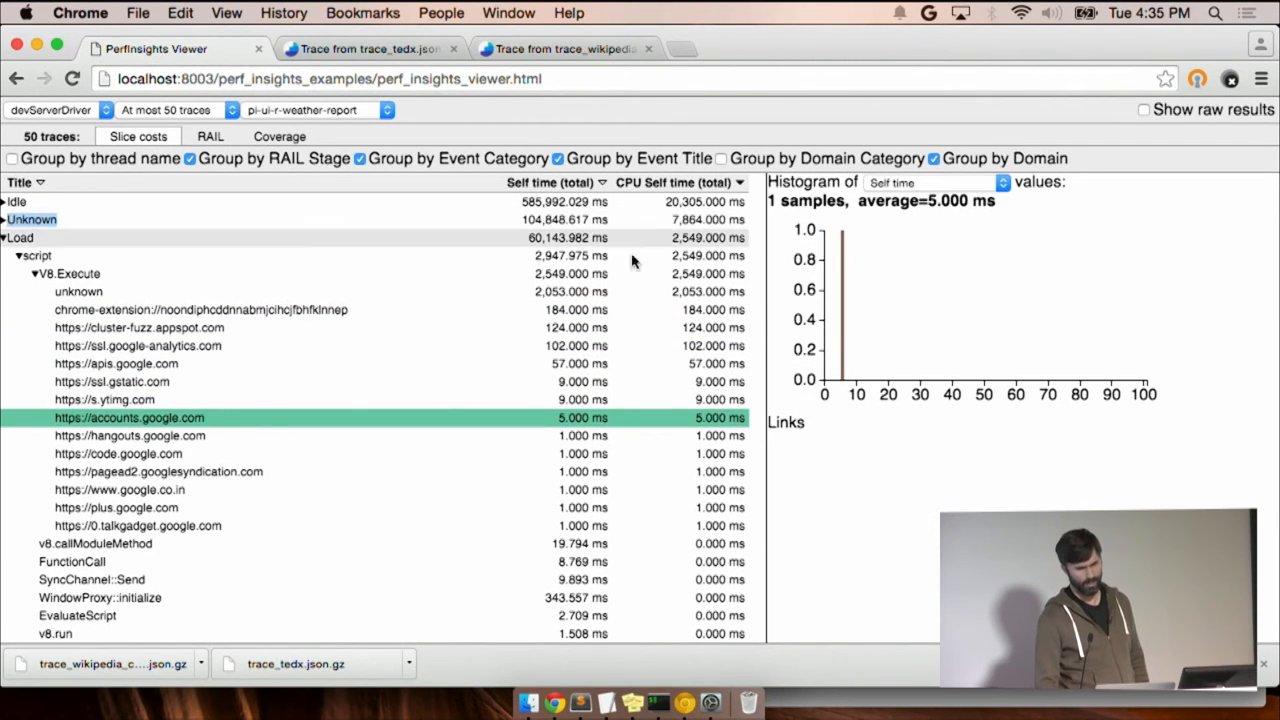
click(4, 236)
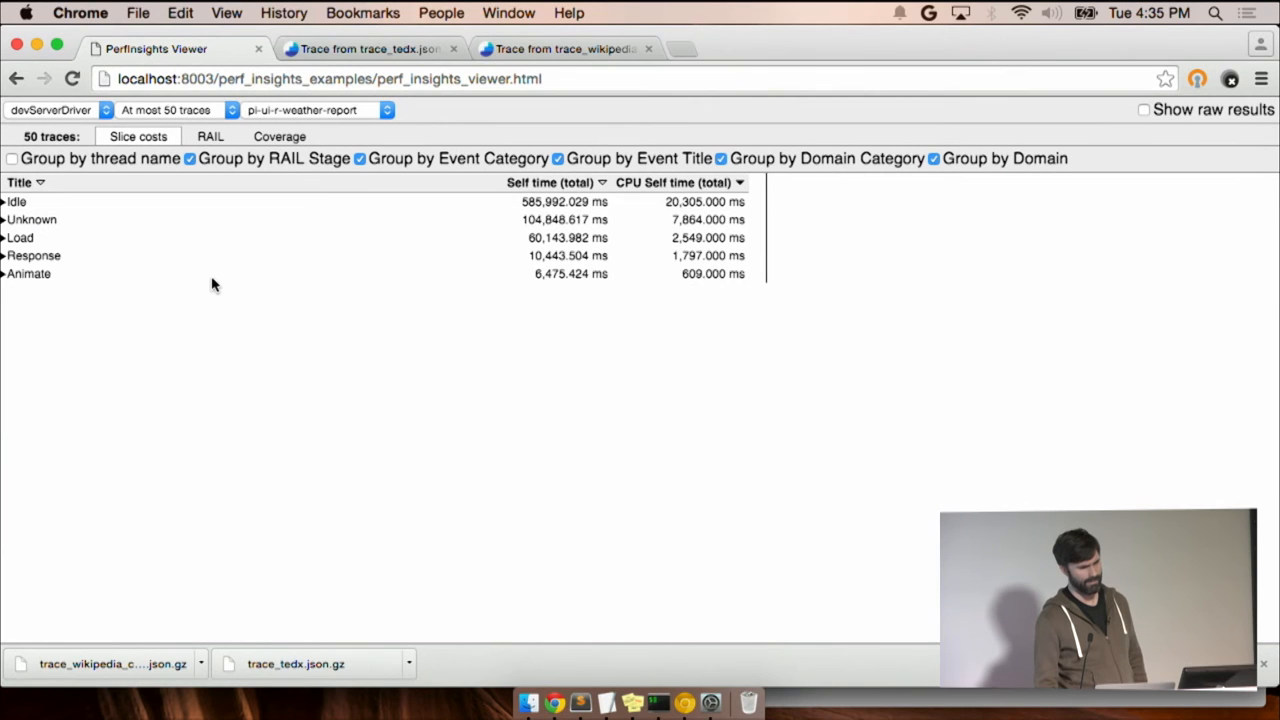
click(4, 200)
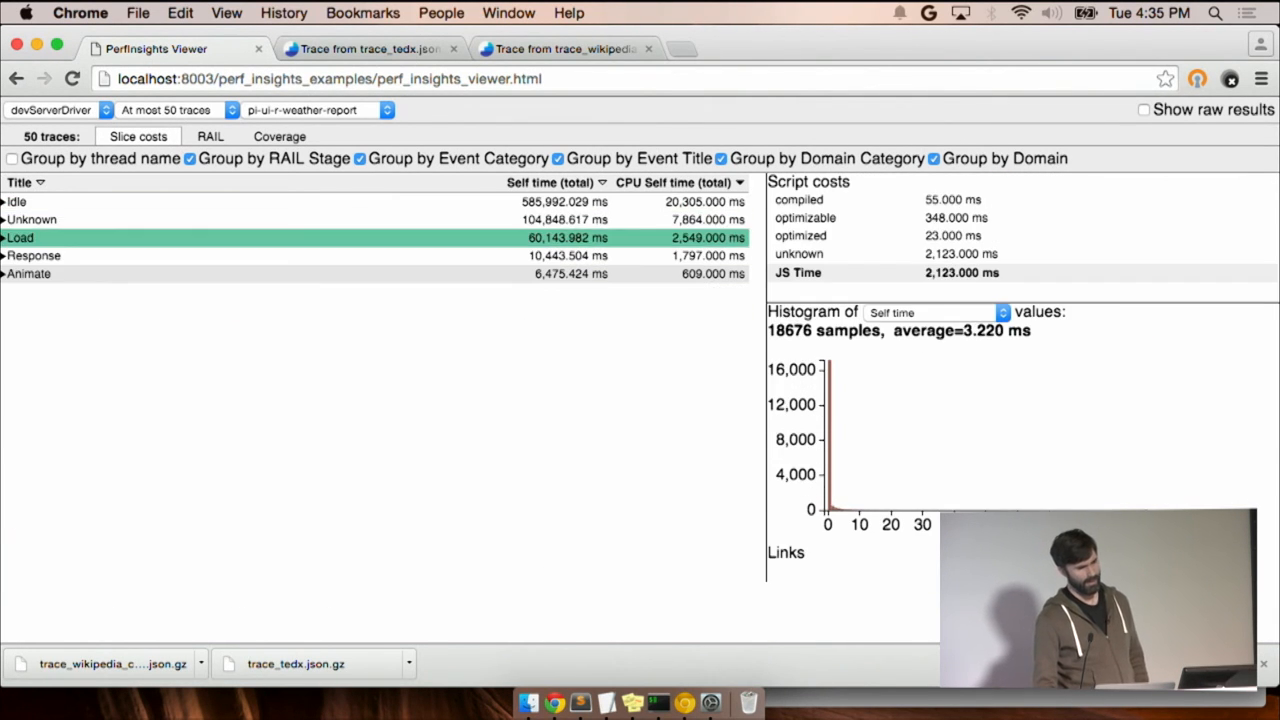
Step: Split Load's V8.Execute script time into Other, Extensions and Ads, isolating the chrome extension's 184 ms over 15 samples
click(6, 236)
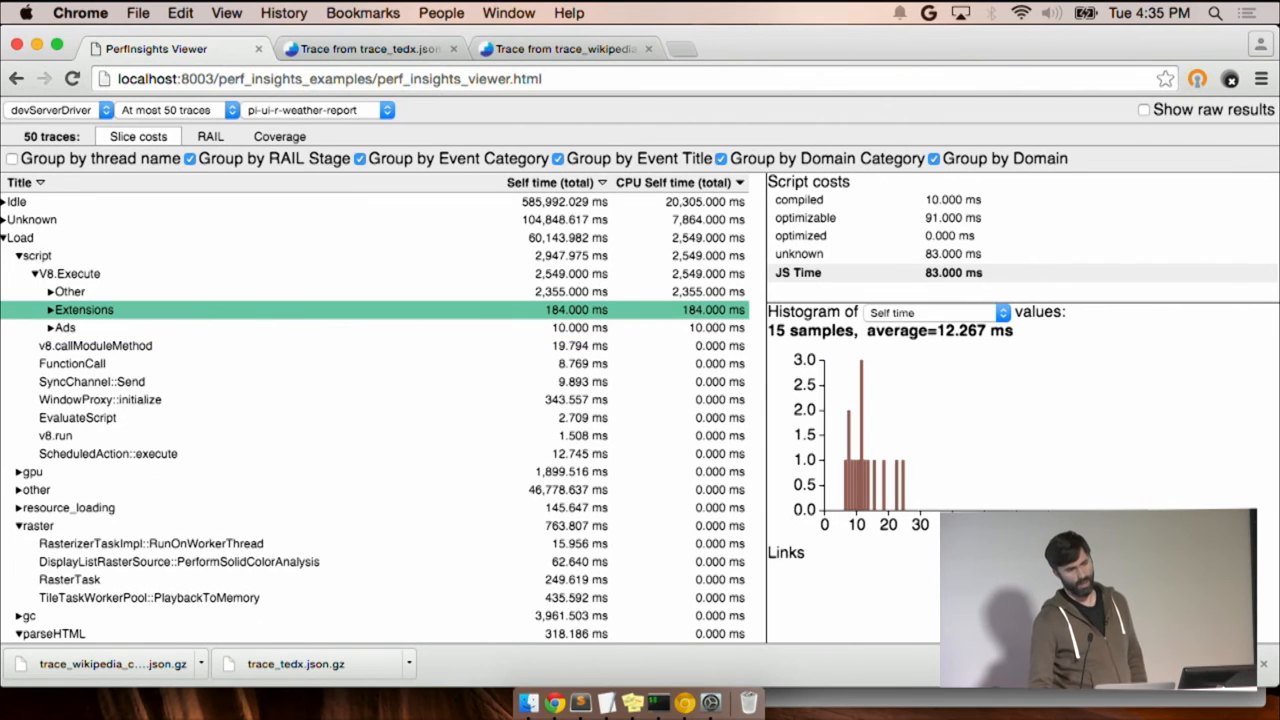
click(68, 292)
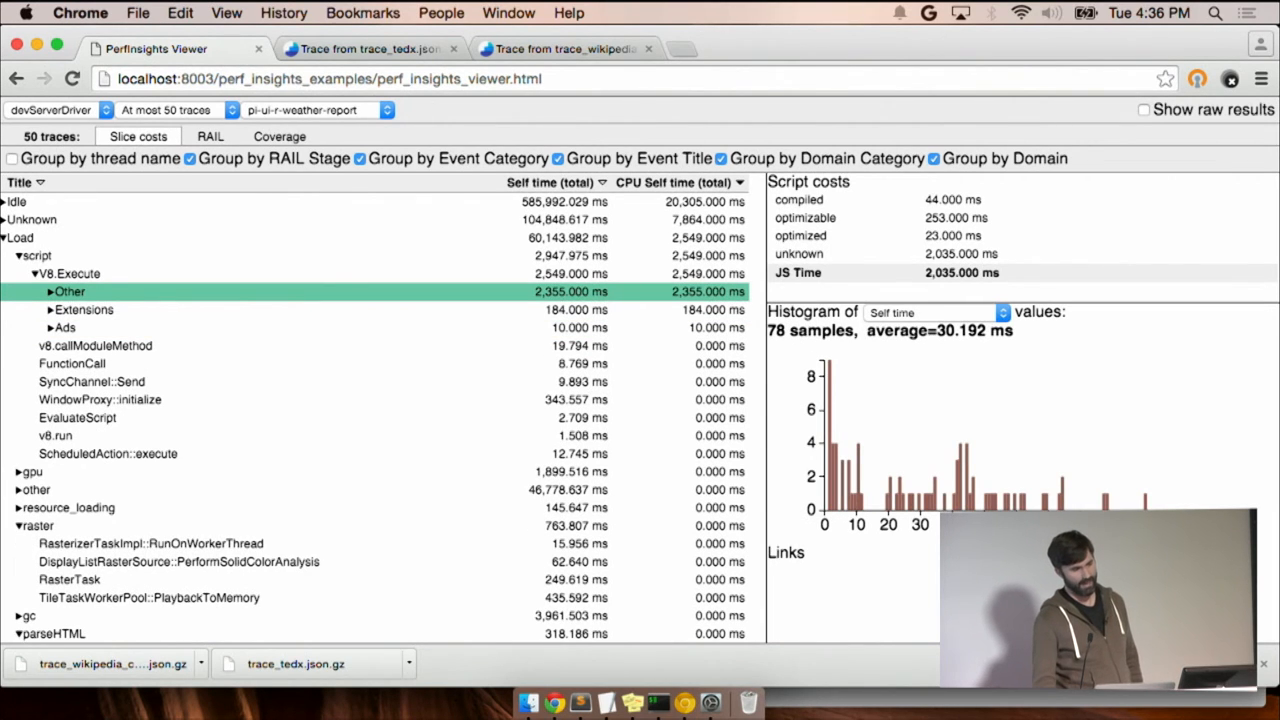
click(52, 292)
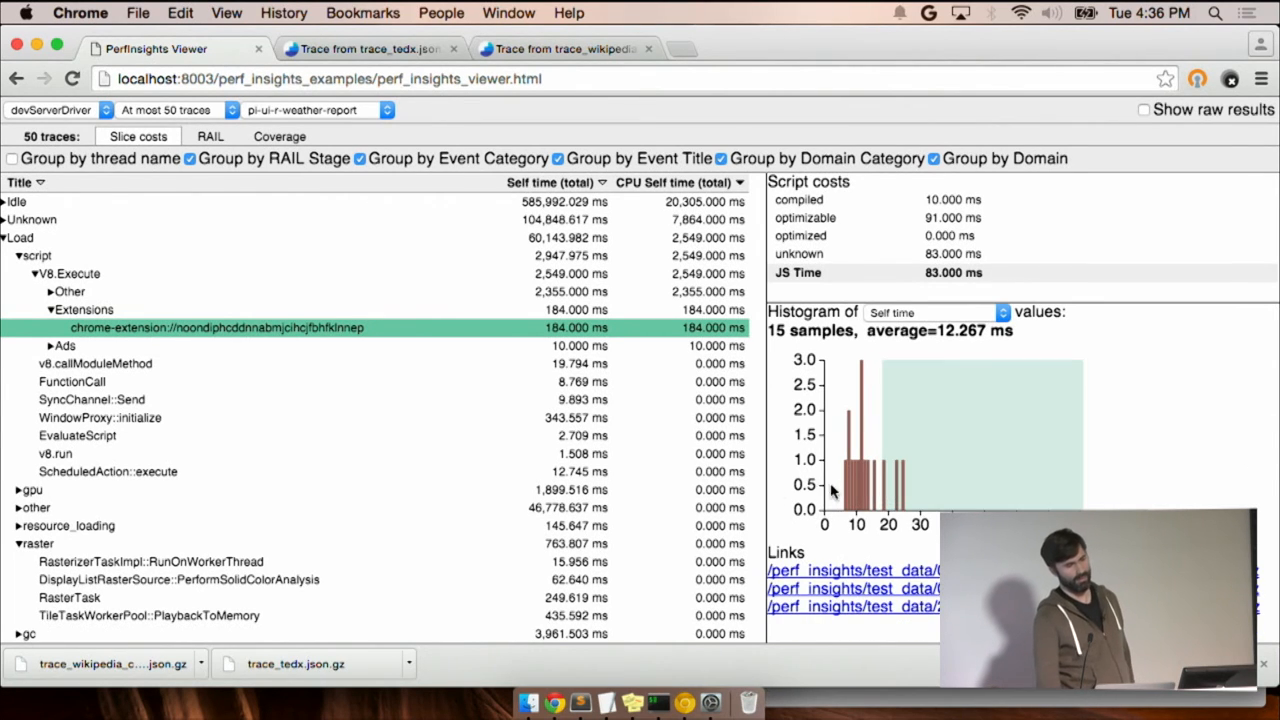
click(96, 364)
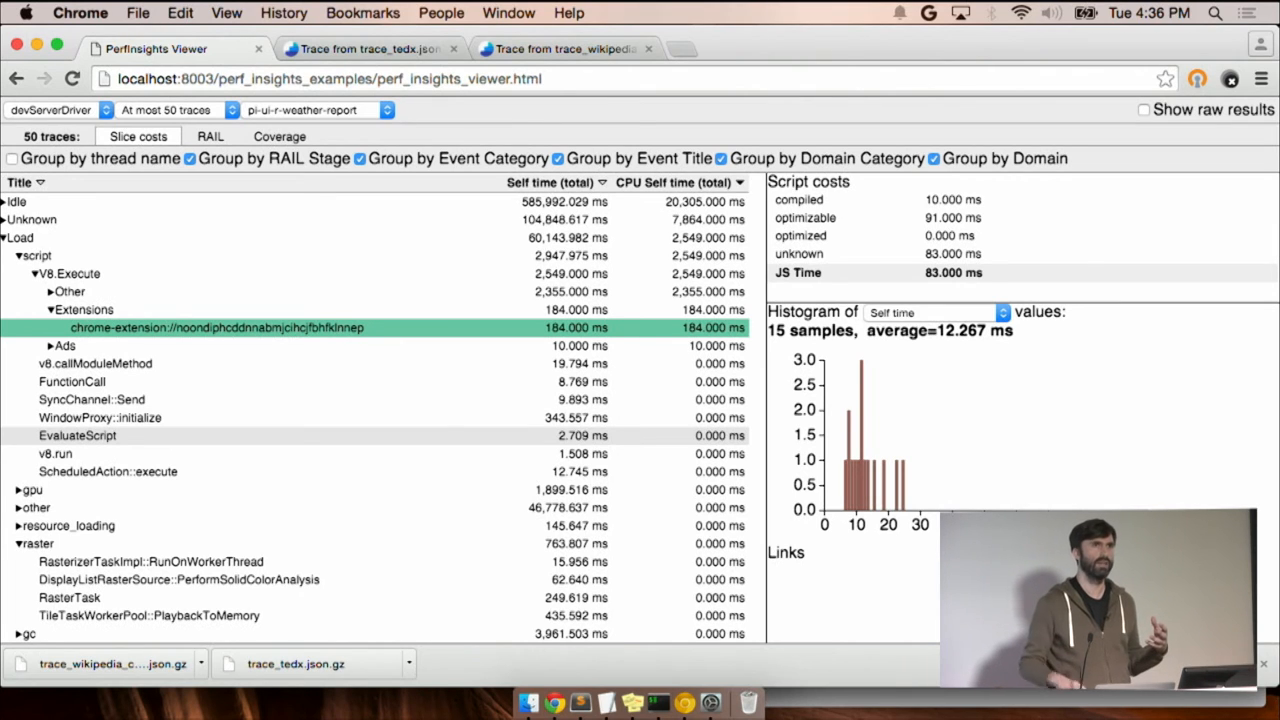
click(82, 308)
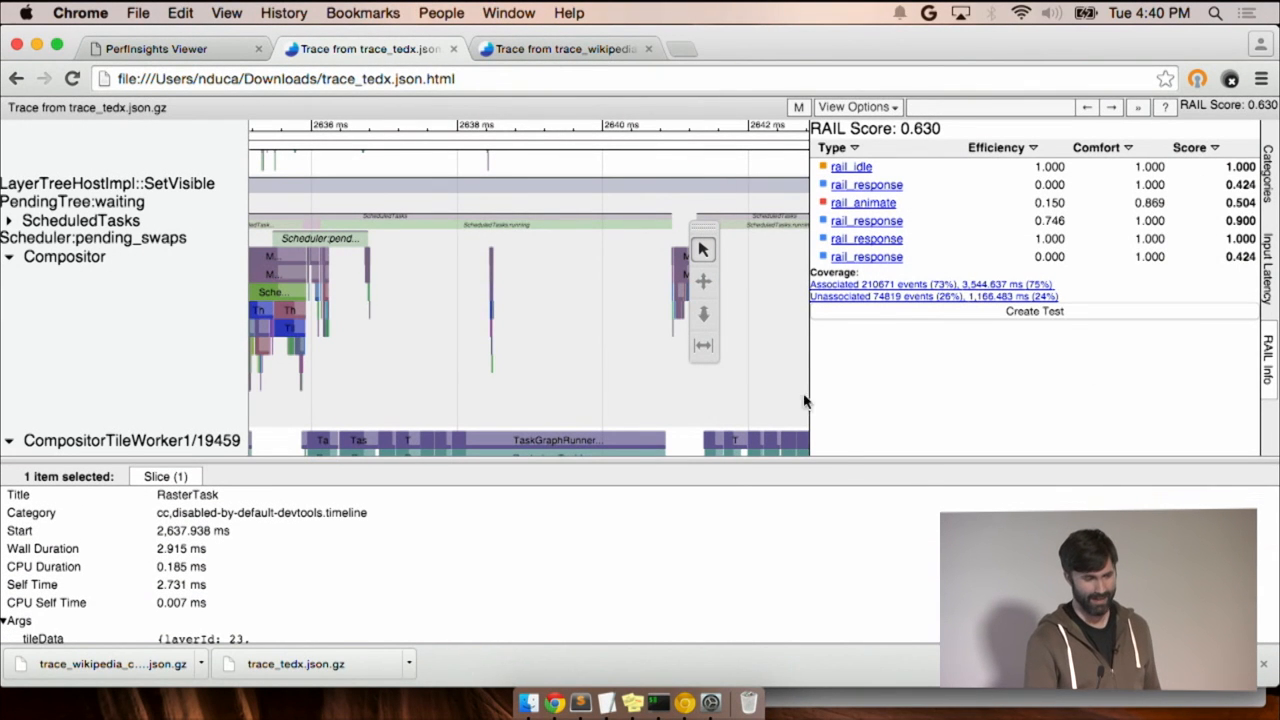
scroll(down, 3)
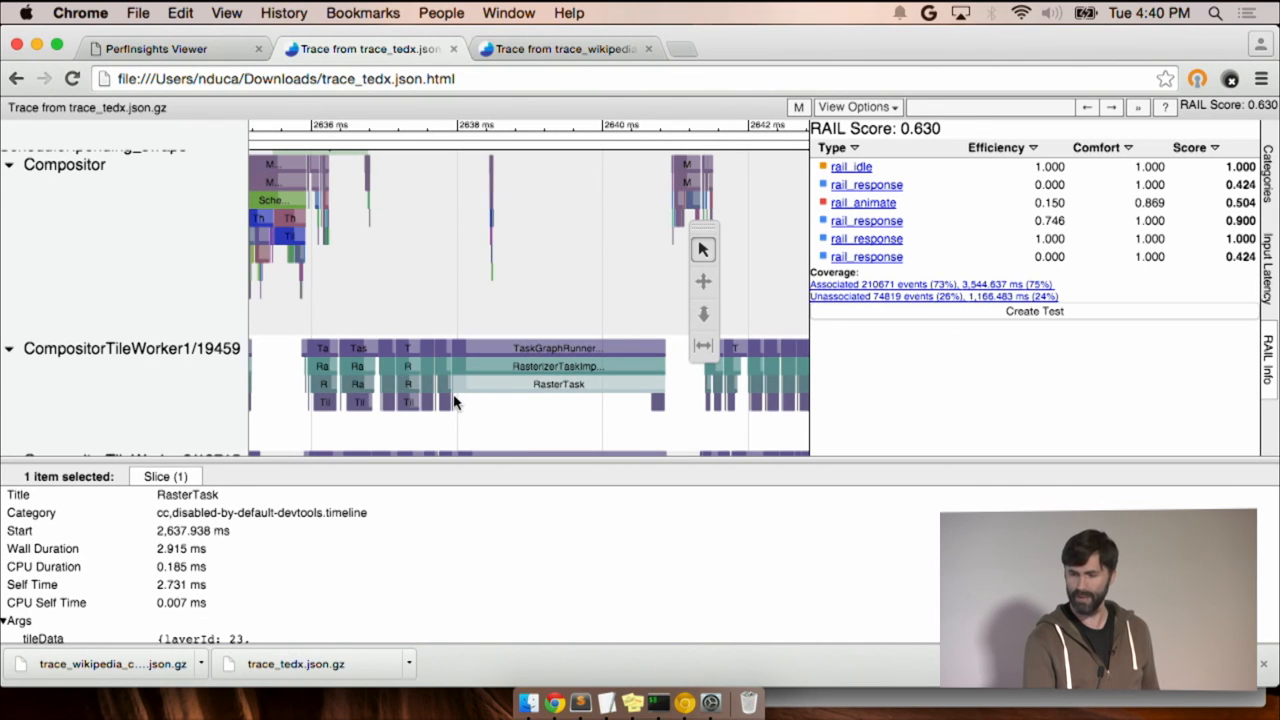
mouse_move(148, 564)
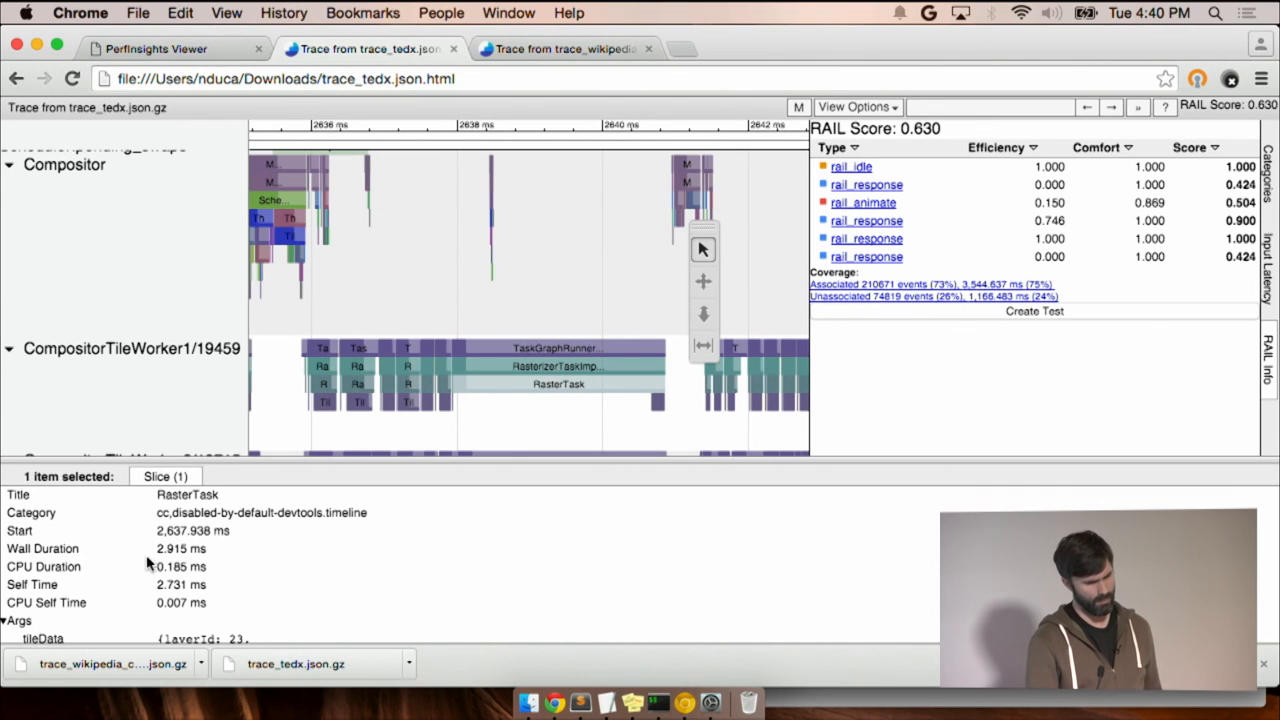
double_click(180, 548)
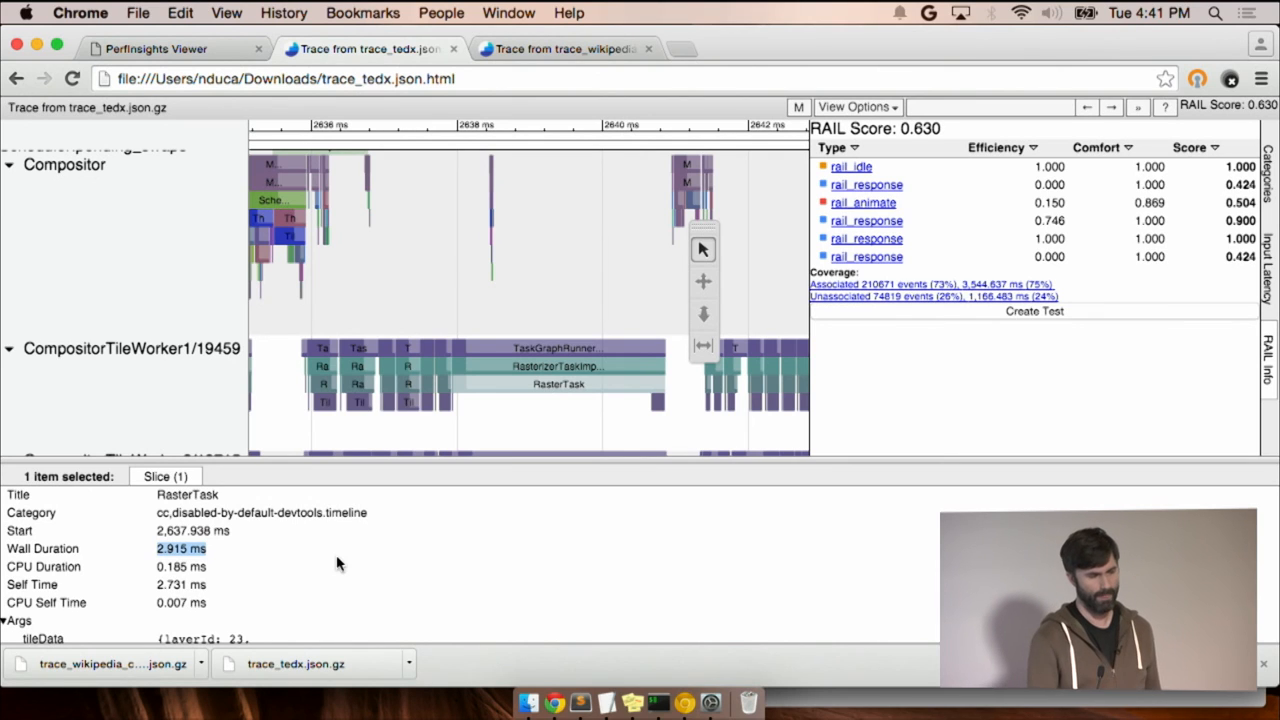
click(172, 602)
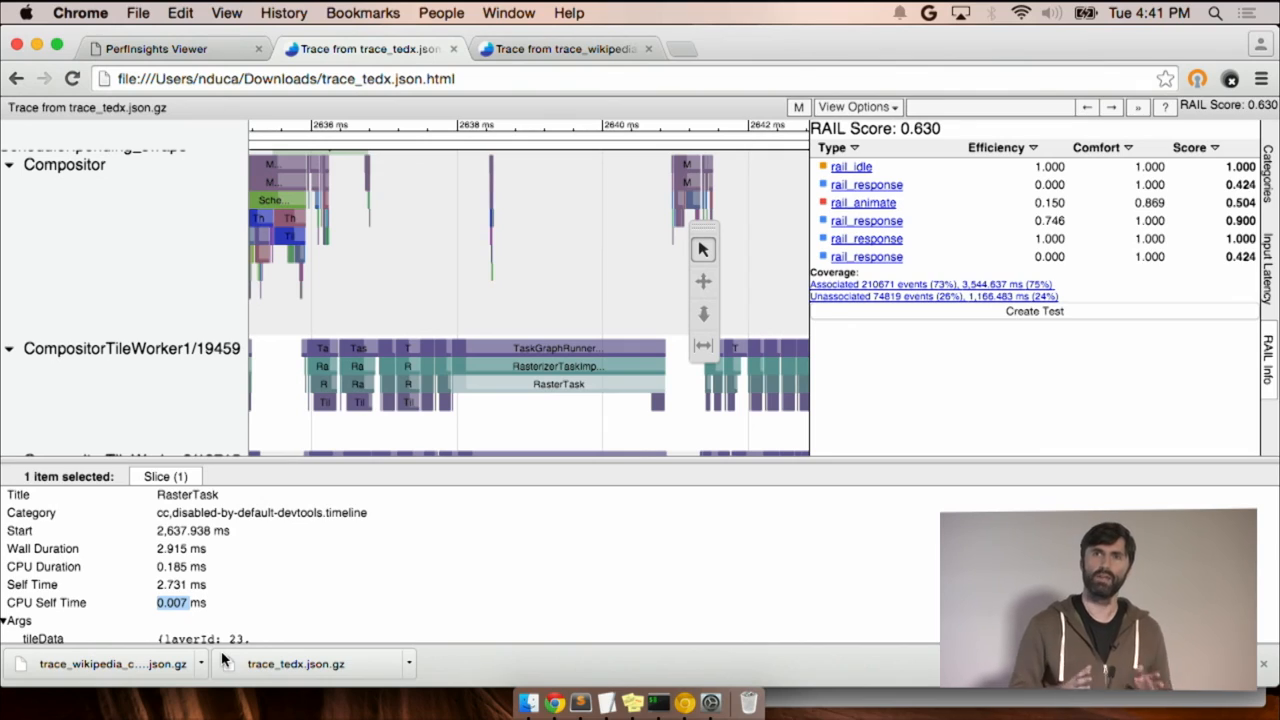
click(556, 366)
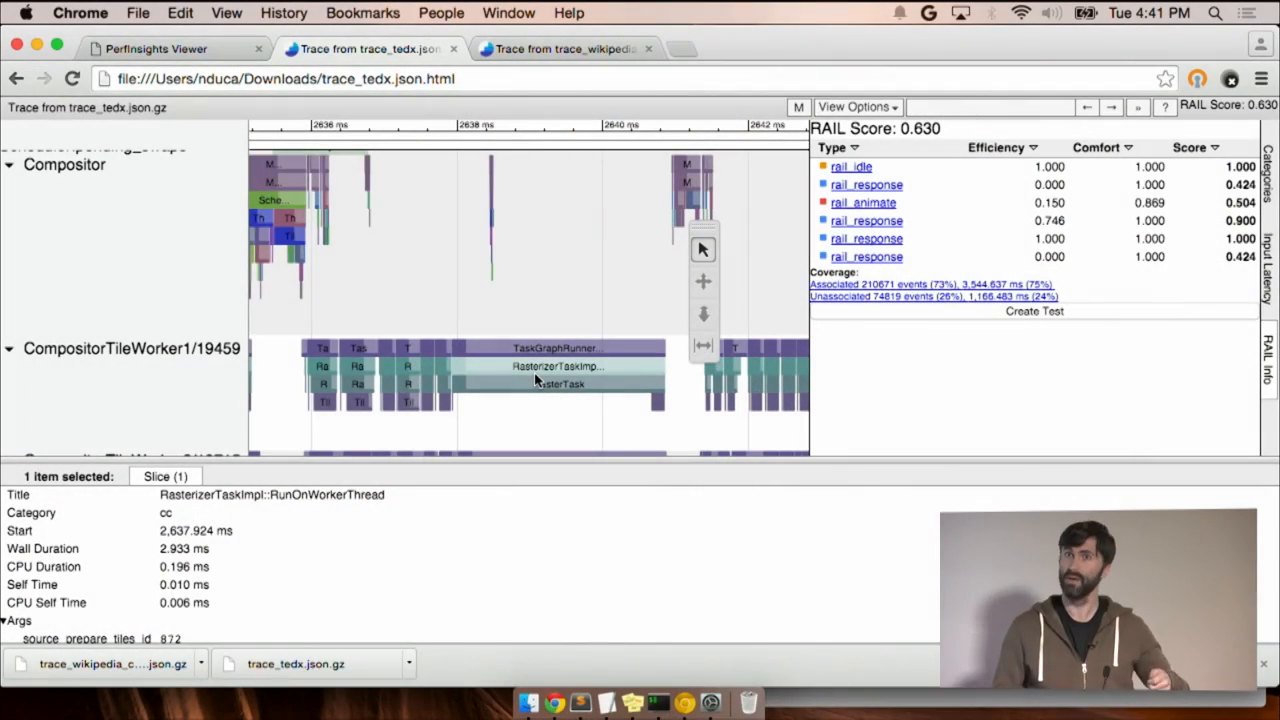